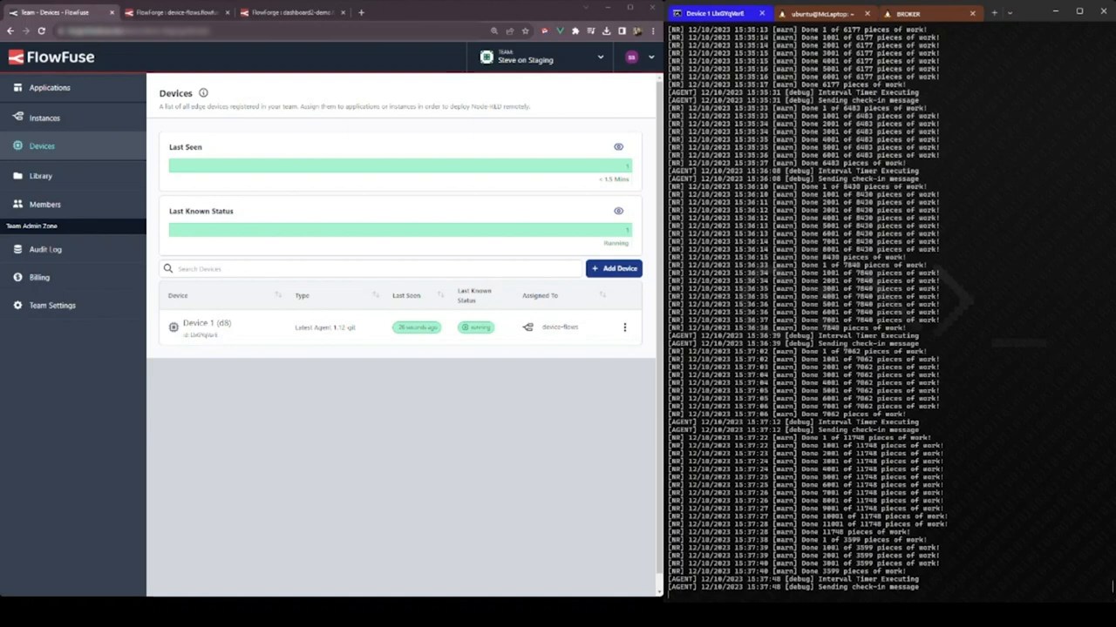
Register a new device named Device 2 in the team's devices.
{"action": "left_click", "coordinate": [614, 268]}
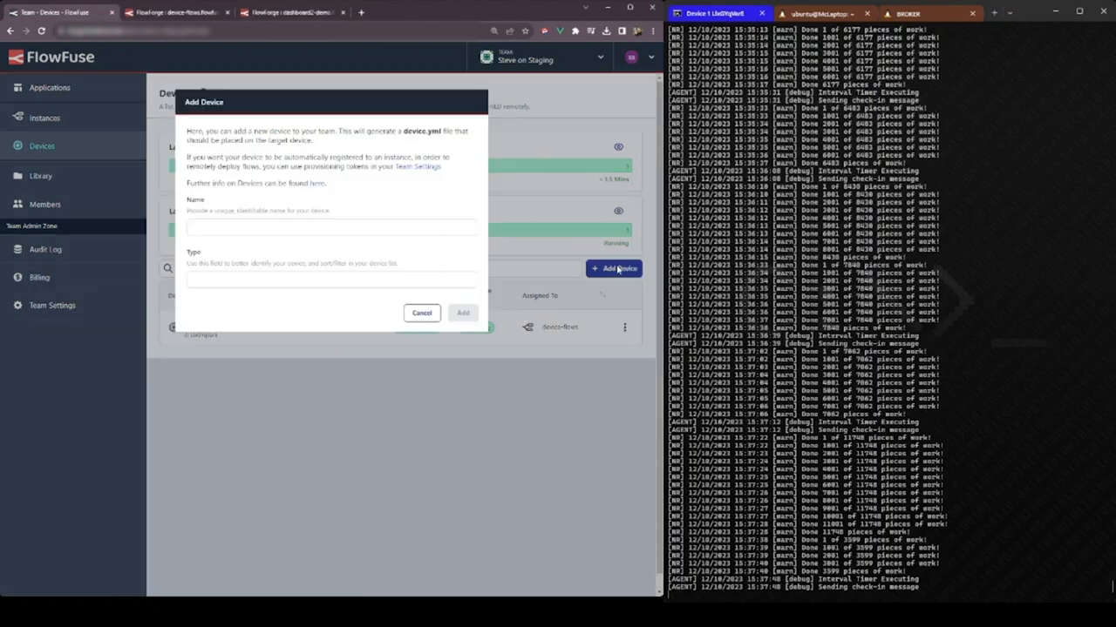
{"action": "left_click", "coordinate": [331, 227]}
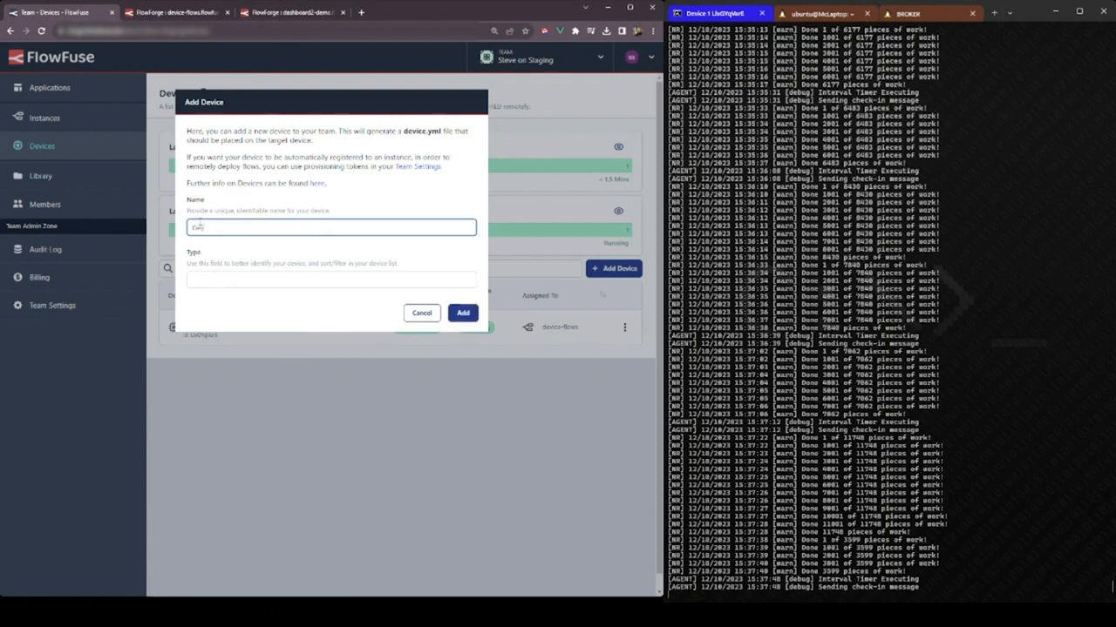
{"action": "type", "text": "Device 3"}
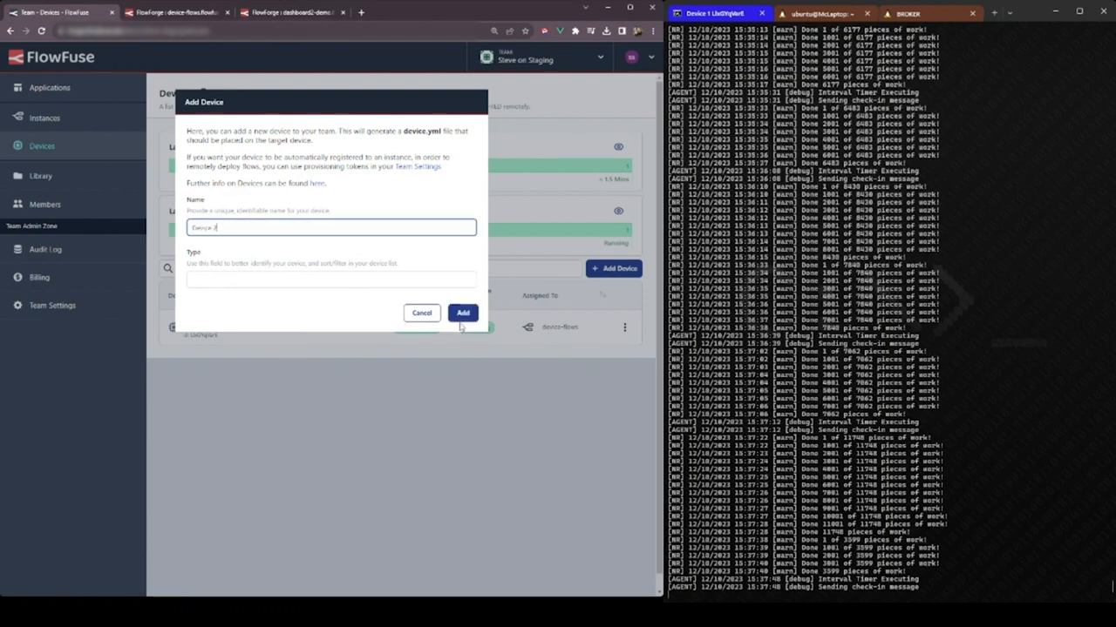
{"action": "left_click", "coordinate": [463, 313]}
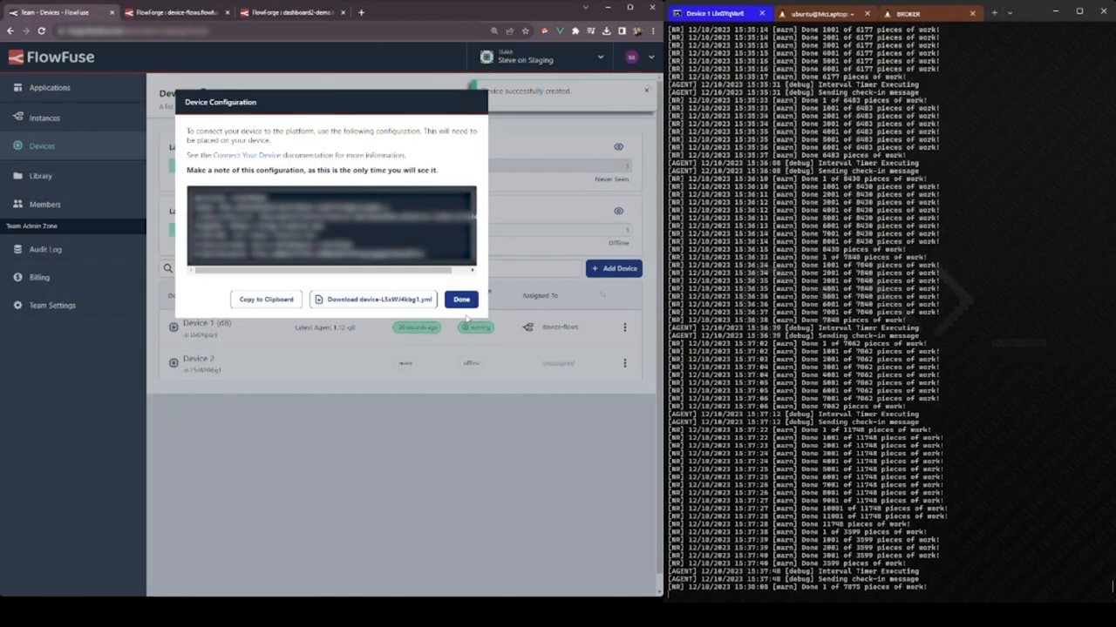
Copy the new device's configuration to the clipboard and download device.yml.
{"action": "left_click", "coordinate": [265, 299]}
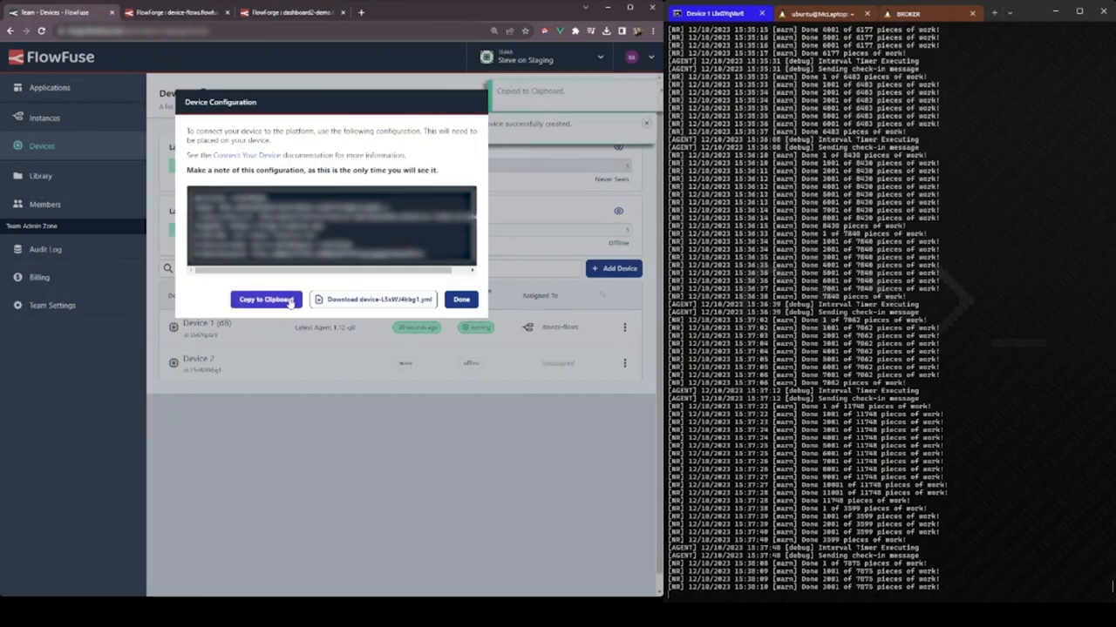
{"action": "left_click", "coordinate": [266, 299]}
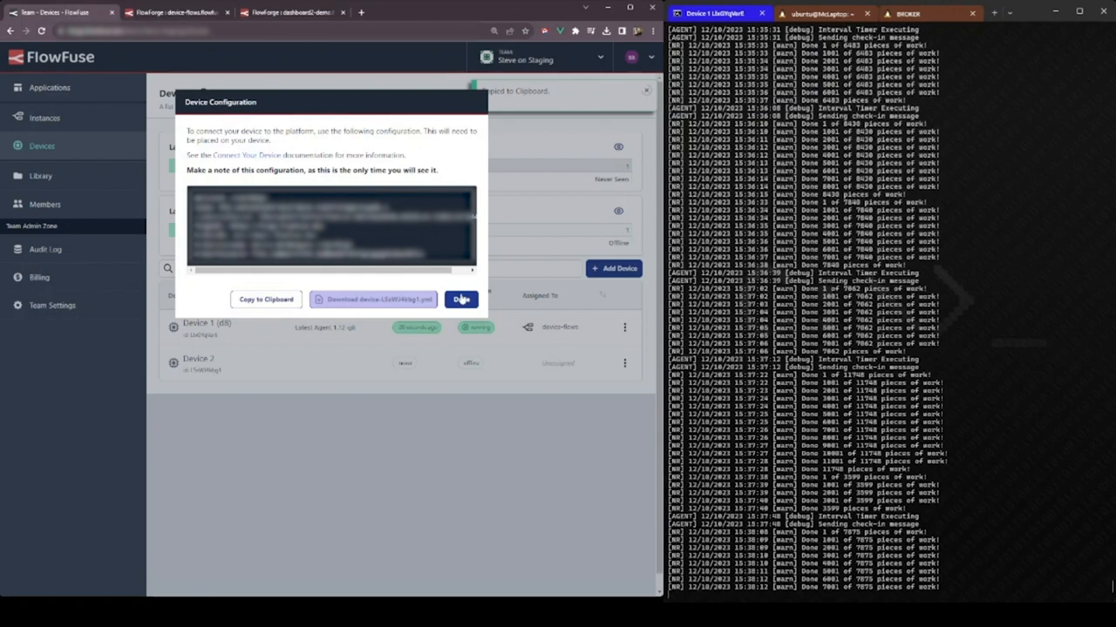
{"action": "left_click", "coordinate": [460, 299]}
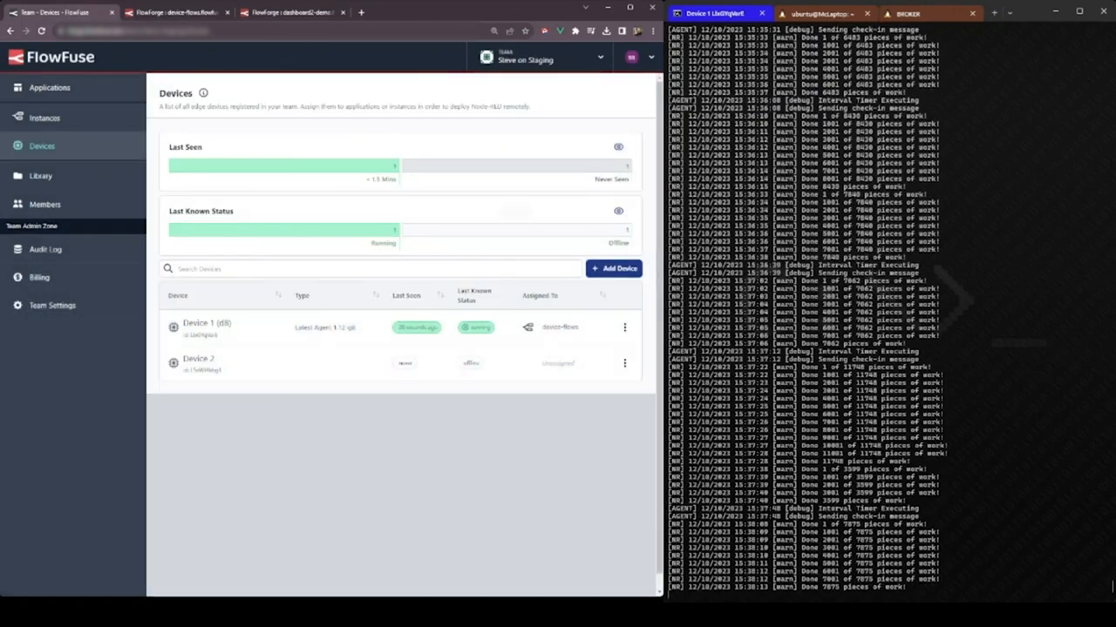
Switch to the ubuntu terminal session to run the FlowForge device agent.
{"action": "left_click", "coordinate": [819, 13]}
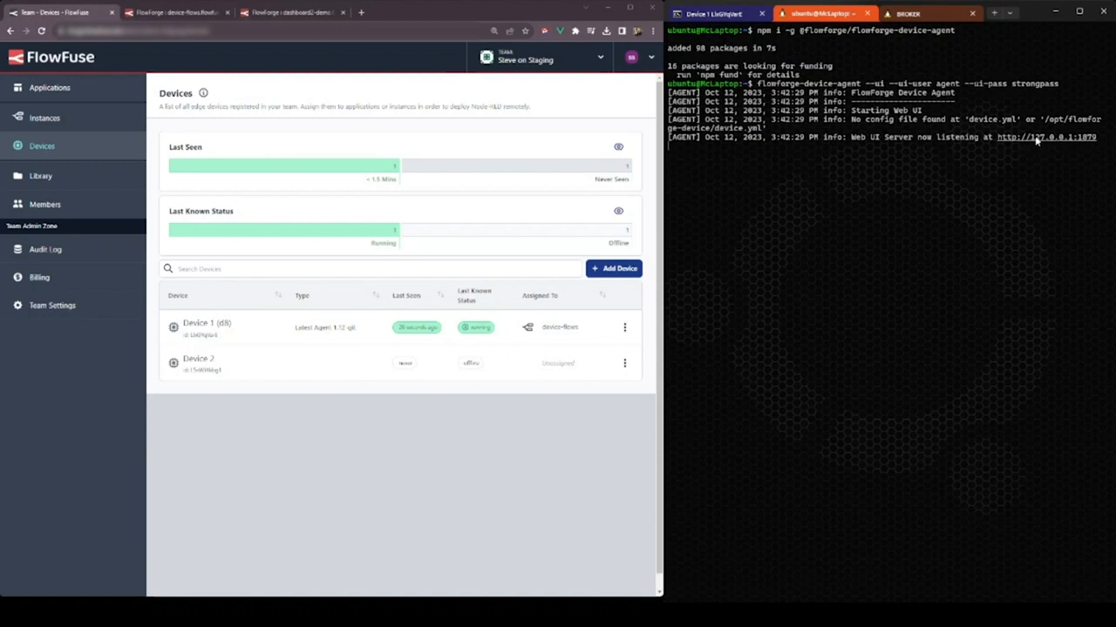
{"action": "left_click", "coordinate": [1045, 137]}
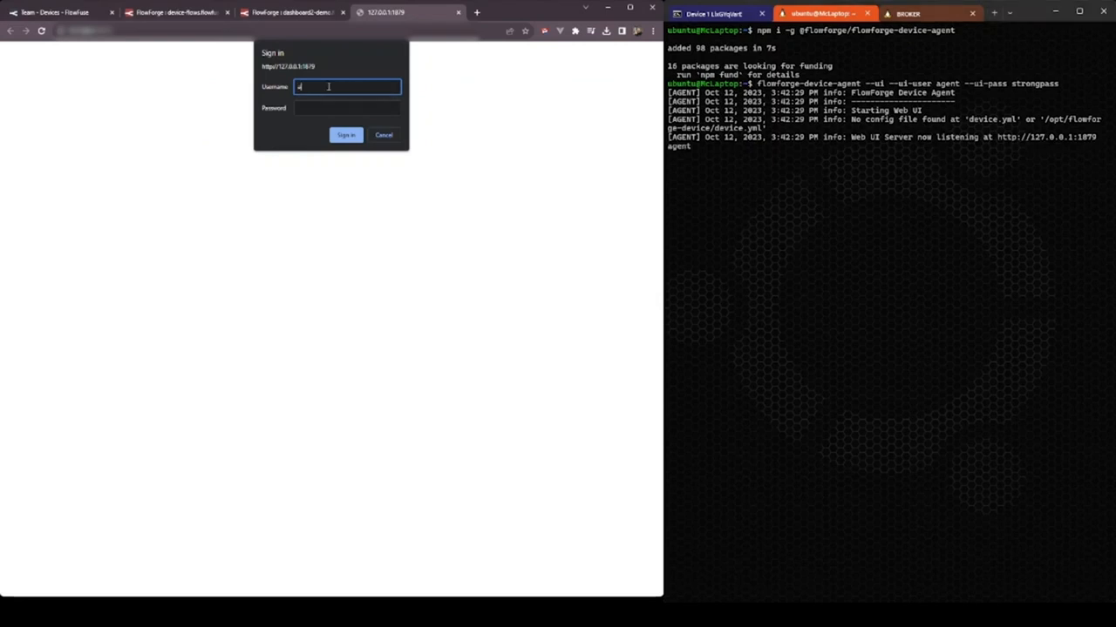
{"action": "type", "text": "gent"}
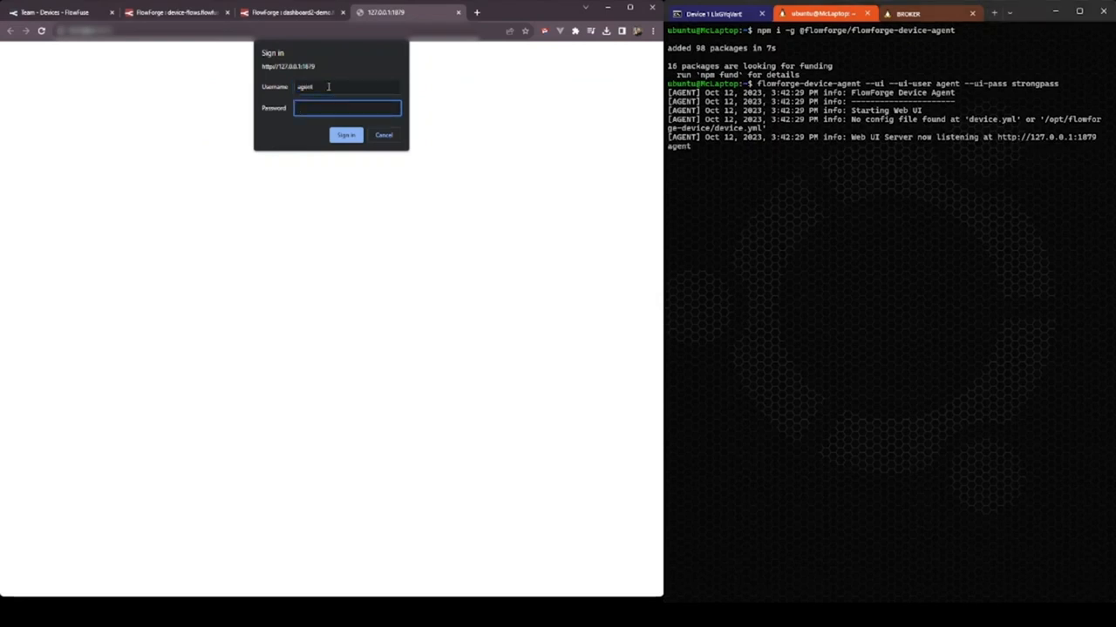
{"action": "left_click", "coordinate": [347, 108]}
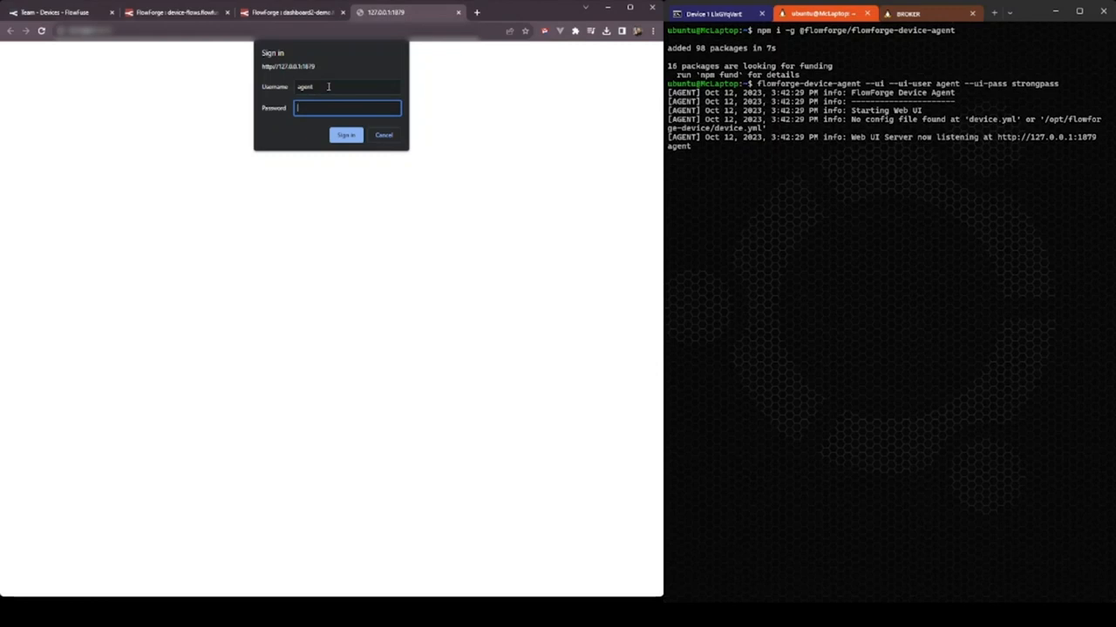
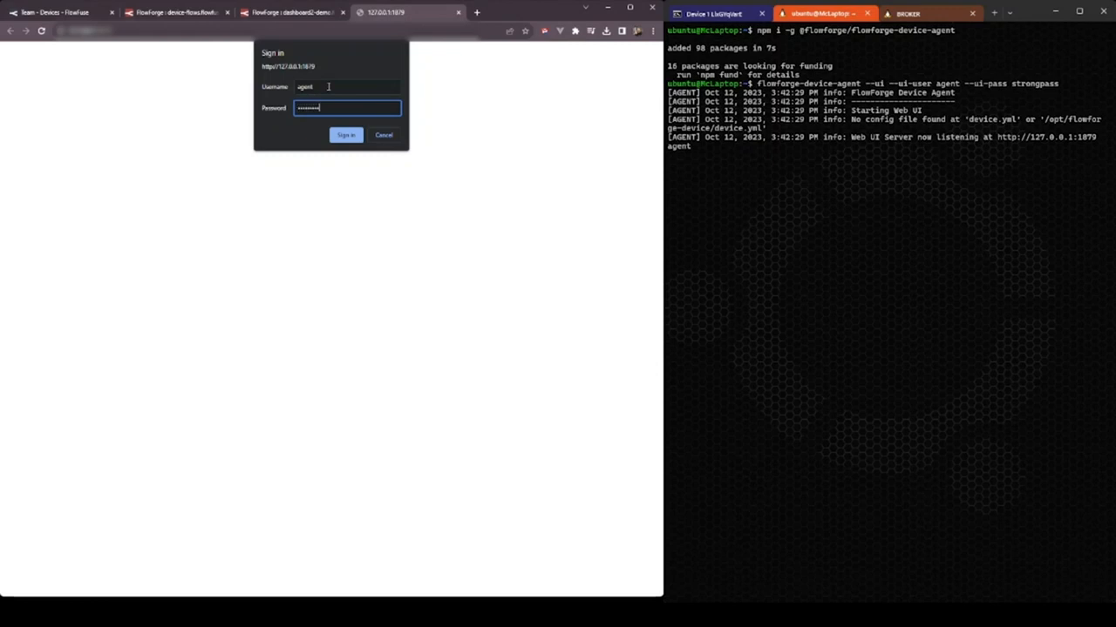
{"action": "left_click", "coordinate": [345, 135]}
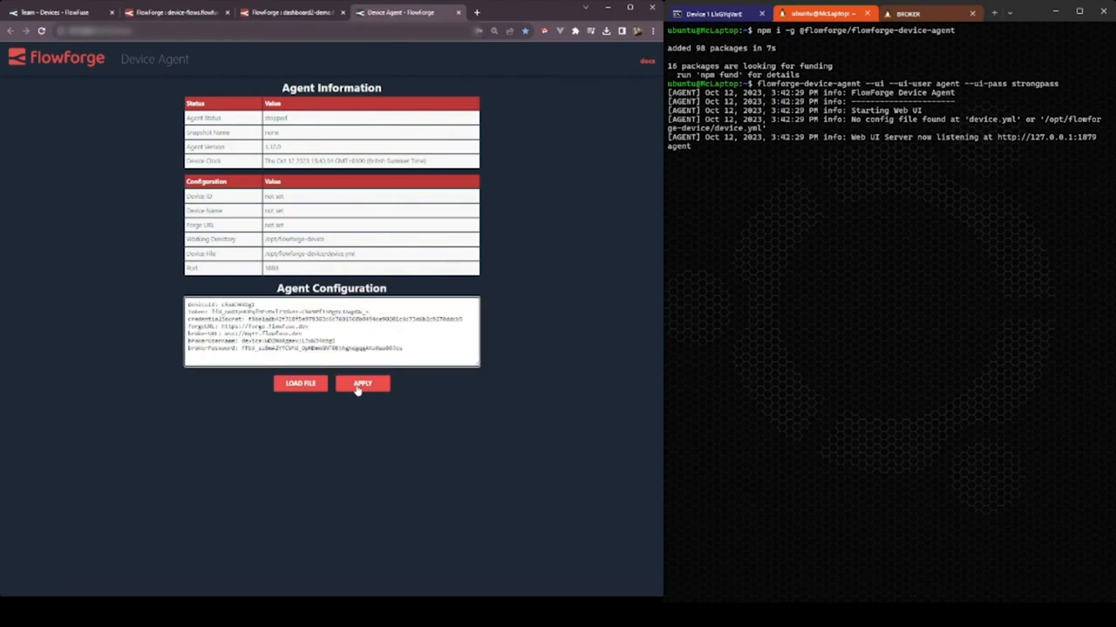
{"action": "left_click", "coordinate": [362, 383]}
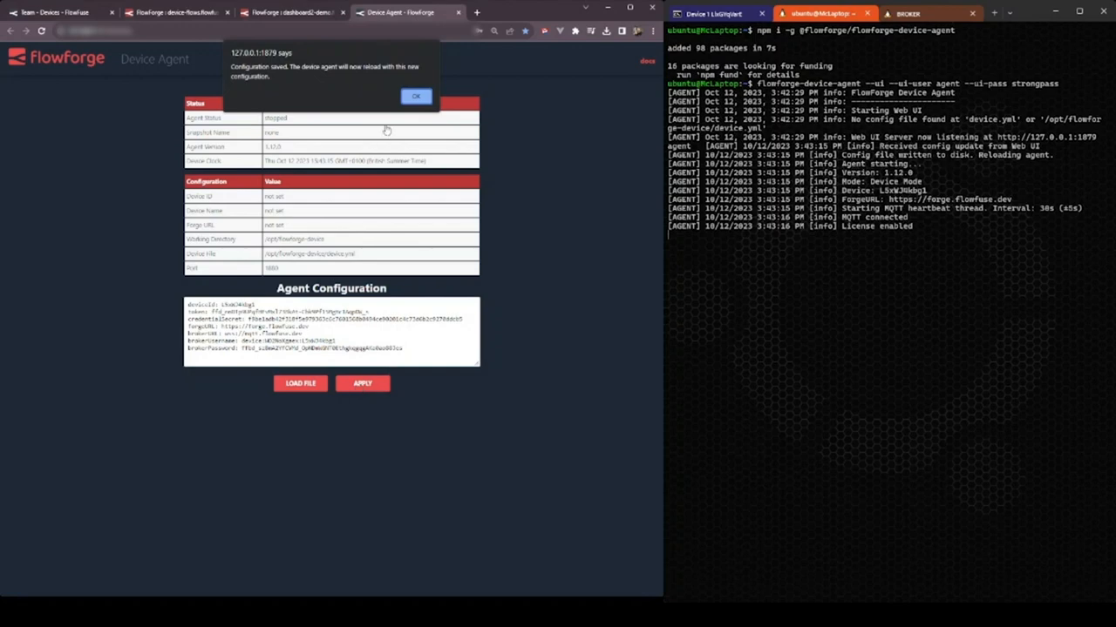
{"action": "left_click", "coordinate": [416, 96]}
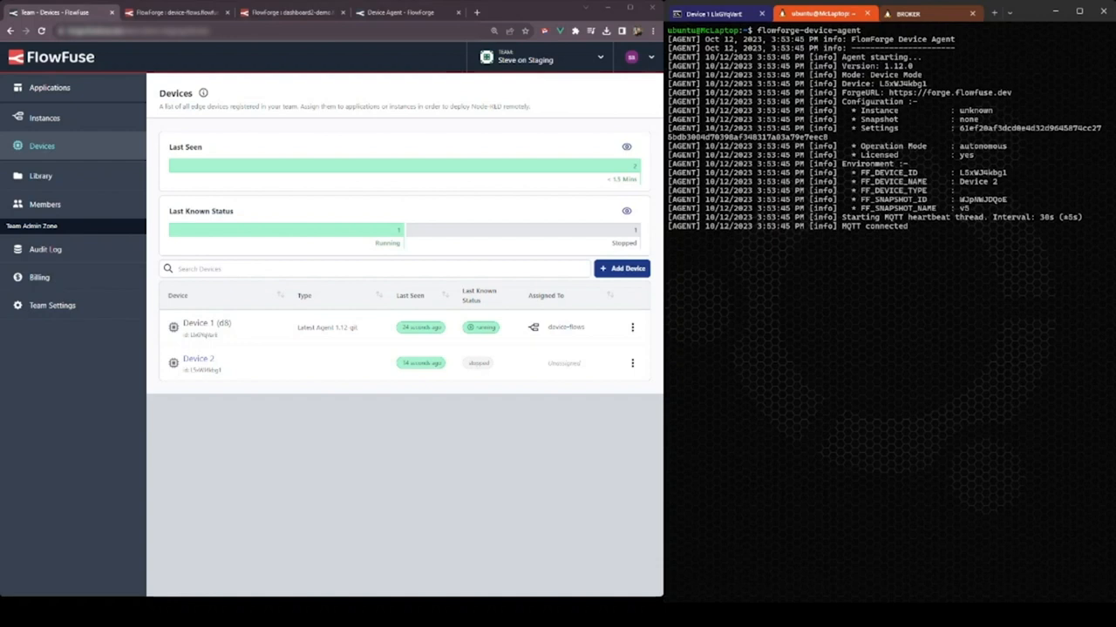
Assign Device 2 to the device-flows instance of Demo Application.
{"action": "left_click", "coordinate": [198, 358]}
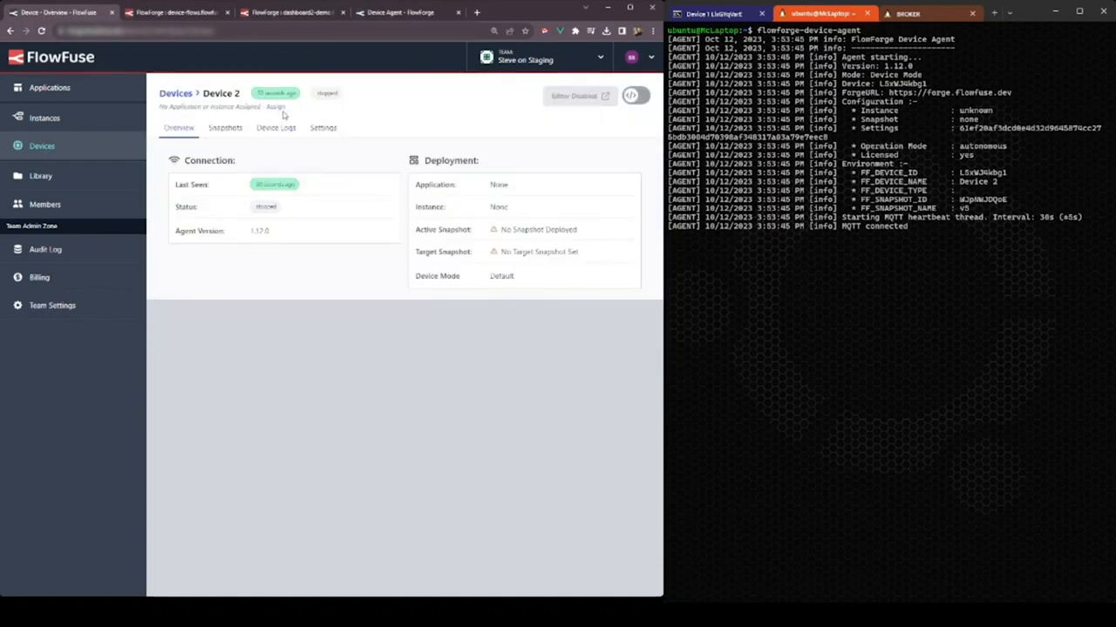
{"action": "left_click", "coordinate": [275, 107]}
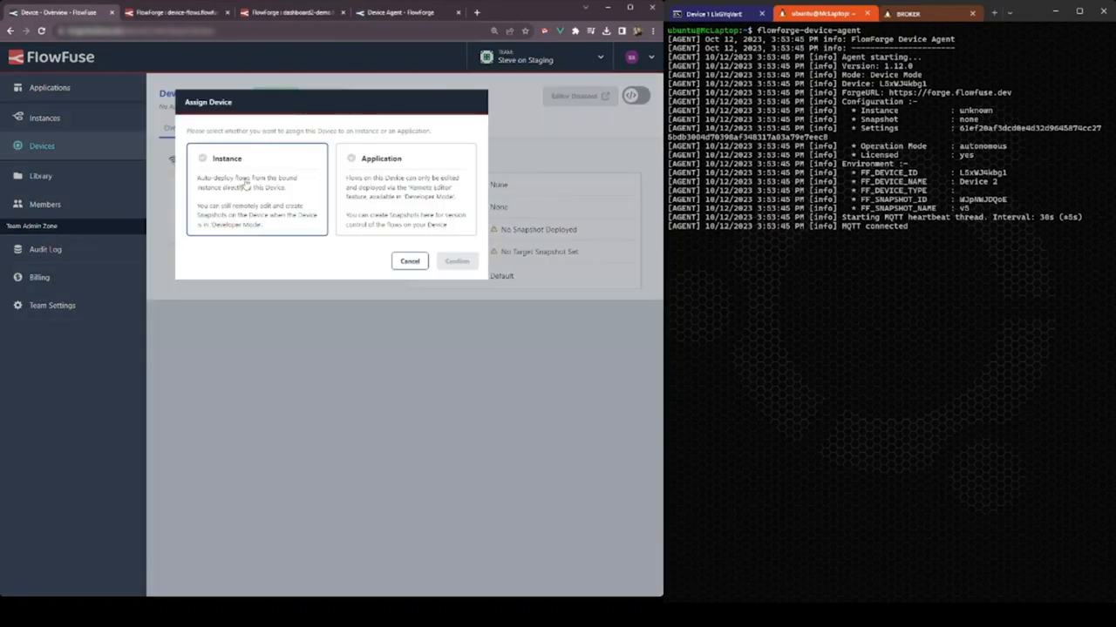
{"action": "left_click", "coordinate": [202, 158]}
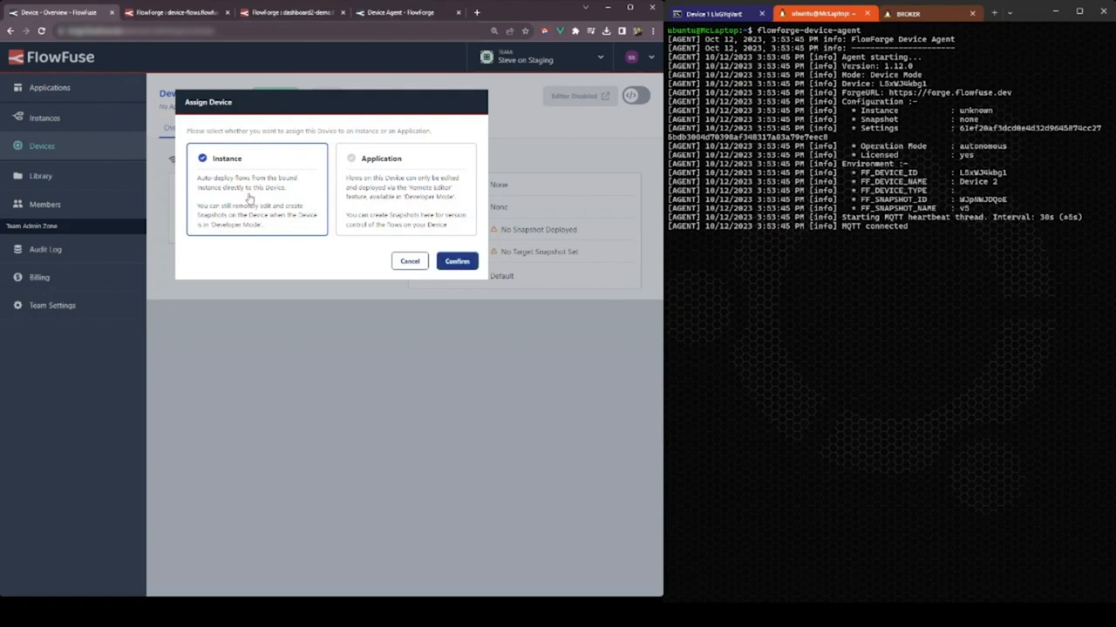
{"action": "left_click", "coordinate": [457, 261]}
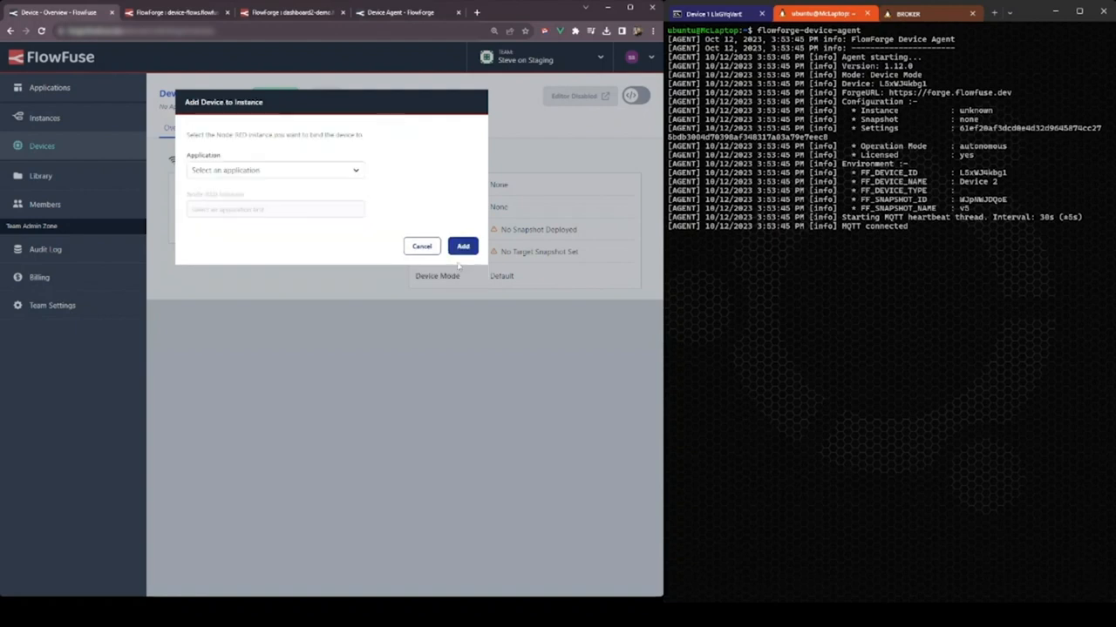
{"action": "left_click", "coordinate": [273, 170]}
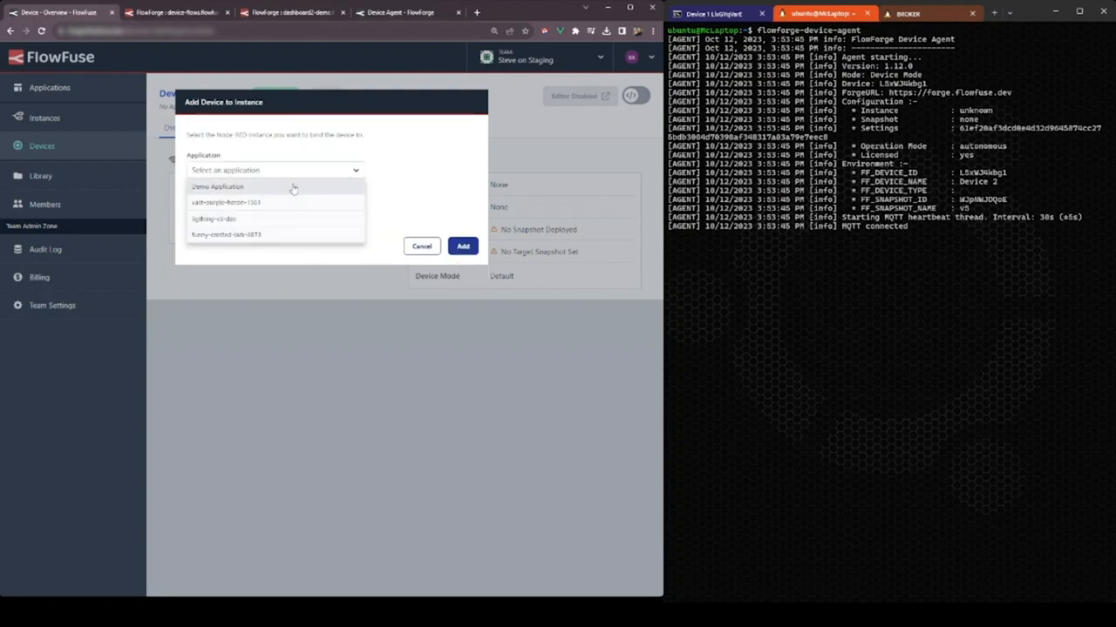
{"action": "left_click", "coordinate": [217, 186]}
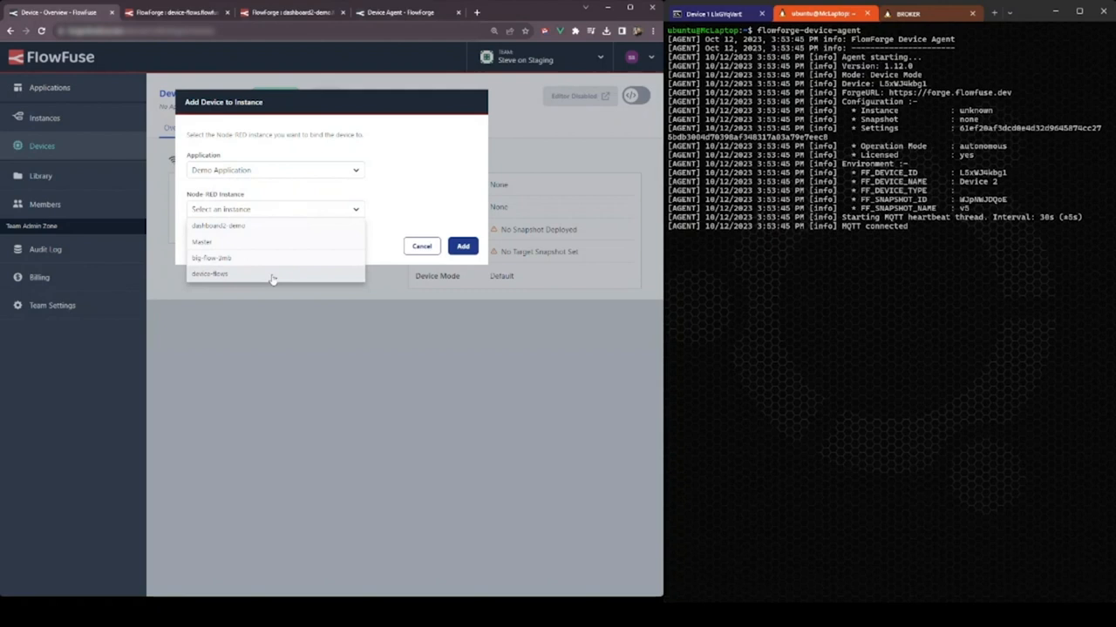
{"action": "left_click", "coordinate": [209, 273]}
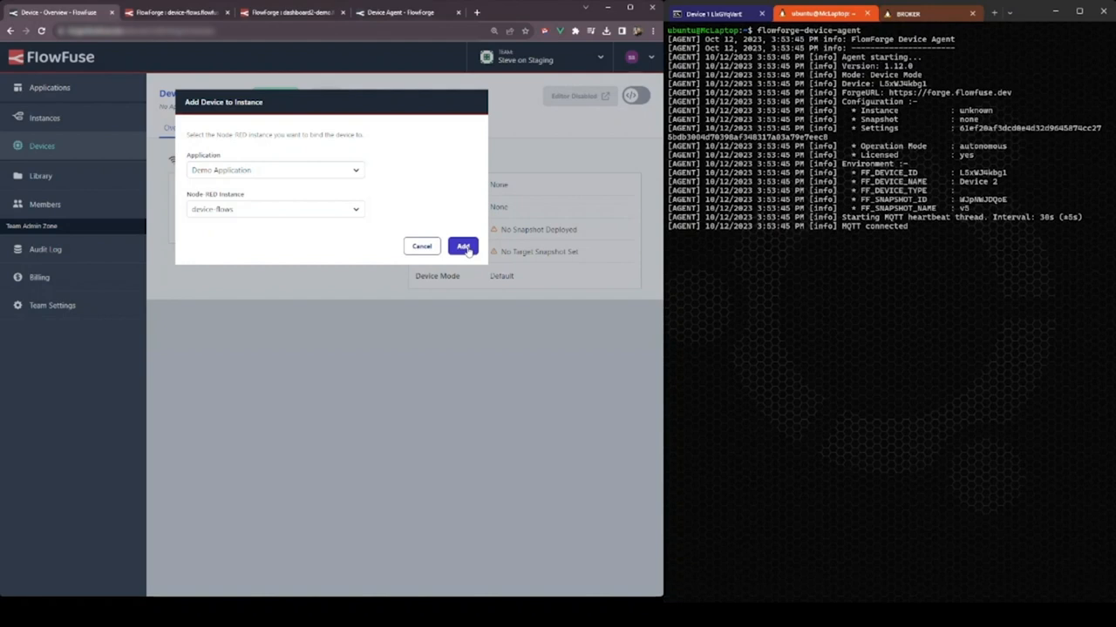
{"action": "left_click", "coordinate": [462, 246]}
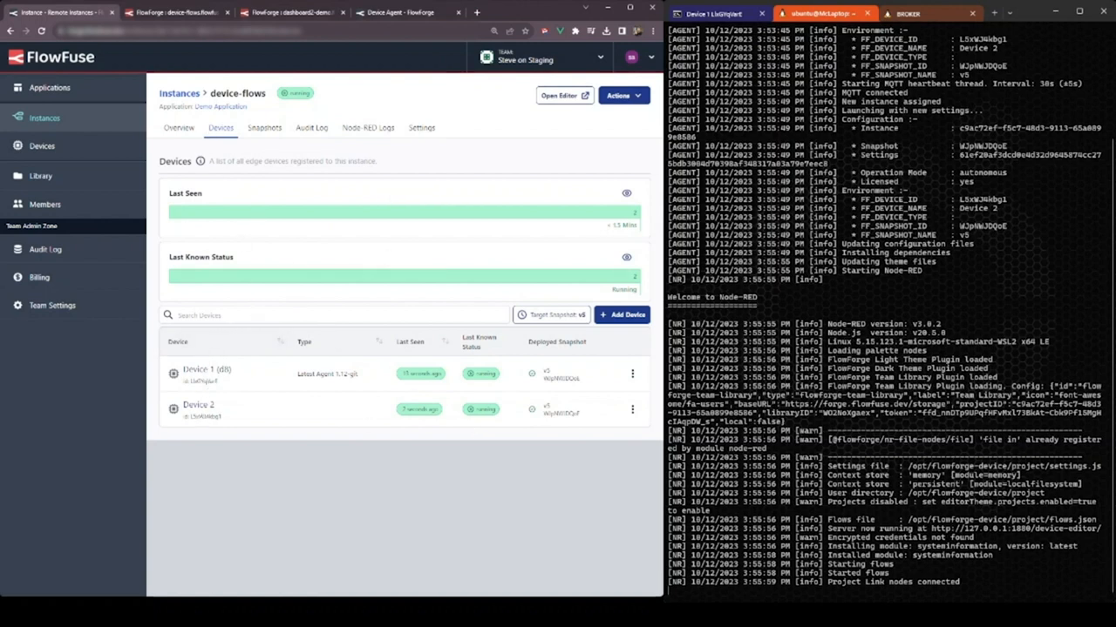
{"action": "mouse_move", "coordinate": [527, 451]}
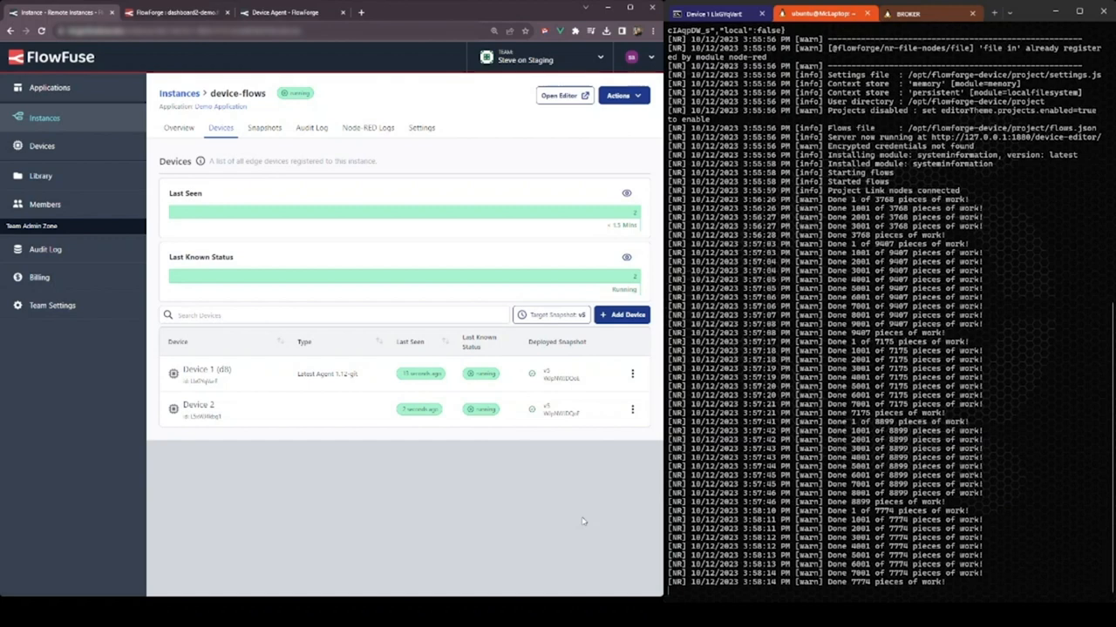
{"action": "mouse_move", "coordinate": [595, 388]}
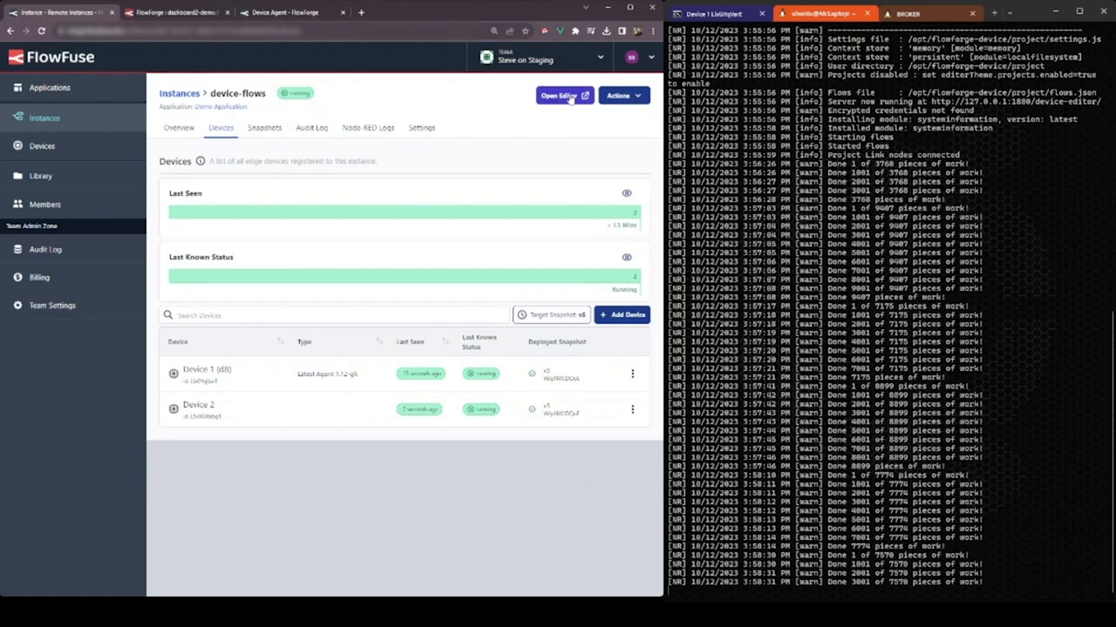
Open the Node-RED editor for the device-flows instance.
{"action": "left_click", "coordinate": [560, 95]}
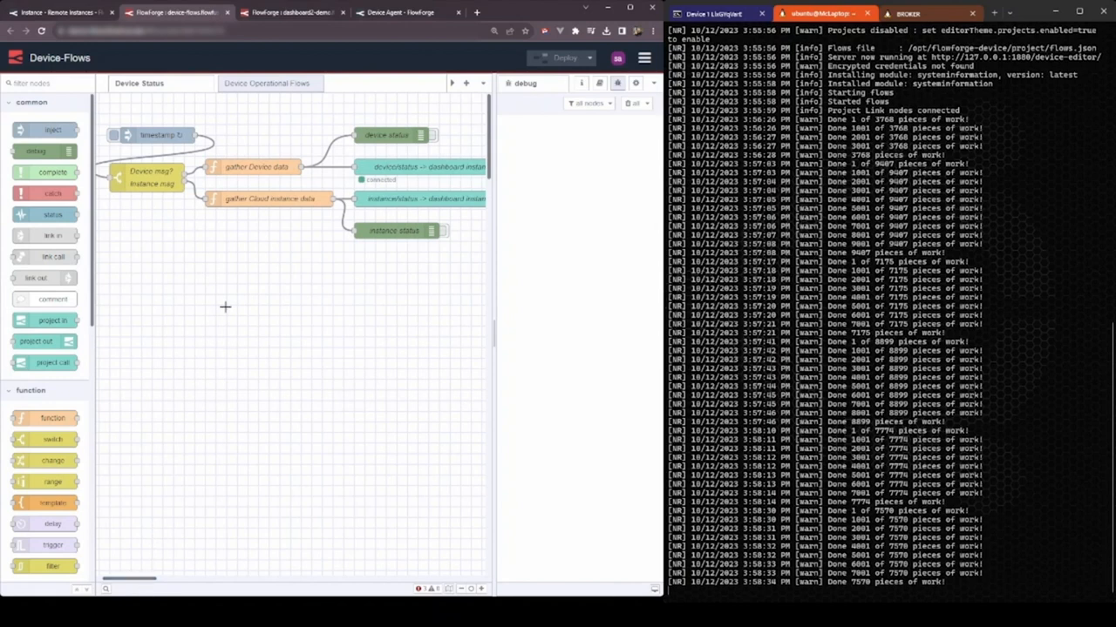
{"action": "mouse_move", "coordinate": [248, 239]}
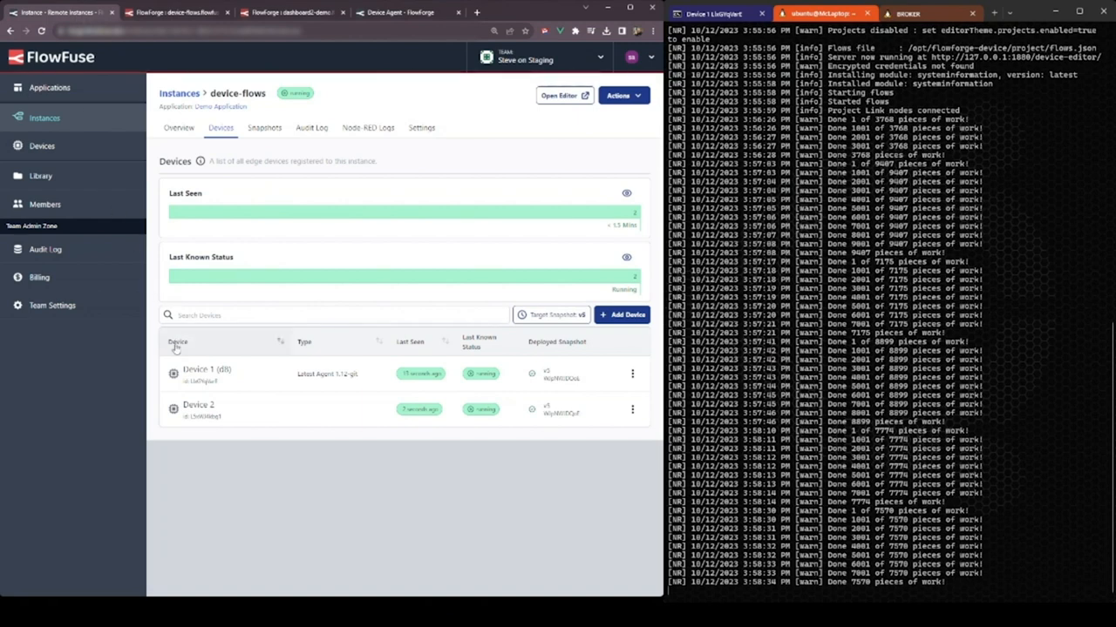
Enable developer mode and editor access on Device 2, open its editor, then return to device-flows.
{"action": "left_click", "coordinate": [198, 405]}
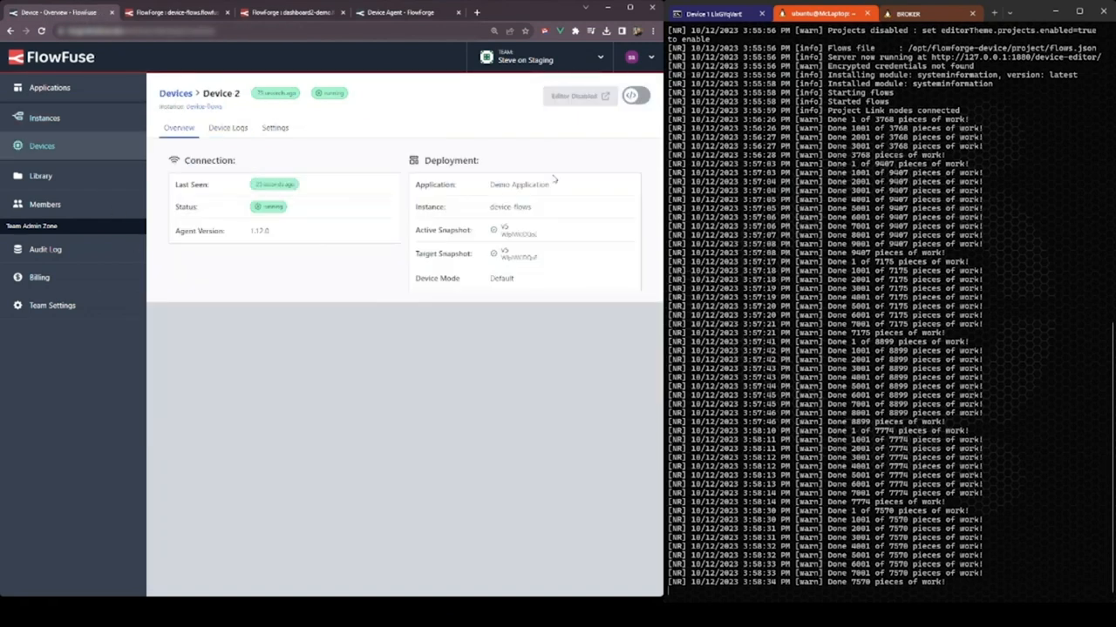
{"action": "left_click", "coordinate": [636, 95]}
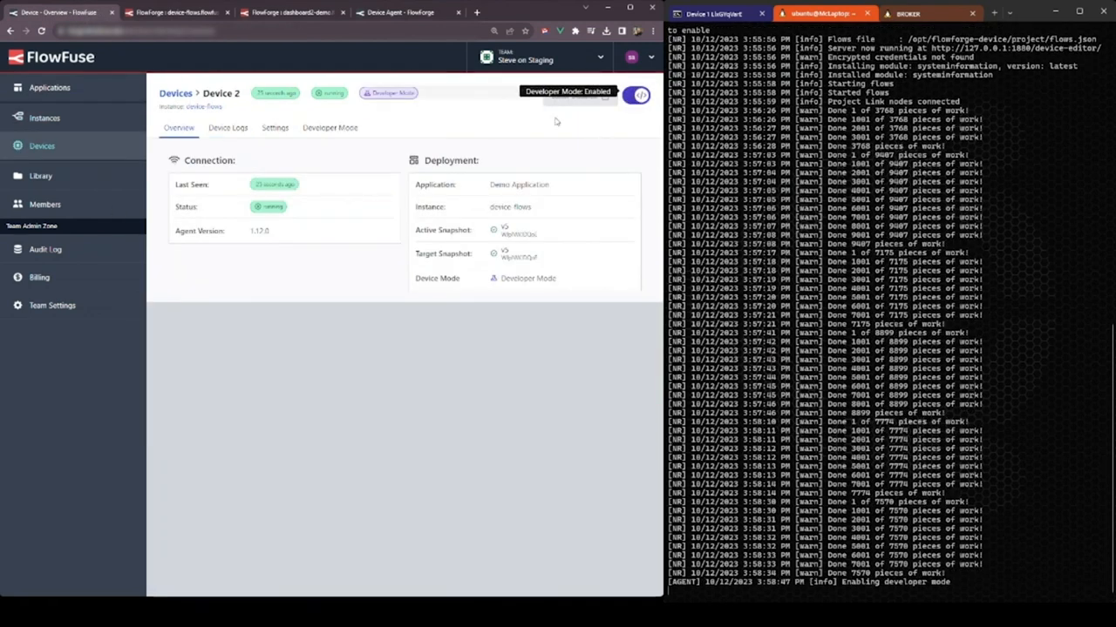
{"action": "left_click", "coordinate": [330, 128]}
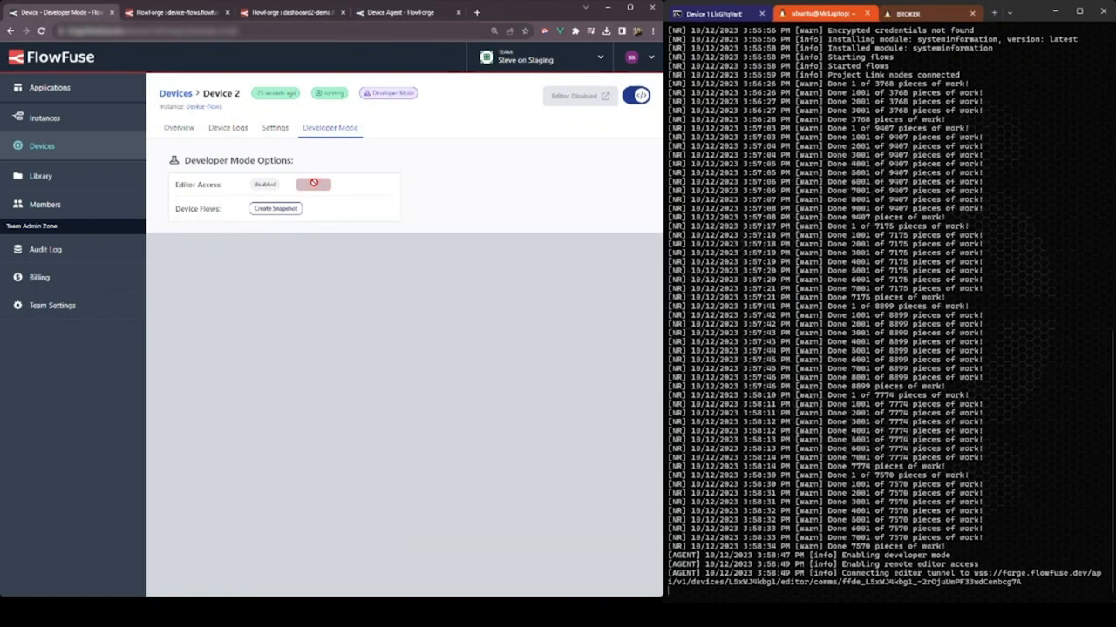
{"action": "left_click", "coordinate": [313, 183]}
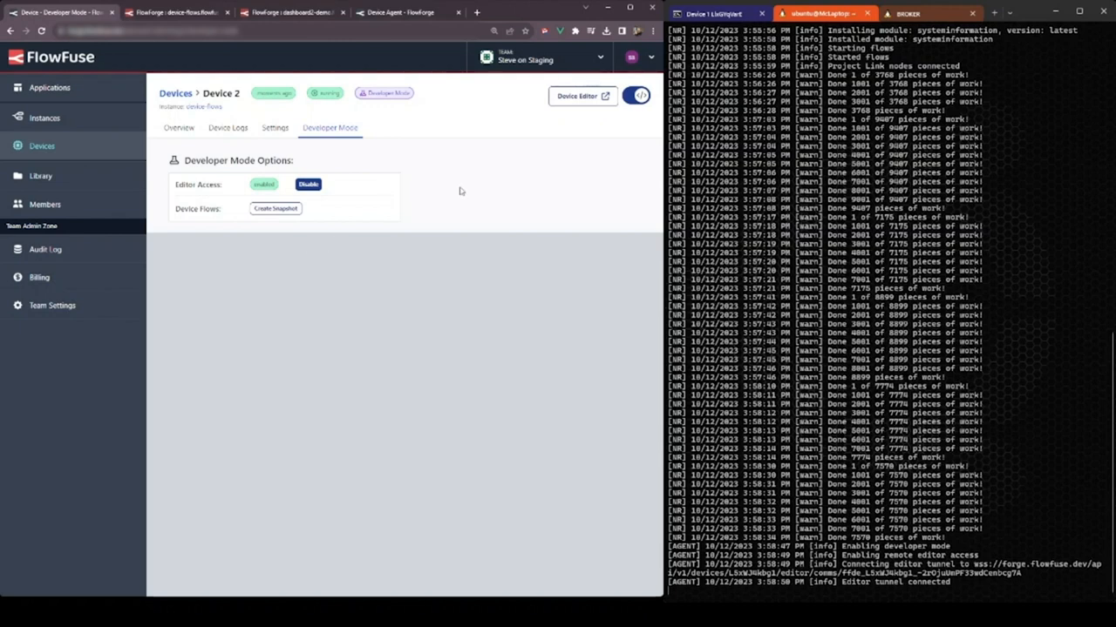
{"action": "left_click", "coordinate": [576, 96]}
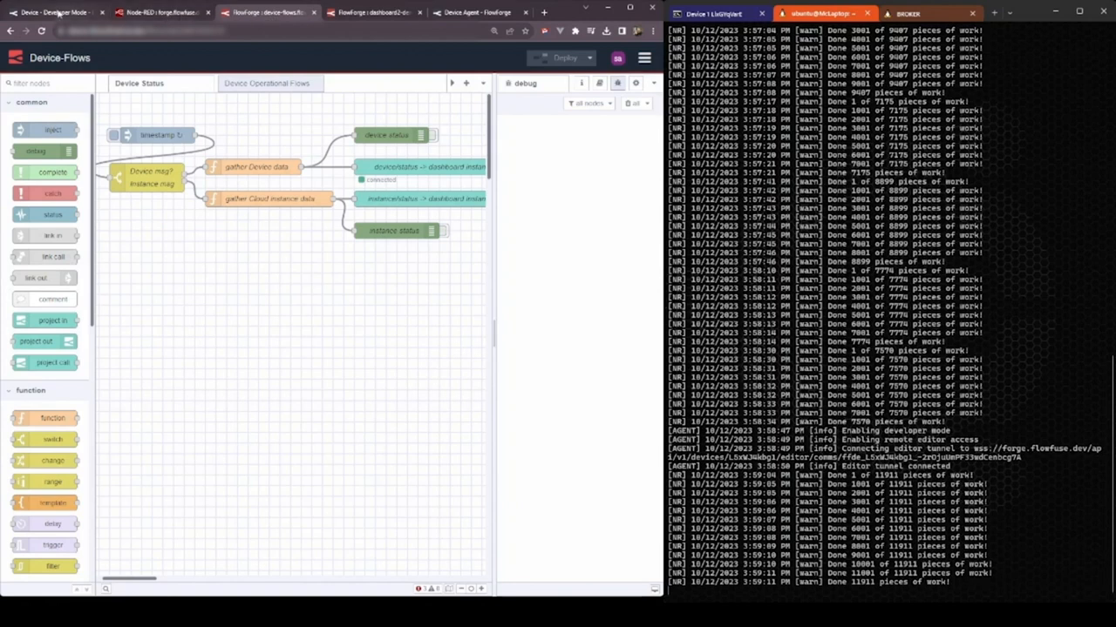
{"action": "left_click", "coordinate": [48, 12]}
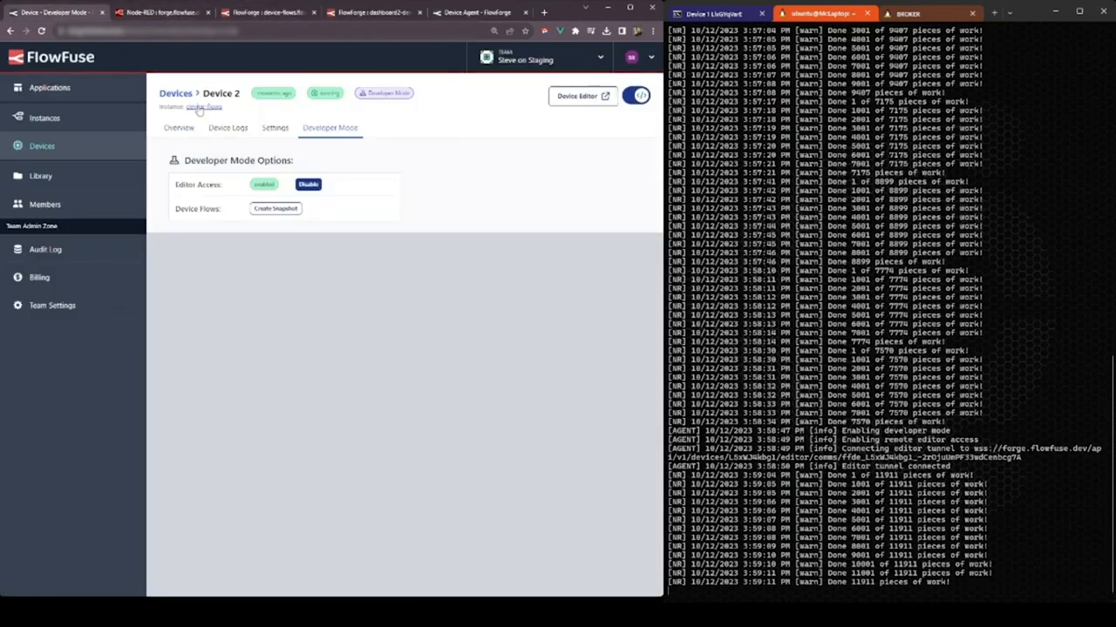
{"action": "left_click", "coordinate": [204, 106]}
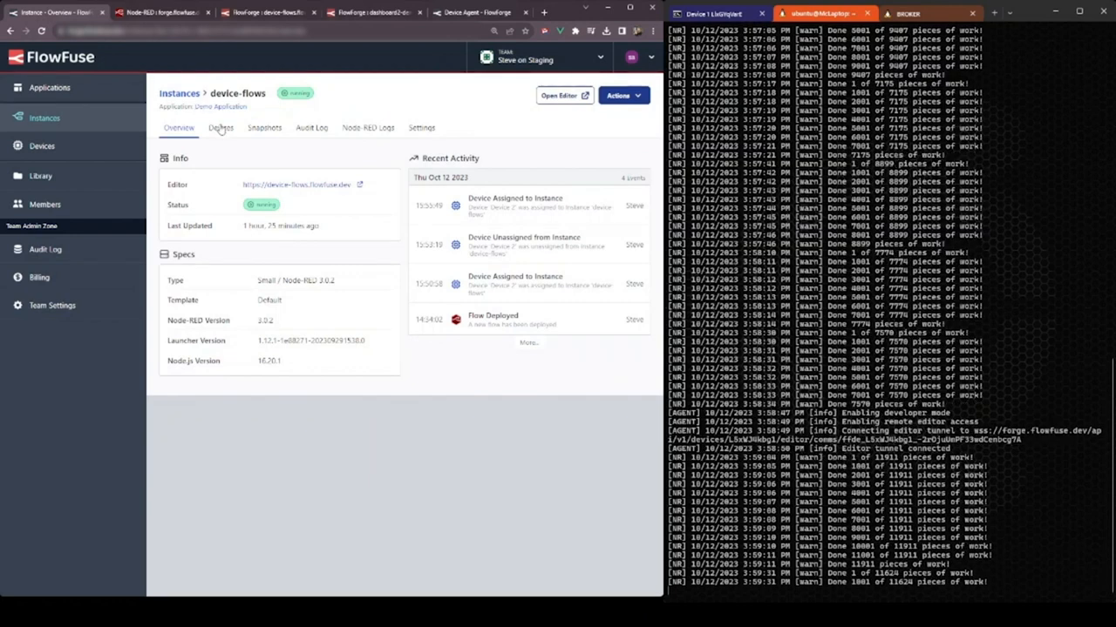
Create snapshot v6 of device-flows and set it as the deployment target.
{"action": "left_click", "coordinate": [264, 127]}
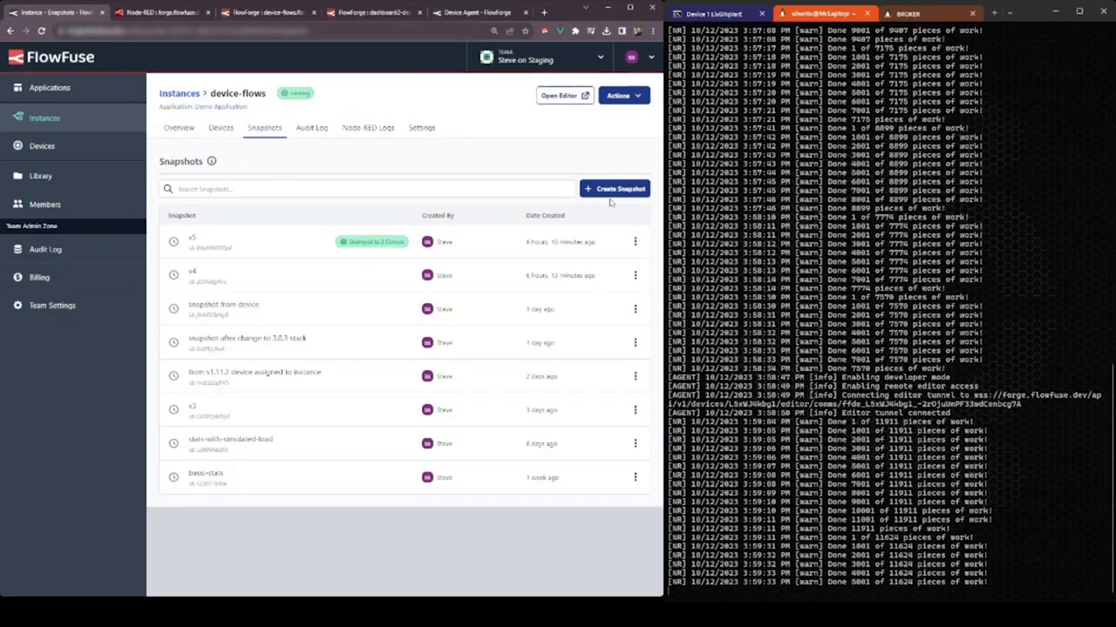
{"action": "left_click", "coordinate": [615, 189]}
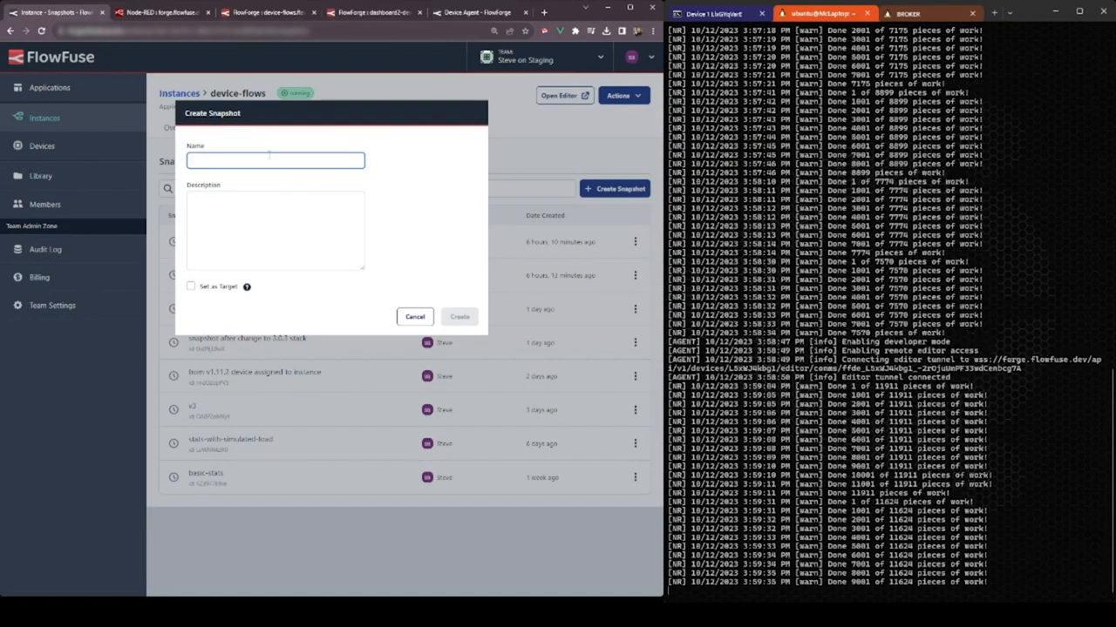
{"action": "type", "text": "v4"}
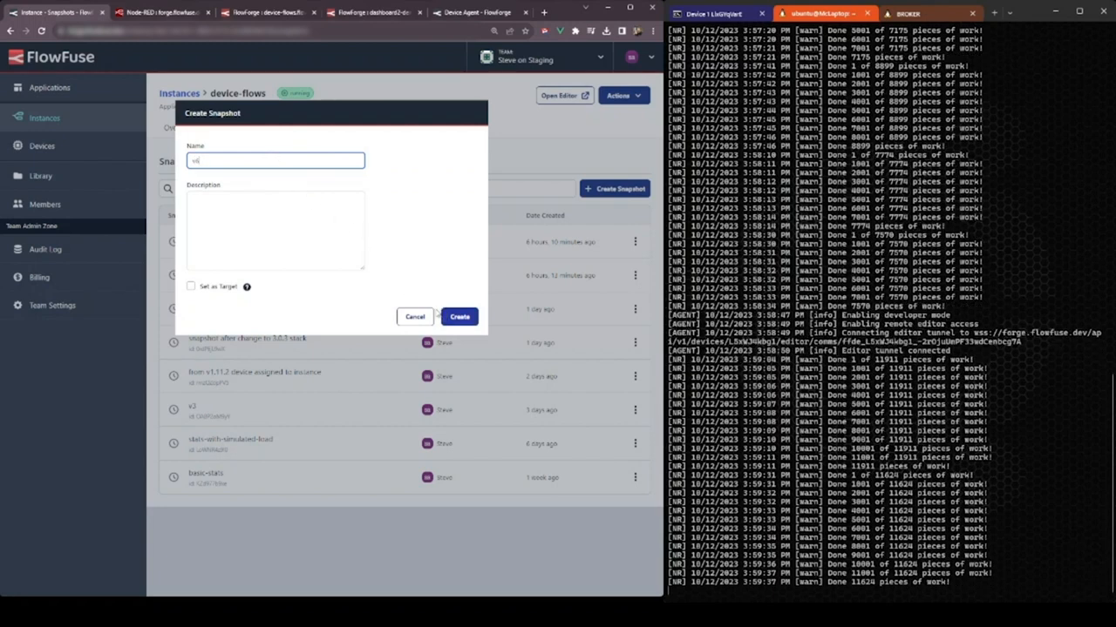
{"action": "left_click", "coordinate": [191, 286]}
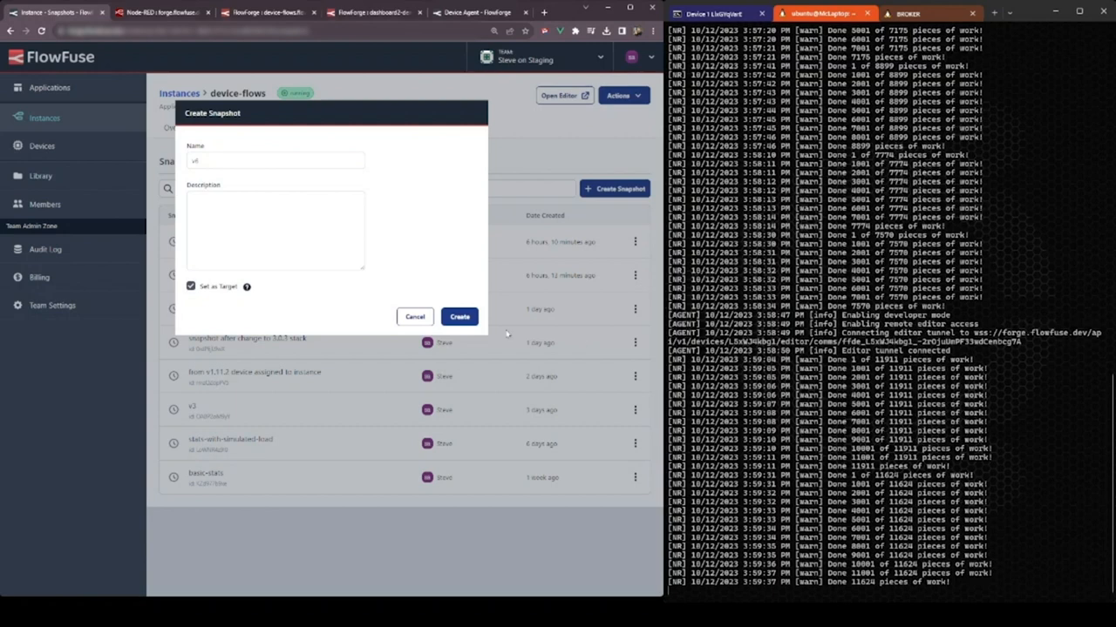
{"action": "left_click", "coordinate": [460, 316]}
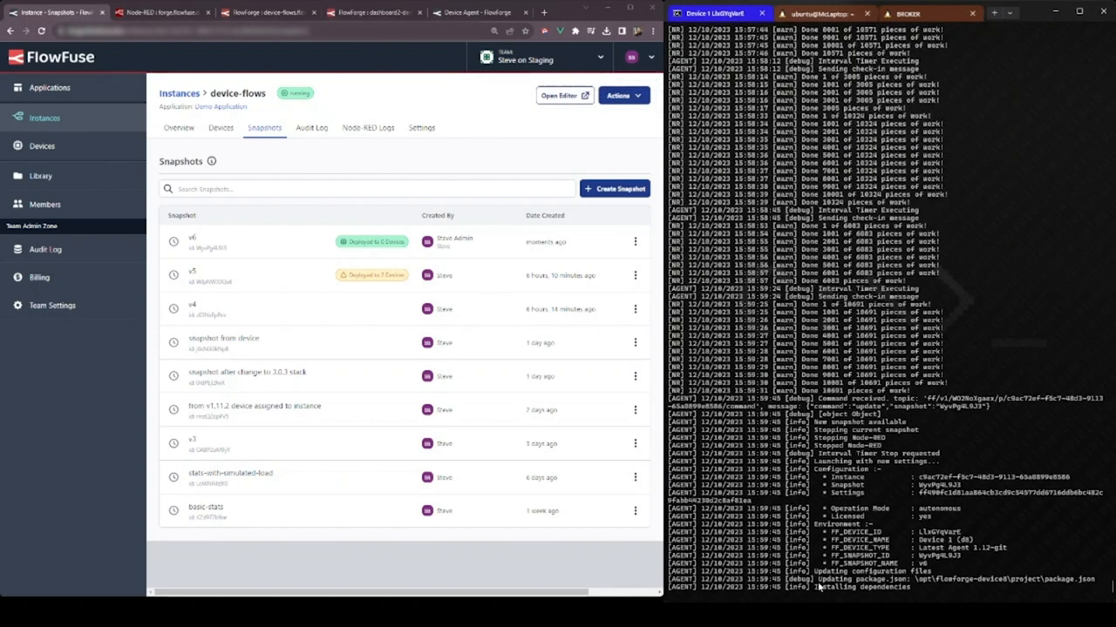
{"action": "mouse_move", "coordinate": [889, 593]}
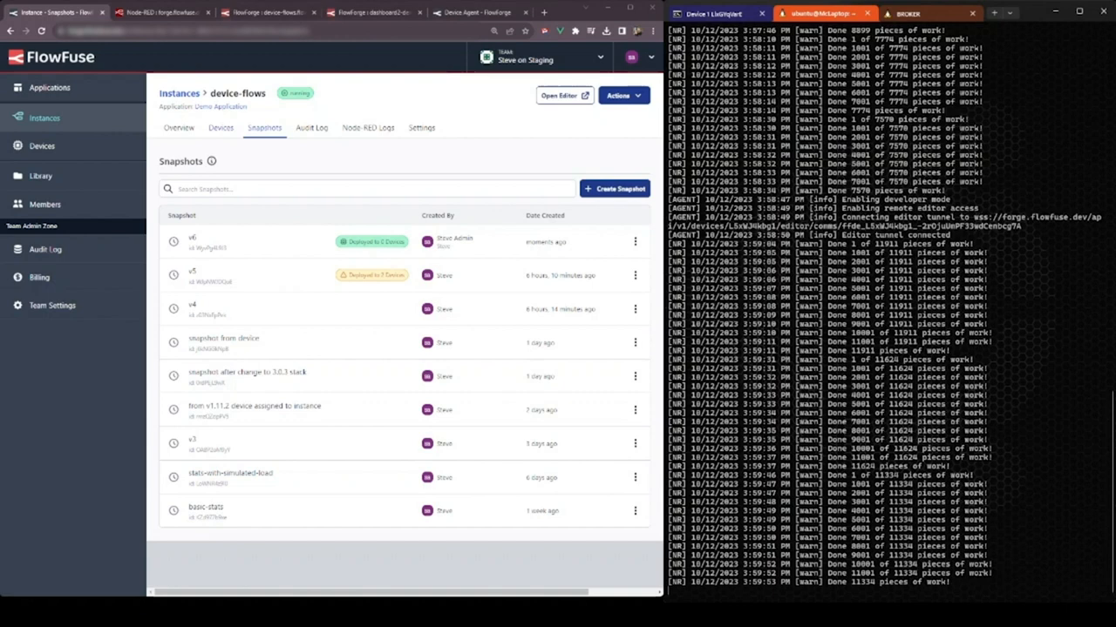
Open Device 2's overview from the device-flows instance's device list.
{"action": "left_click", "coordinate": [221, 127]}
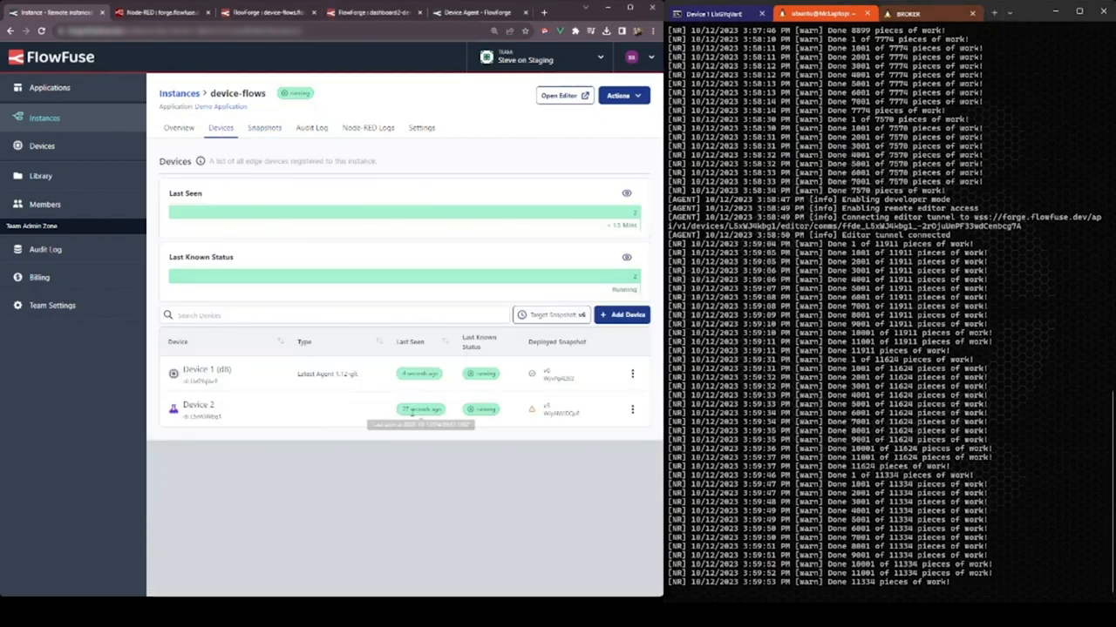
{"action": "mouse_move", "coordinate": [174, 409]}
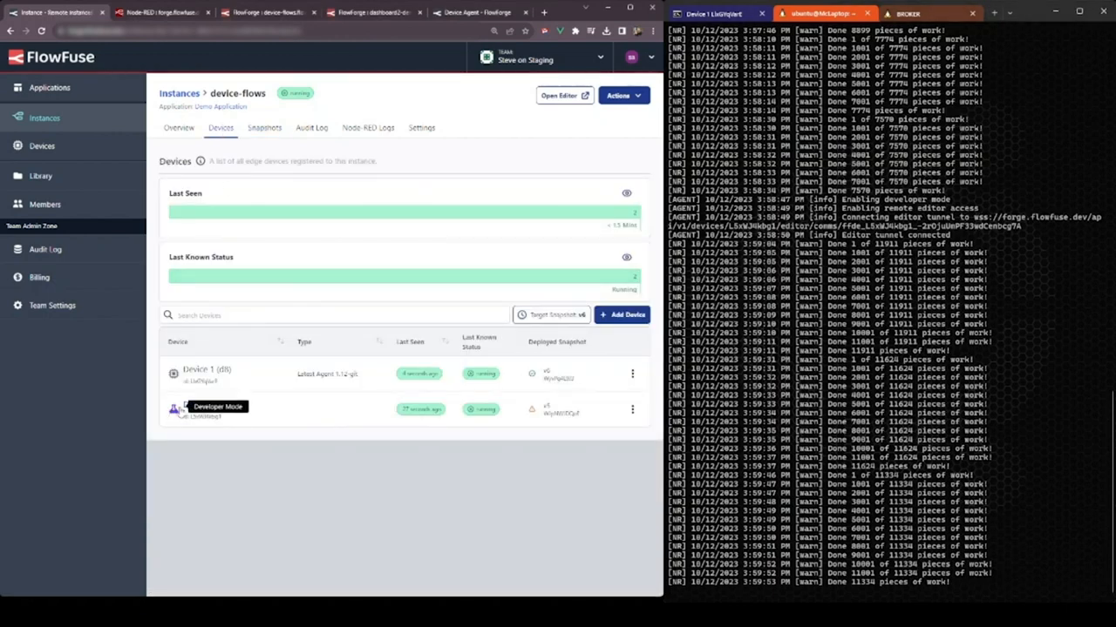
{"action": "left_click", "coordinate": [204, 409]}
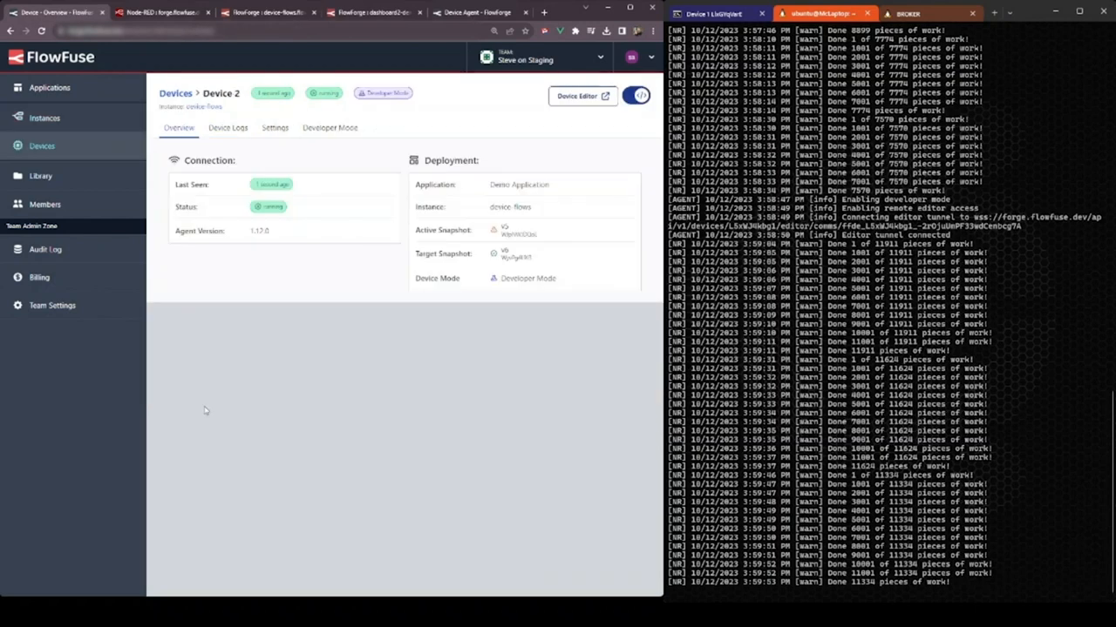
{"action": "mouse_move", "coordinate": [458, 288]}
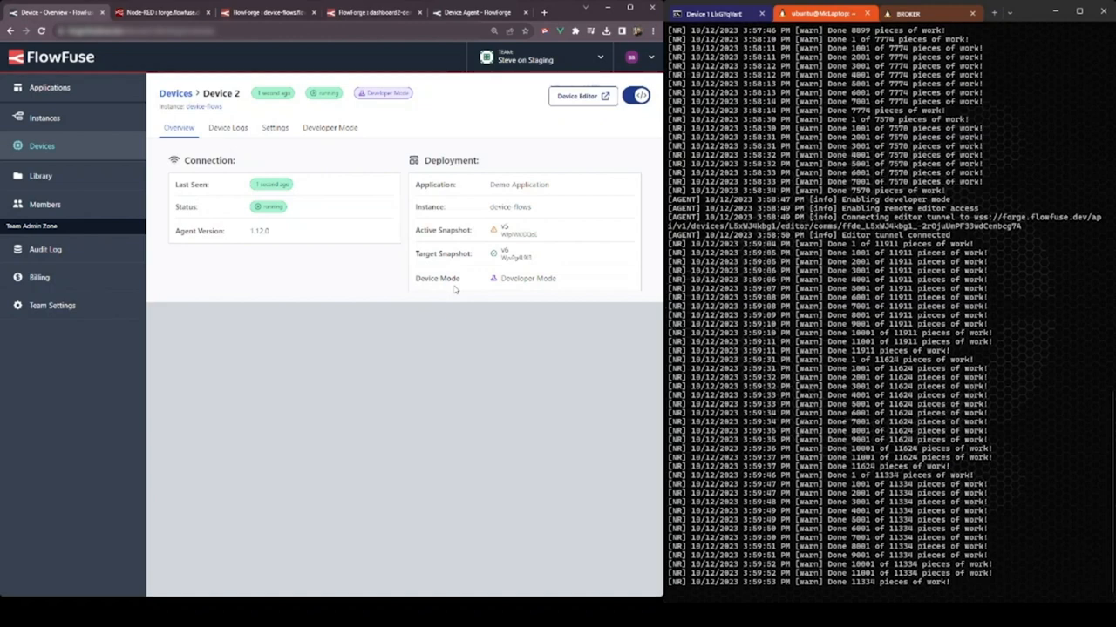
{"action": "mouse_move", "coordinate": [533, 249]}
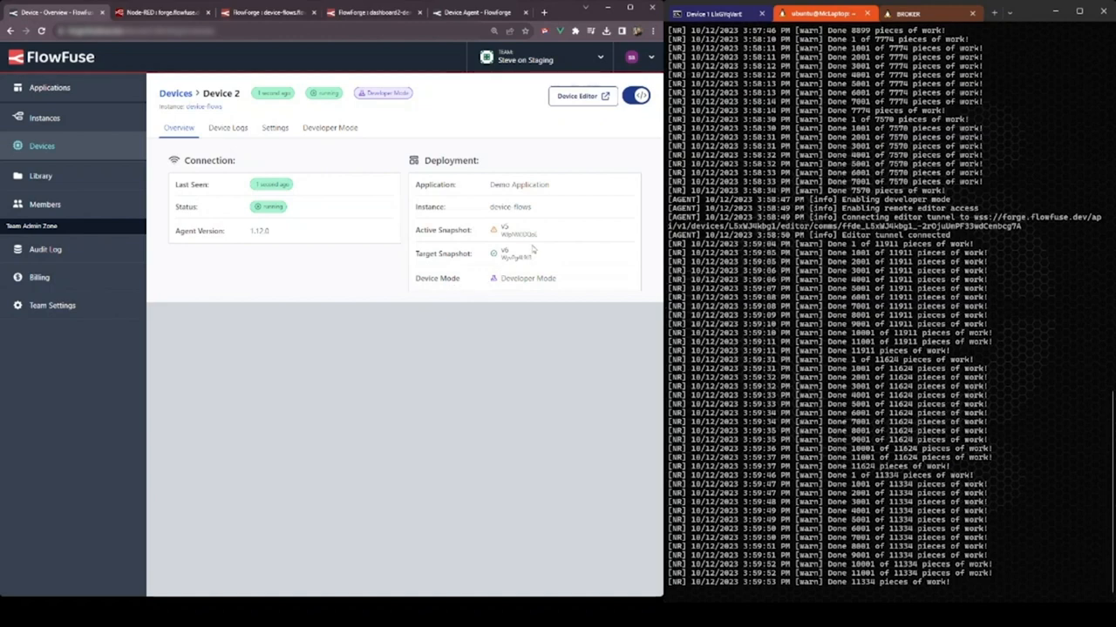
{"action": "mouse_move", "coordinate": [513, 255]}
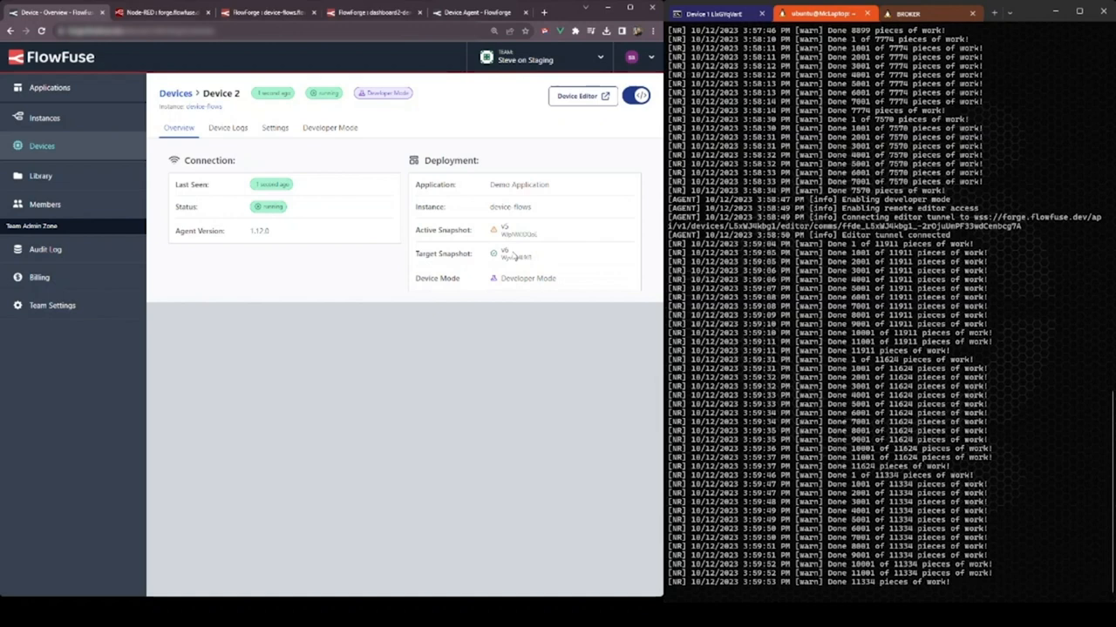
{"action": "mouse_move", "coordinate": [513, 256]}
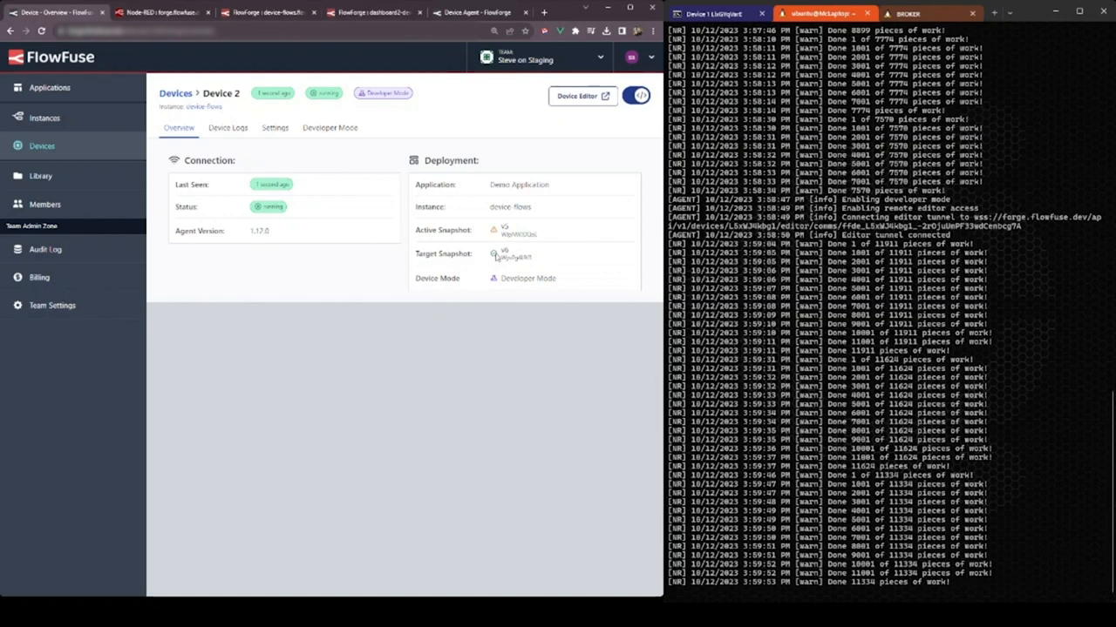
{"action": "mouse_move", "coordinate": [523, 233]}
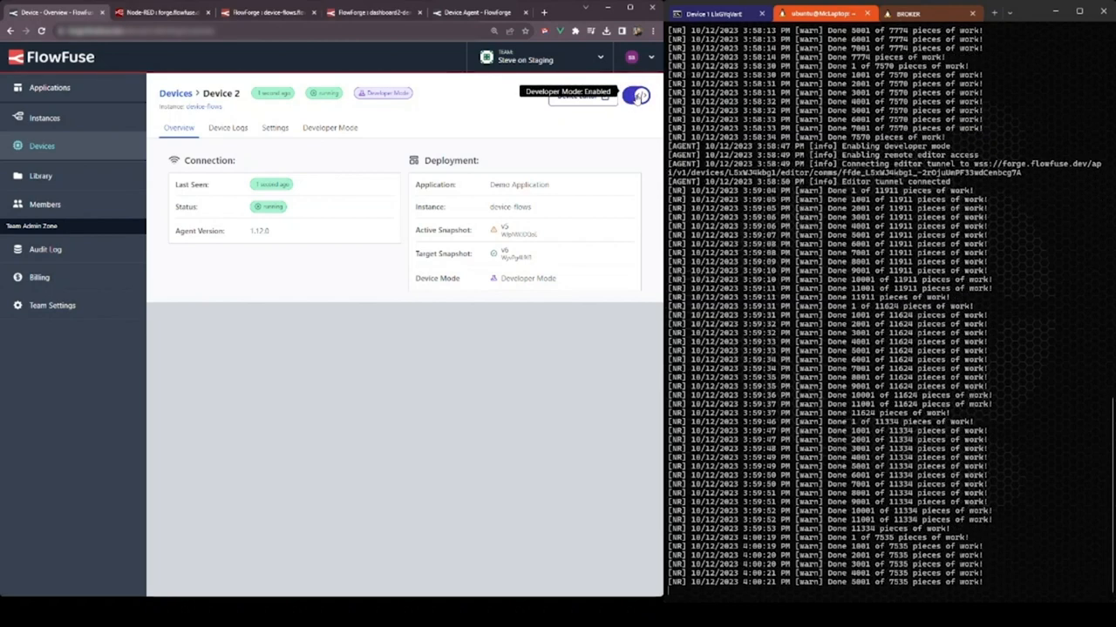
Turn off Device 2's developer mode and view the device-flows device list.
{"action": "left_click", "coordinate": [636, 95]}
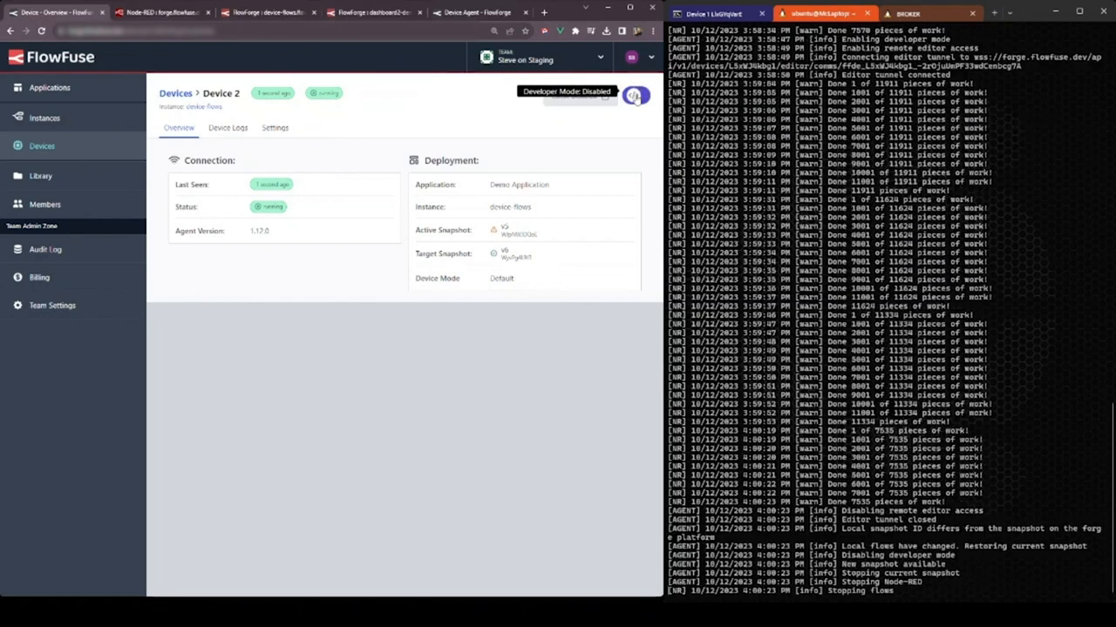
{"action": "left_click", "coordinate": [635, 95]}
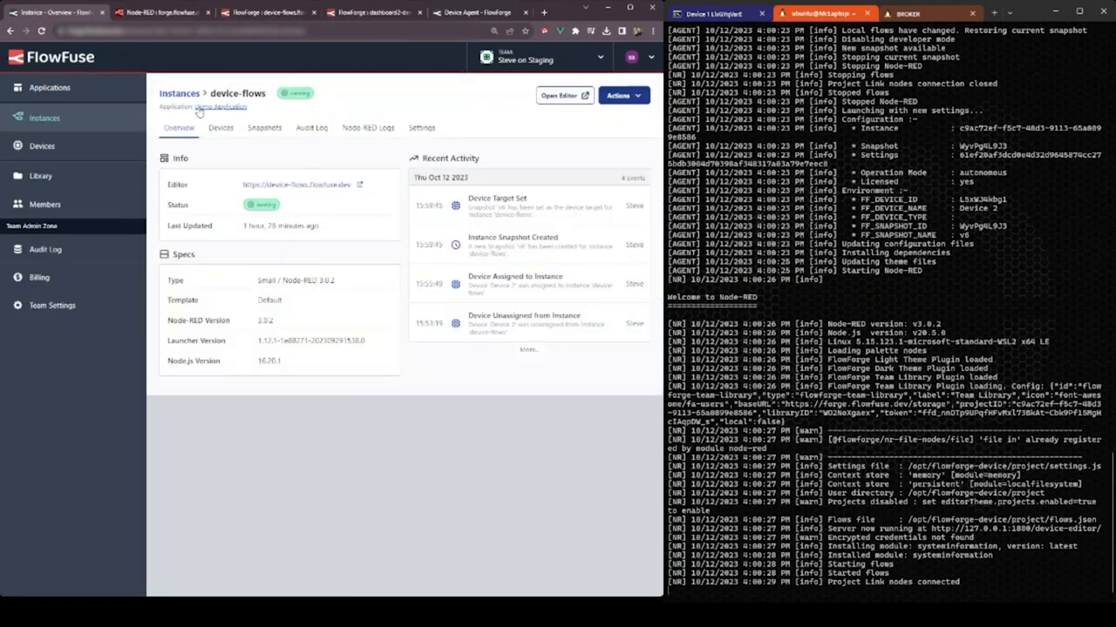
{"action": "left_click", "coordinate": [221, 127]}
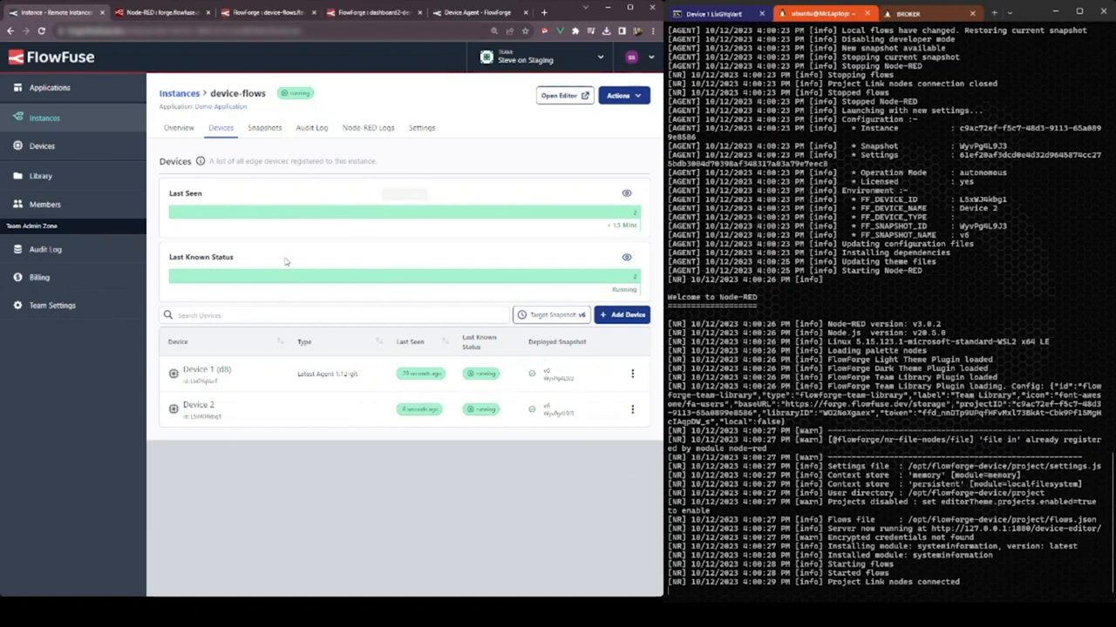
Re-enable developer mode and editor access on Device 2 and open its Node-RED editor.
{"action": "left_click", "coordinate": [198, 410]}
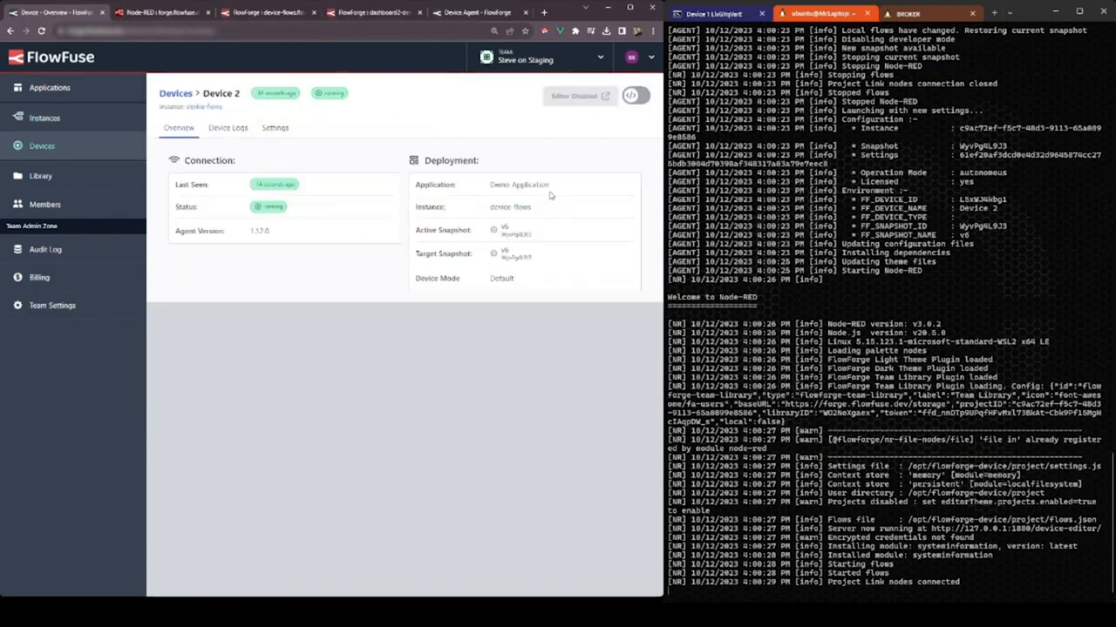
{"action": "left_click", "coordinate": [636, 95]}
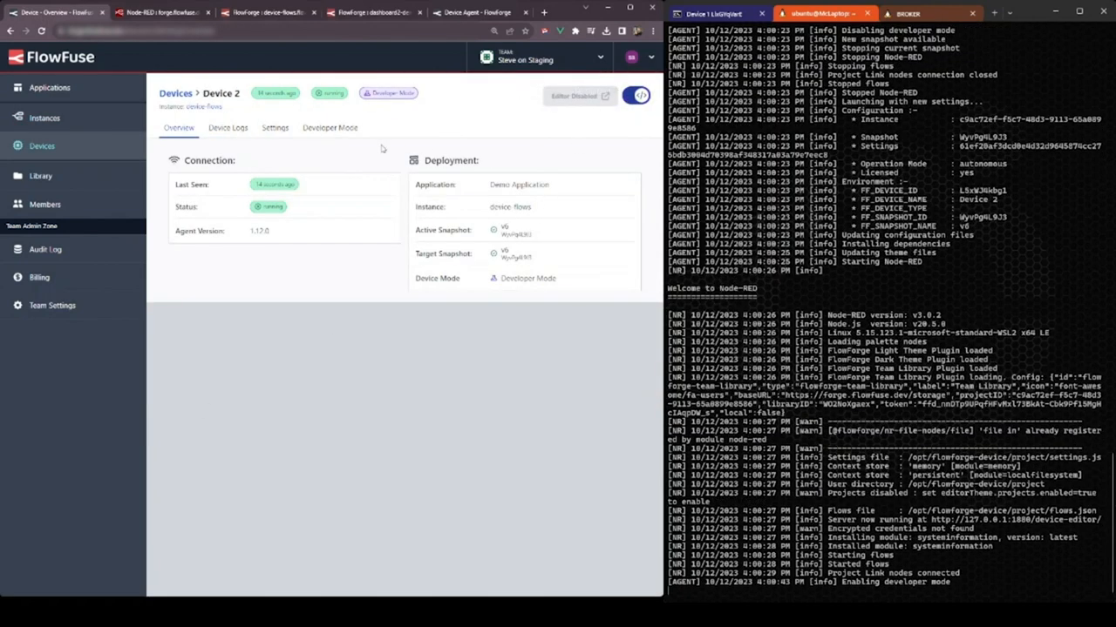
{"action": "left_click", "coordinate": [330, 127]}
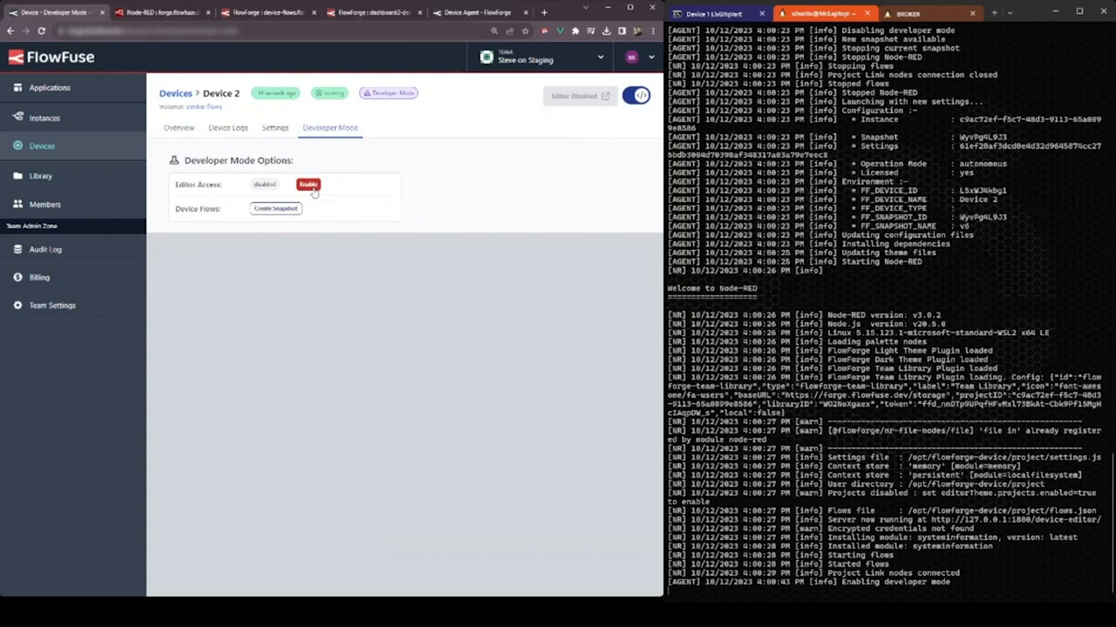
{"action": "left_click", "coordinate": [307, 184]}
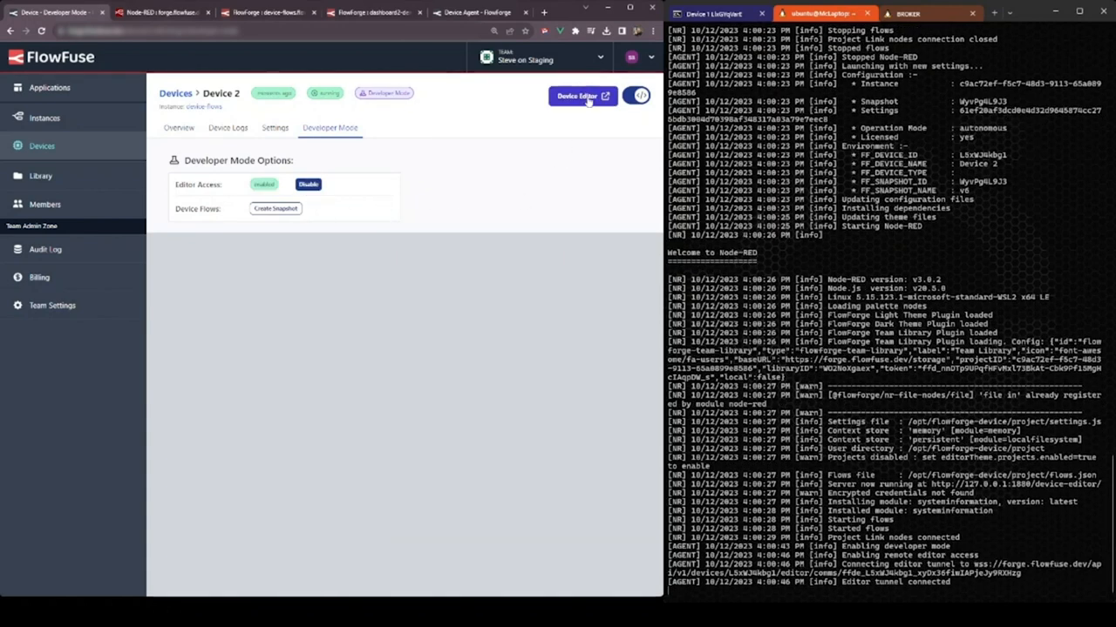
{"action": "left_click", "coordinate": [577, 95]}
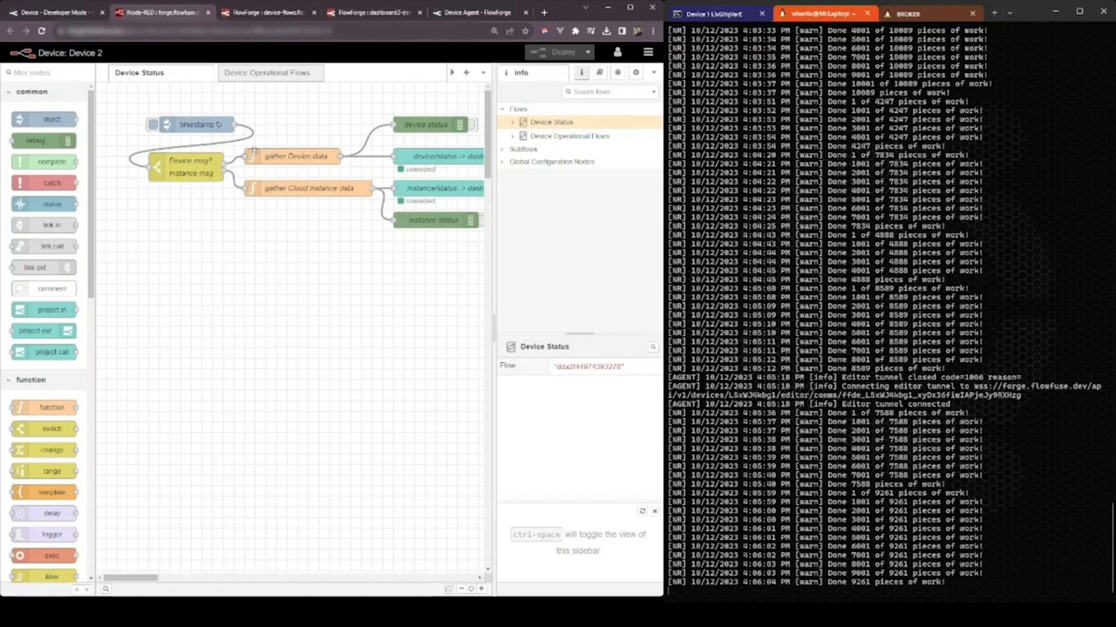
{"action": "double_click", "coordinate": [296, 156]}
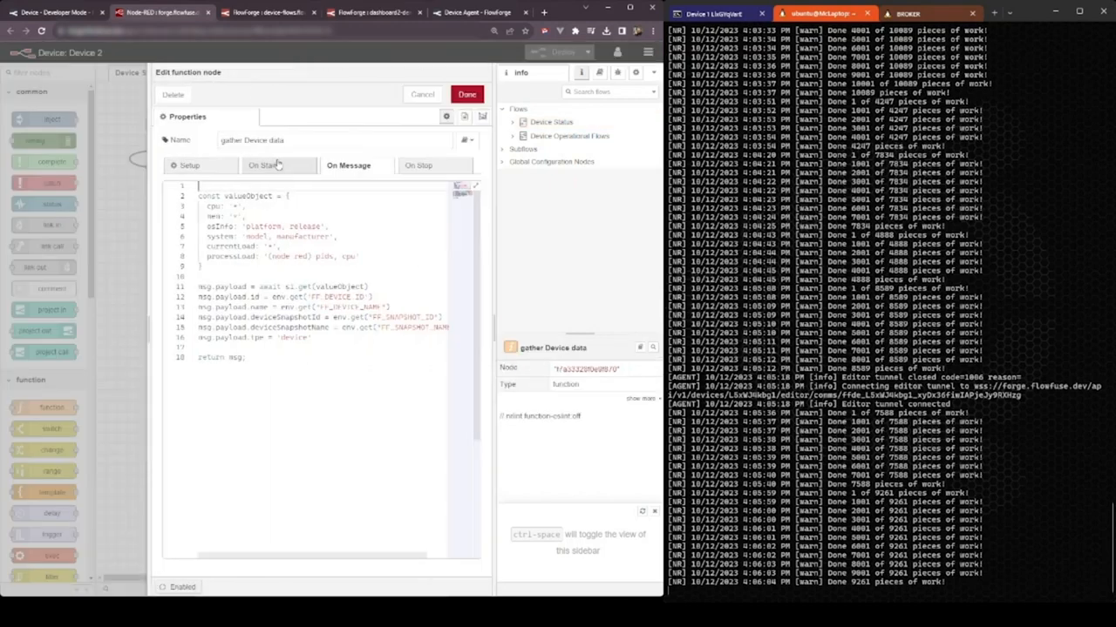
{"action": "left_click", "coordinate": [189, 166]}
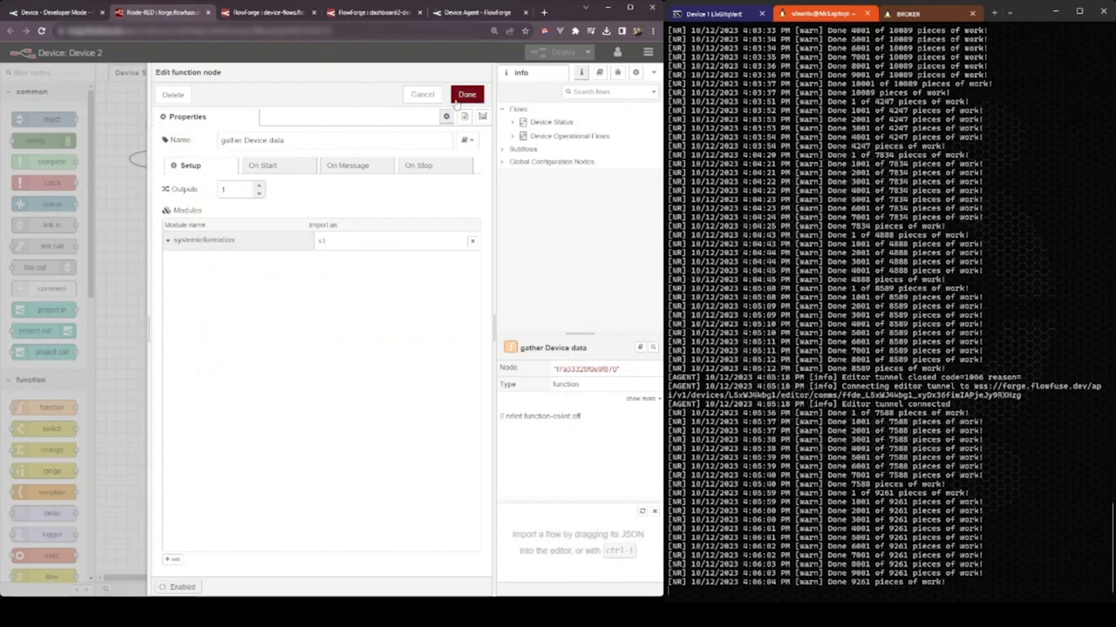
{"action": "left_click", "coordinate": [348, 165]}
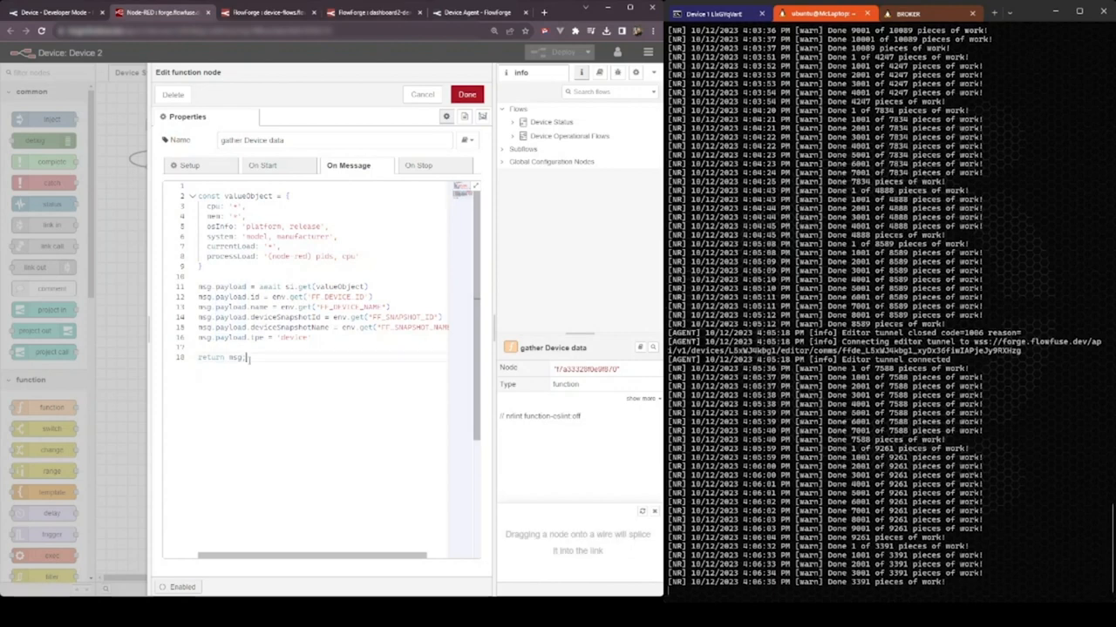
{"action": "left_click", "coordinate": [466, 94]}
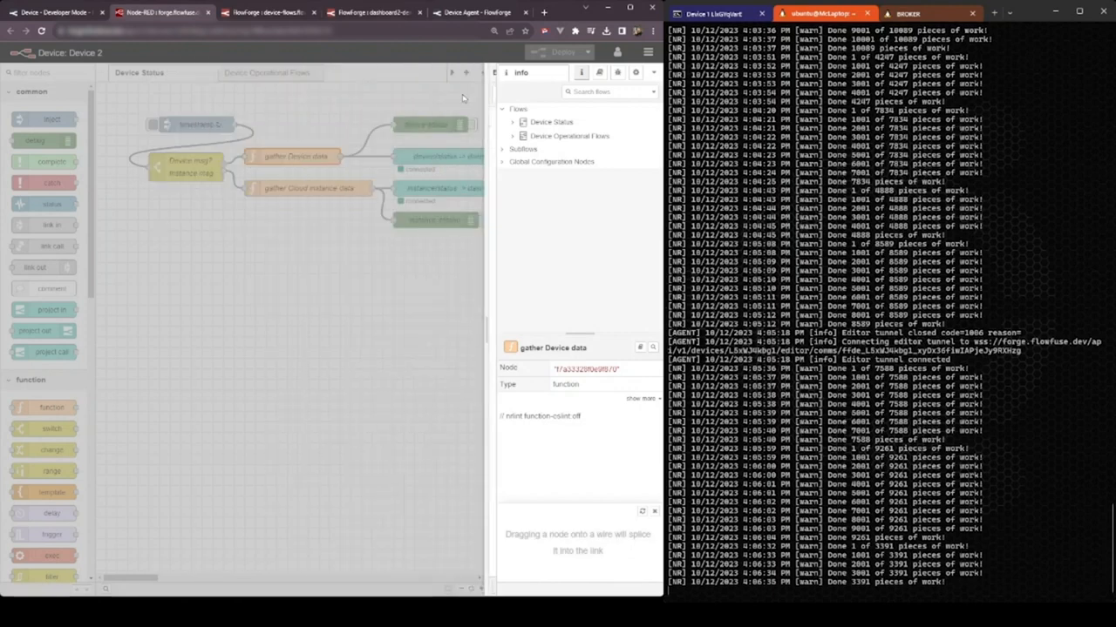
{"action": "left_click", "coordinate": [435, 156]}
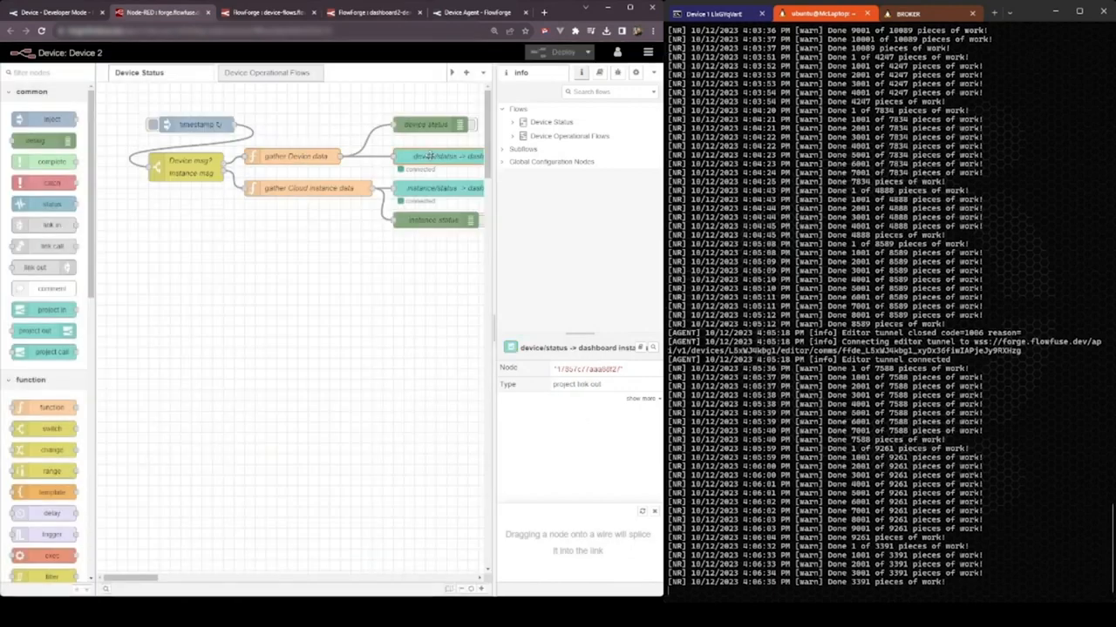
{"action": "double_click", "coordinate": [449, 156]}
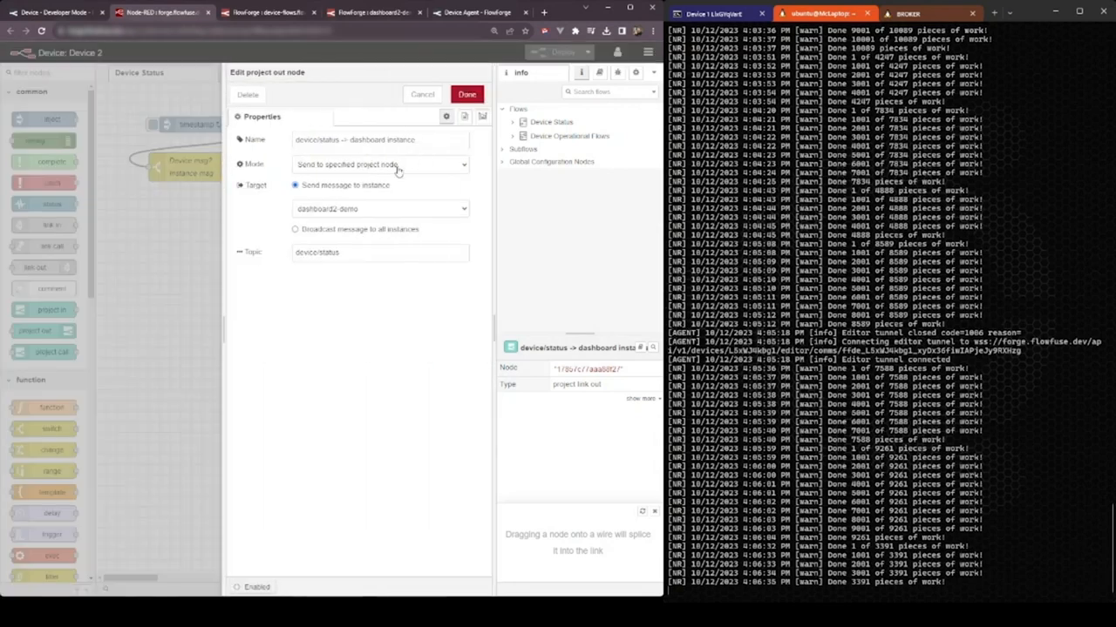
{"action": "triple_click", "coordinate": [317, 252]}
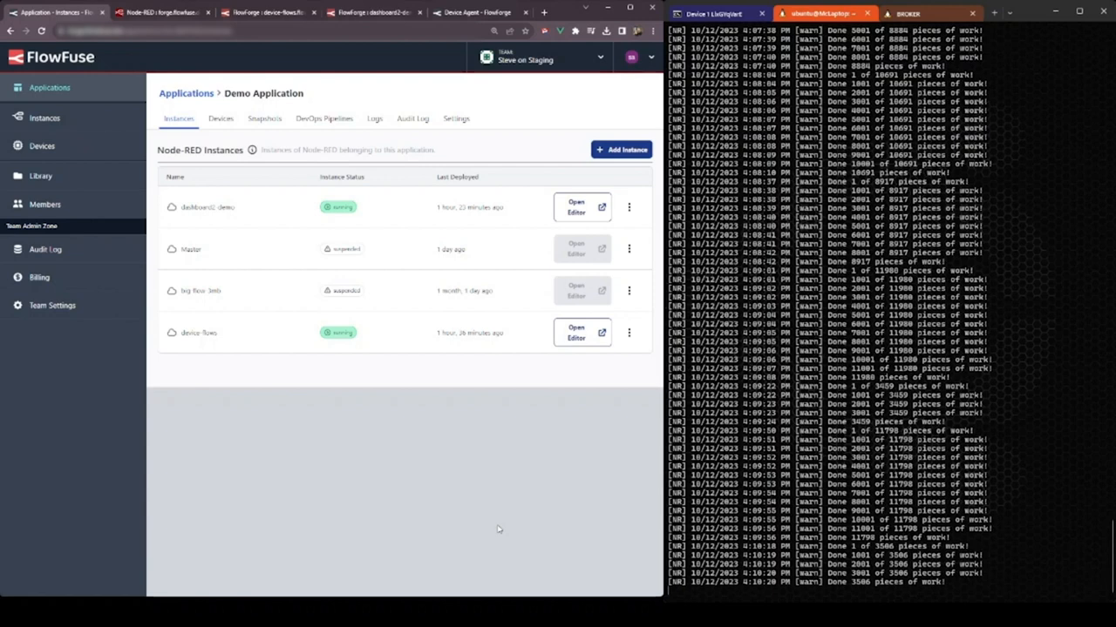
{"action": "mouse_move", "coordinate": [307, 293]}
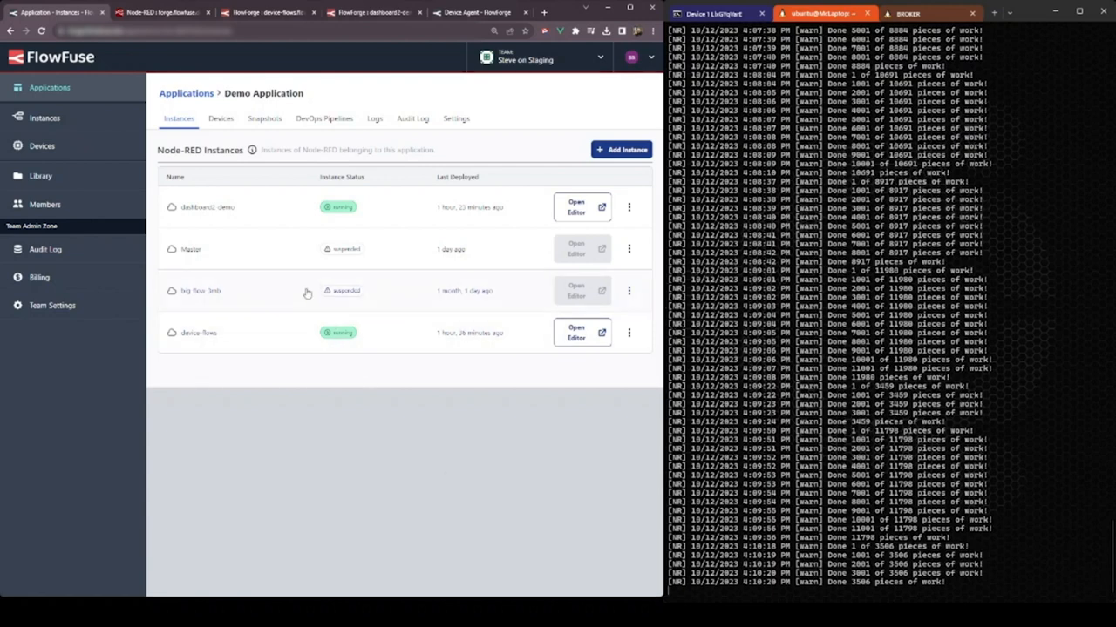
Open the dashboard2-demo instance and launch its Node-RED editor.
{"action": "left_click", "coordinate": [207, 206]}
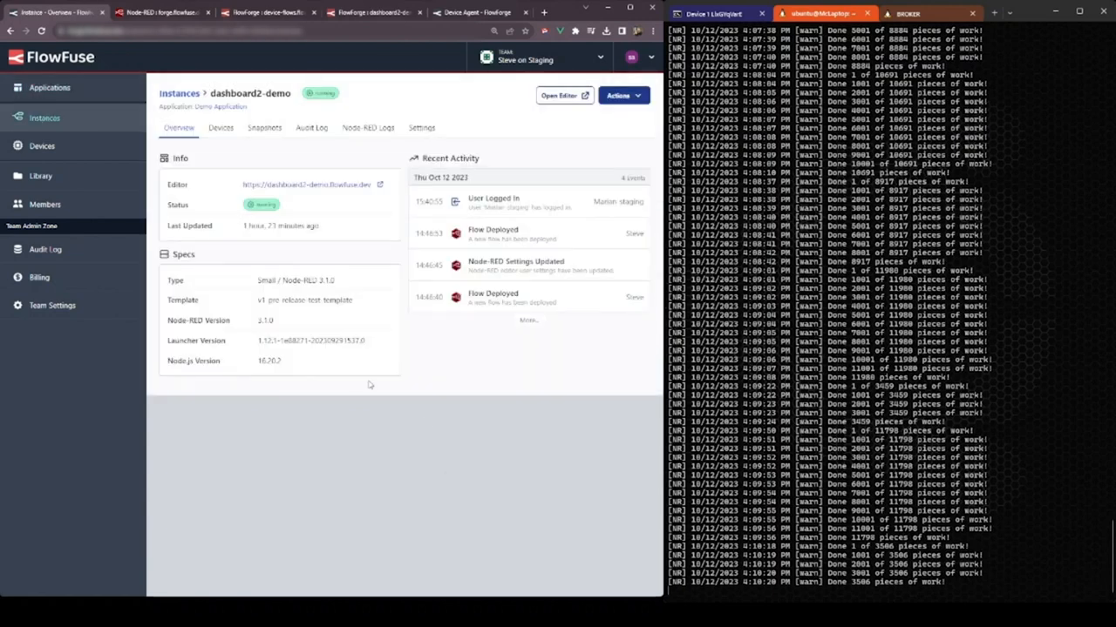
{"action": "mouse_move", "coordinate": [424, 430]}
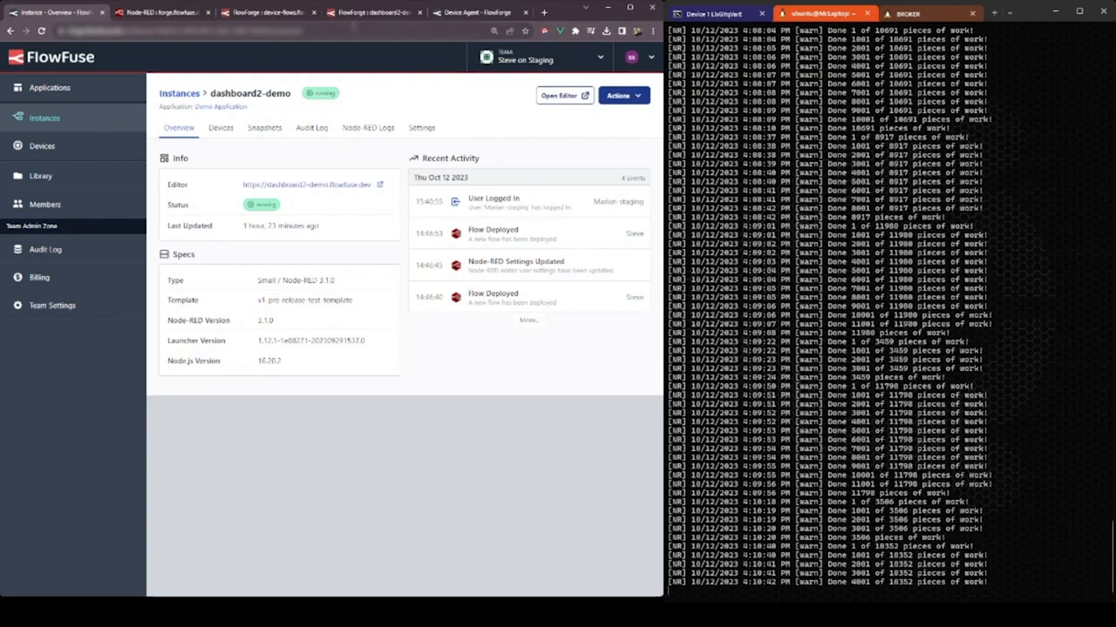
{"action": "left_click", "coordinate": [560, 95]}
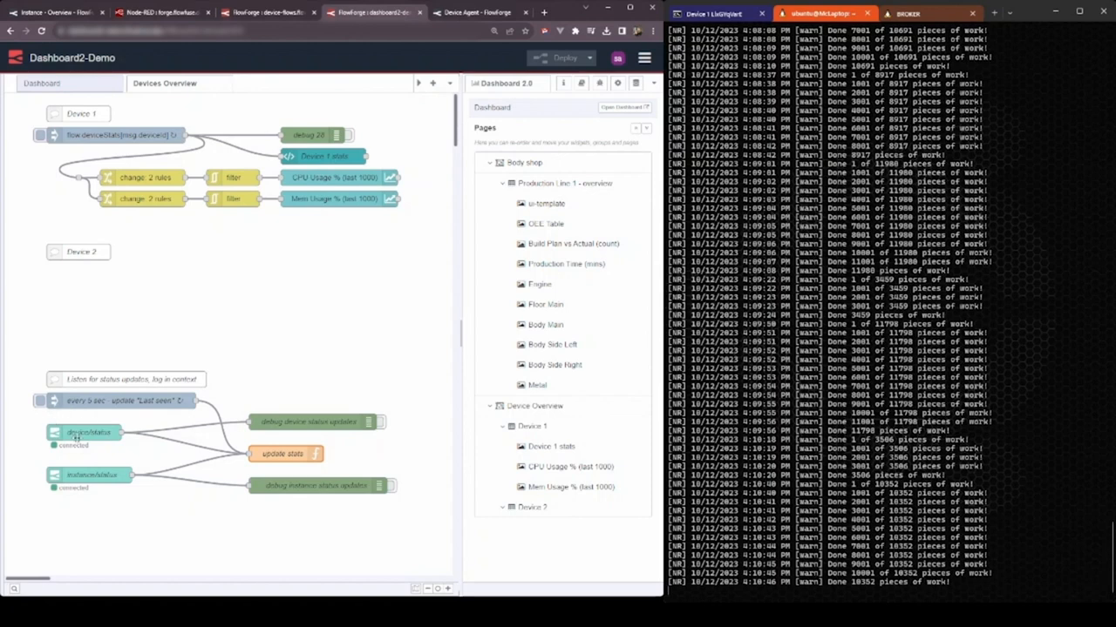
Enable the 'debug device status updates' output, inspect the device stats payload, and return to Device 2's editor.
{"action": "double_click", "coordinate": [88, 433]}
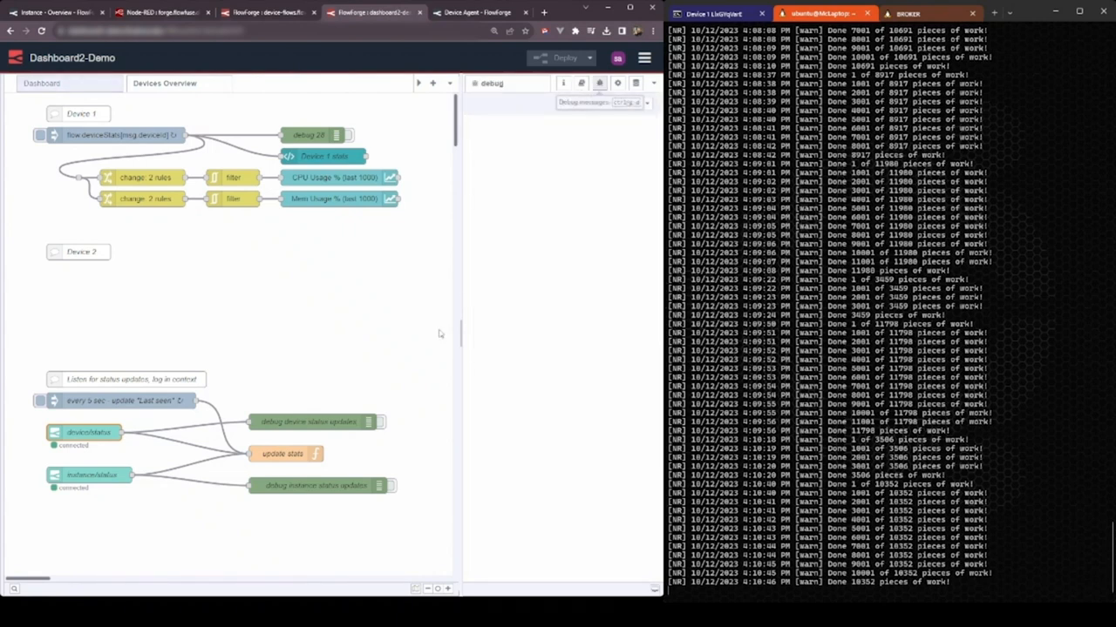
{"action": "left_click", "coordinate": [382, 422]}
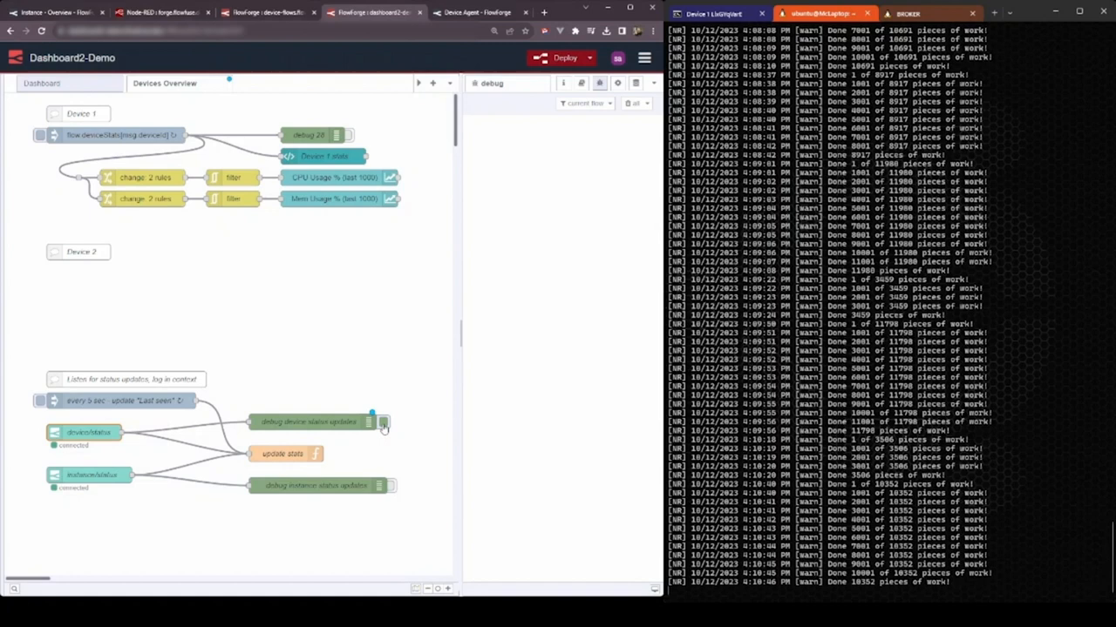
{"action": "left_click", "coordinate": [384, 423]}
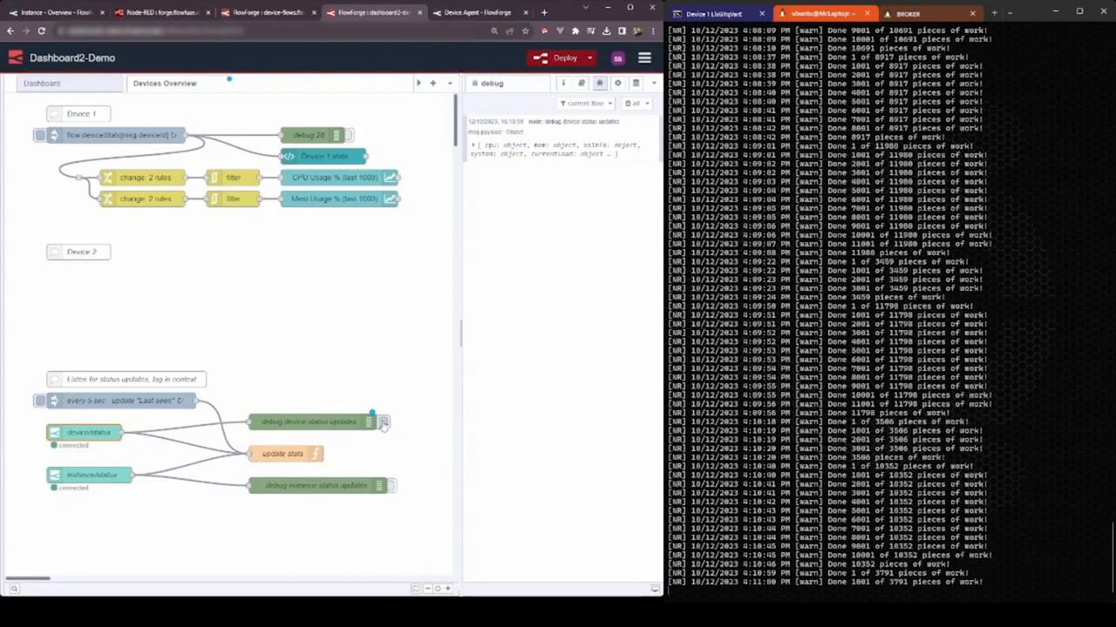
{"action": "left_click", "coordinate": [382, 421]}
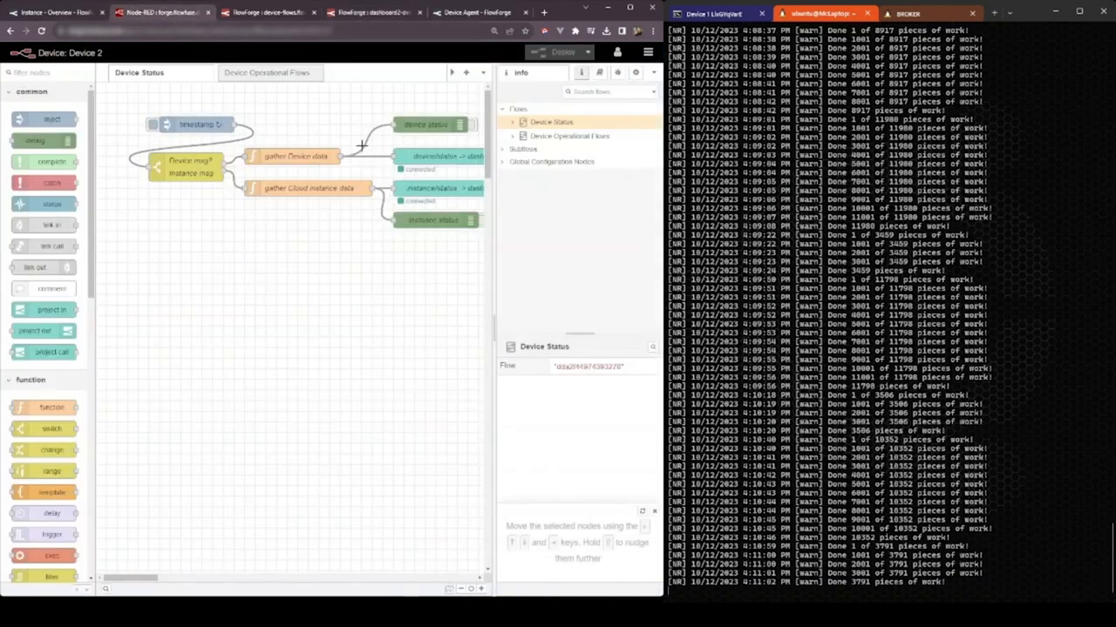
Open Device 2's inject node to set its deviceId and 3-second repeat.
{"action": "double_click", "coordinate": [296, 156]}
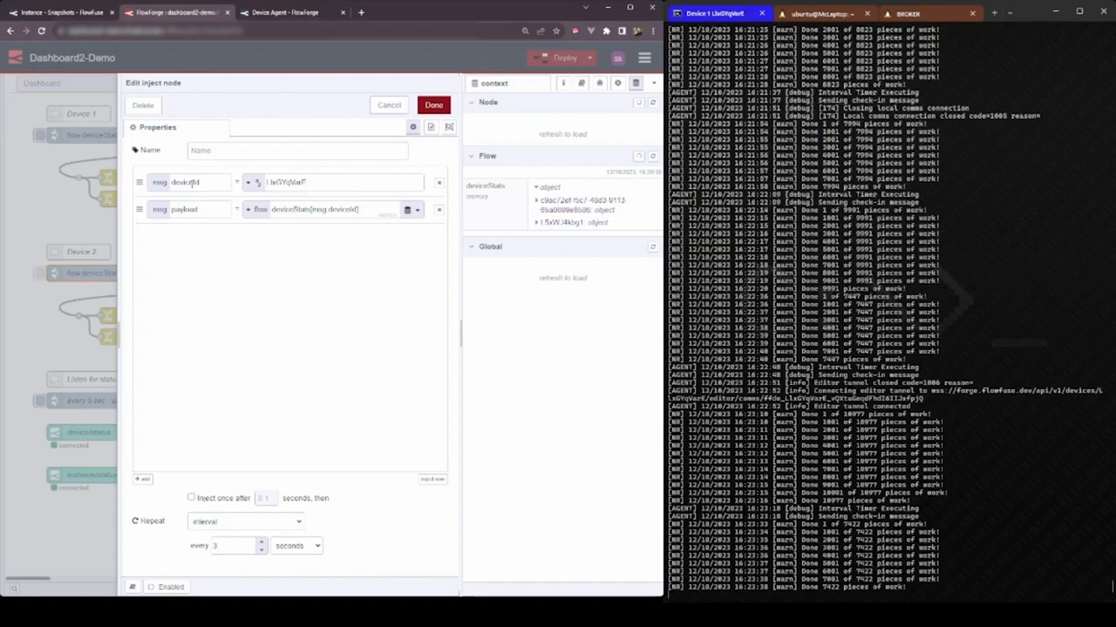
Open Device 2 from the device-flows instance's Devices list, showing developer mode.
{"action": "double_click", "coordinate": [286, 182]}
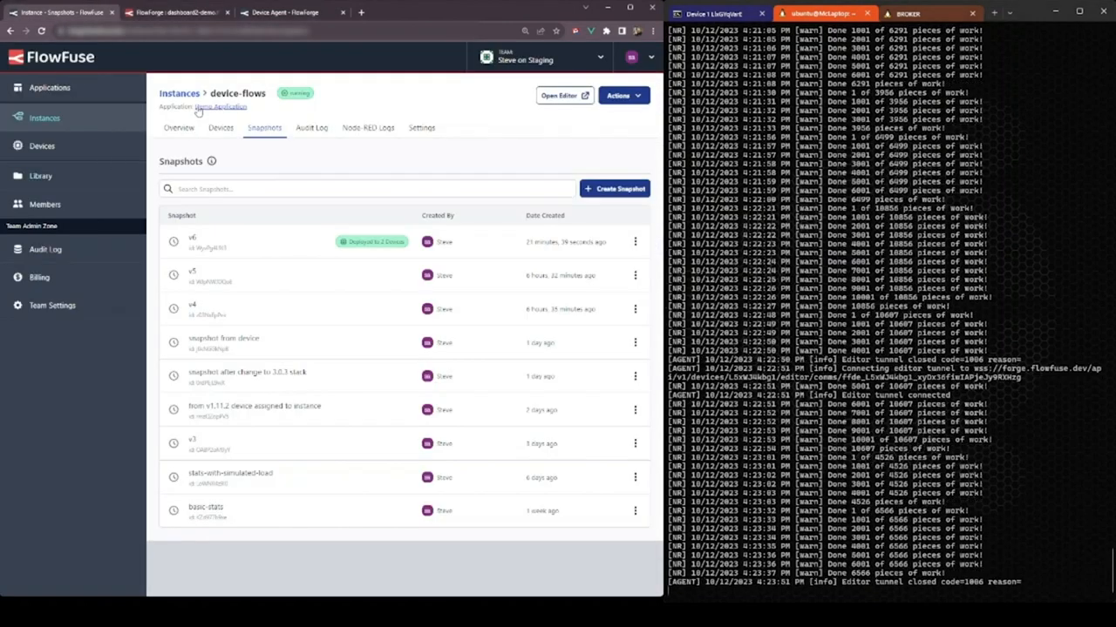
{"action": "left_click", "coordinate": [220, 128]}
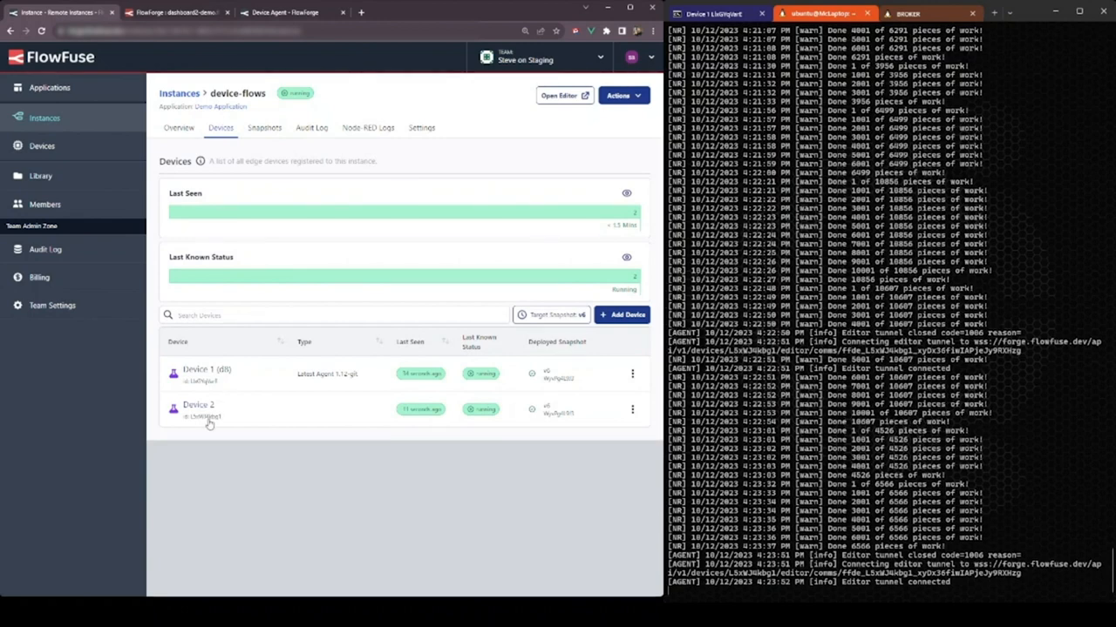
{"action": "left_click", "coordinate": [198, 405]}
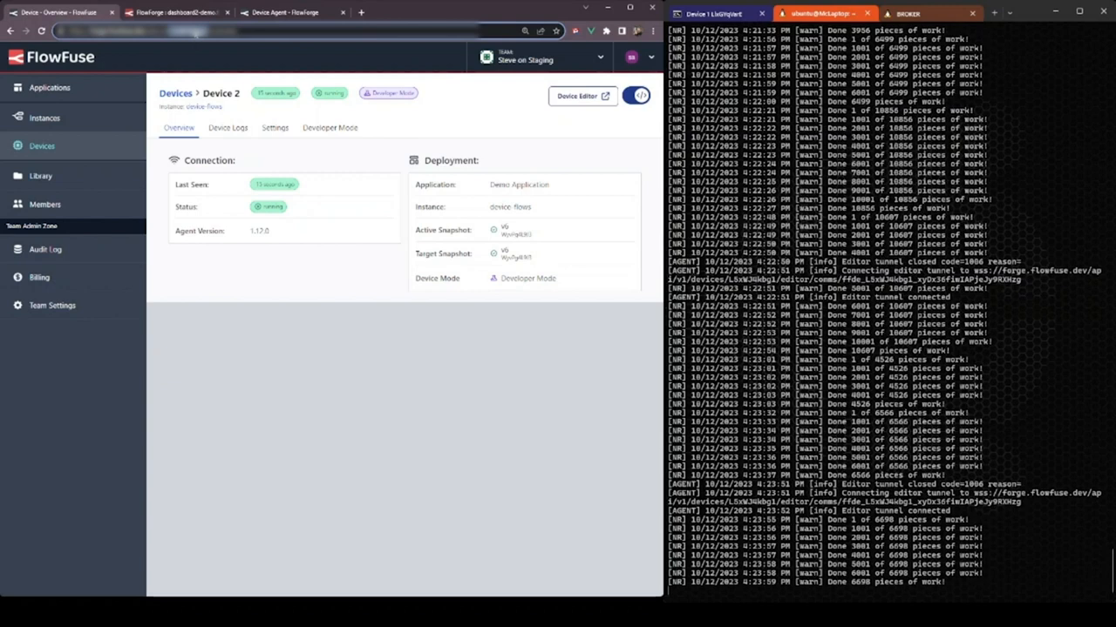
{"action": "left_click", "coordinate": [174, 13]}
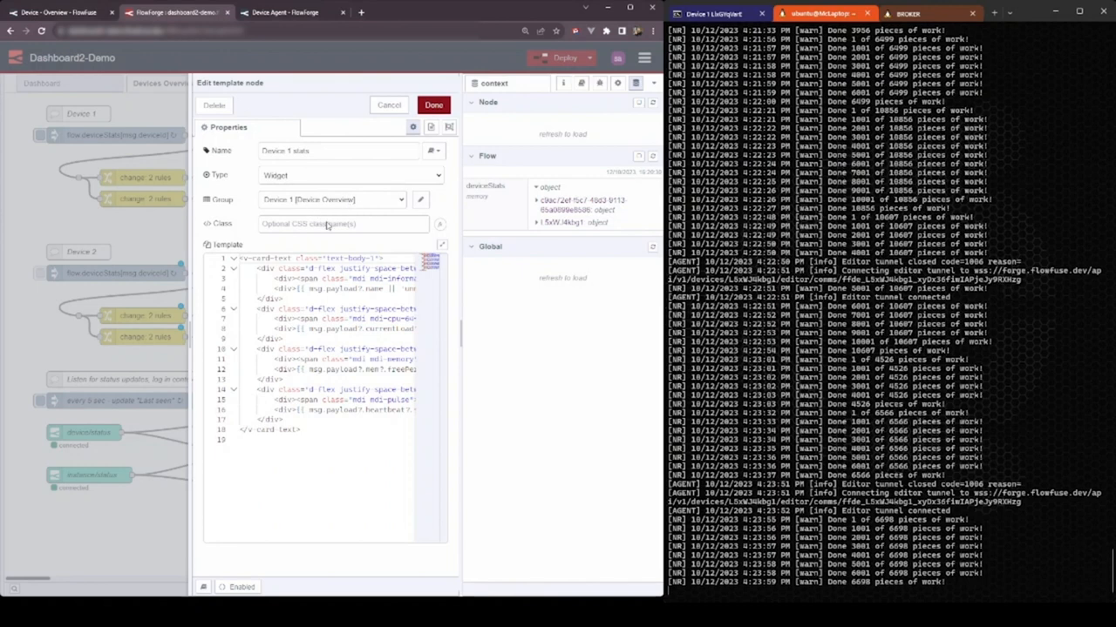
Assign Device 2's stats widget to the Device 2 group, close both chart dialogs, and deploy.
{"action": "left_click", "coordinate": [331, 199]}
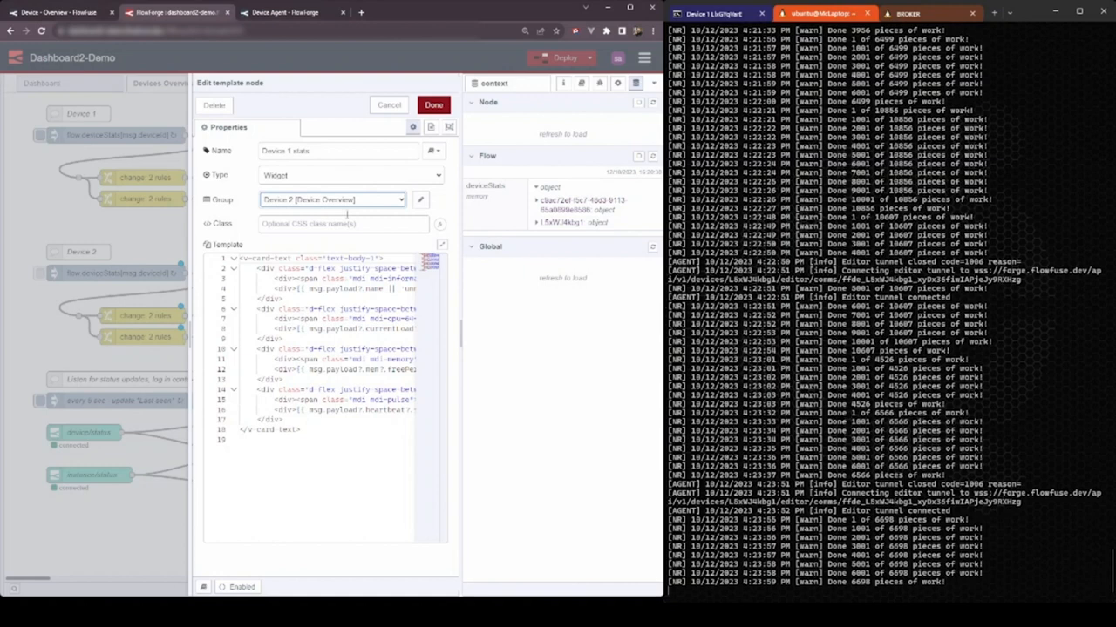
{"action": "left_click", "coordinate": [389, 105]}
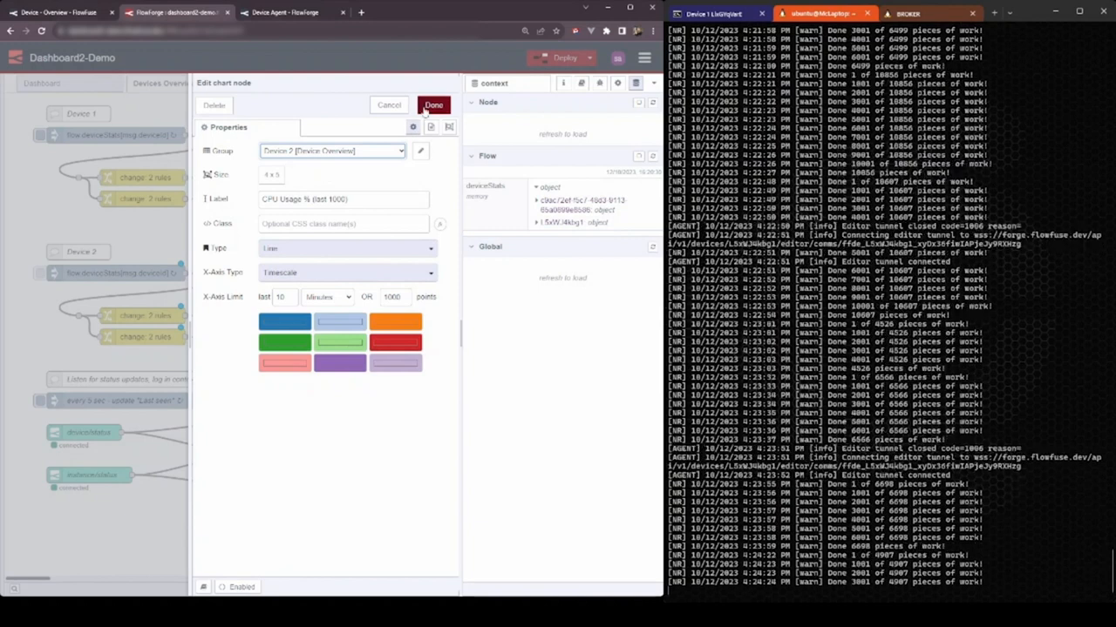
{"action": "left_click", "coordinate": [433, 105]}
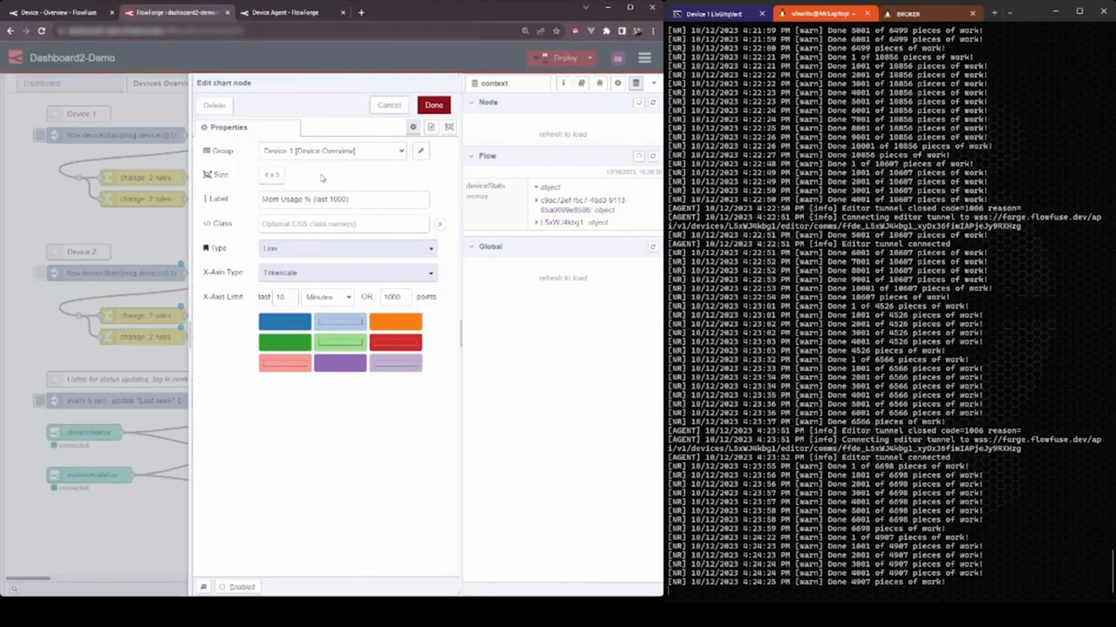
{"action": "left_click", "coordinate": [433, 104]}
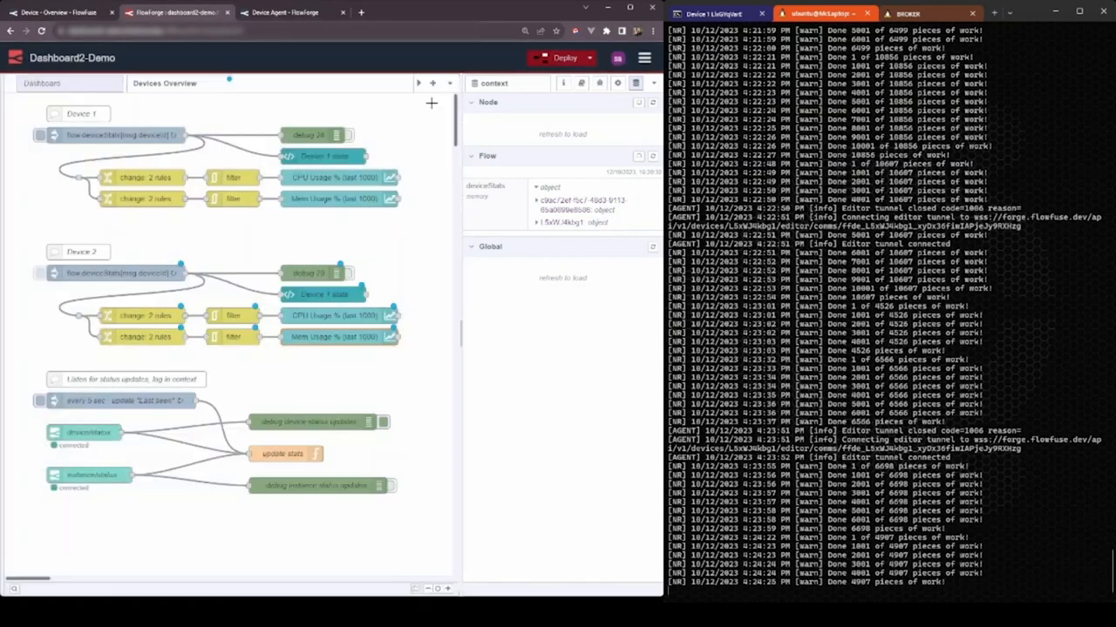
{"action": "left_click", "coordinate": [565, 57]}
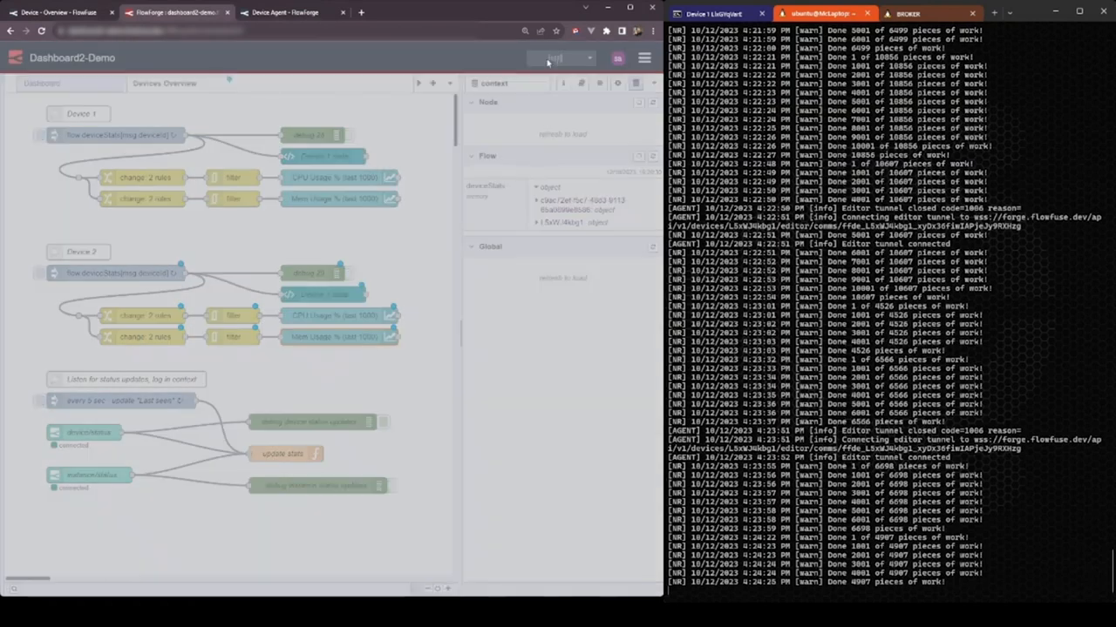
{"action": "left_click", "coordinate": [565, 58]}
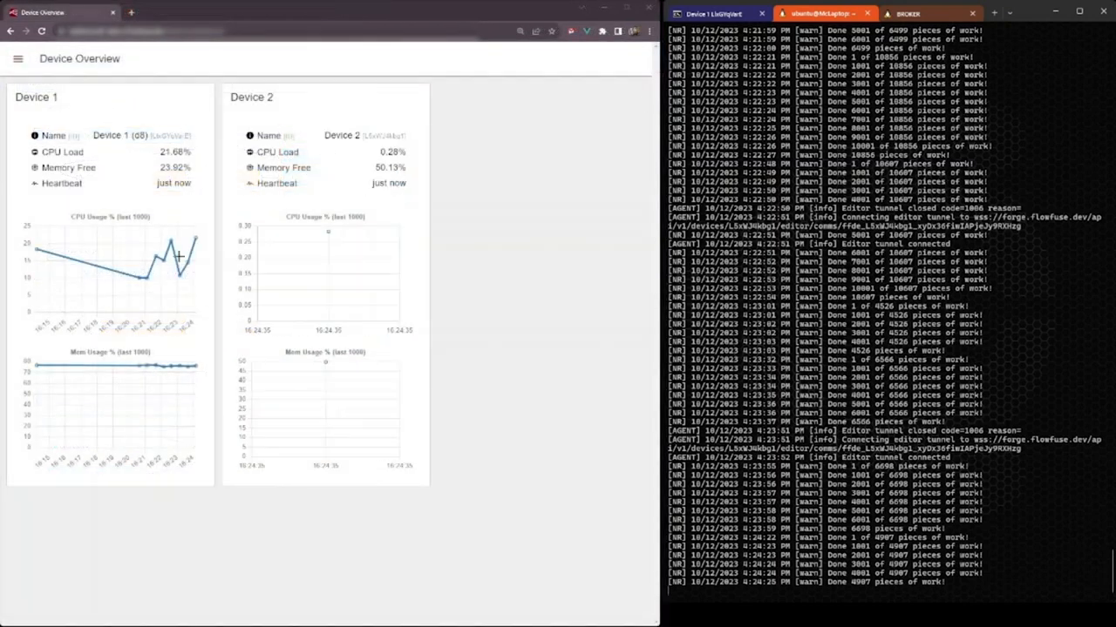
{"action": "mouse_move", "coordinate": [475, 412]}
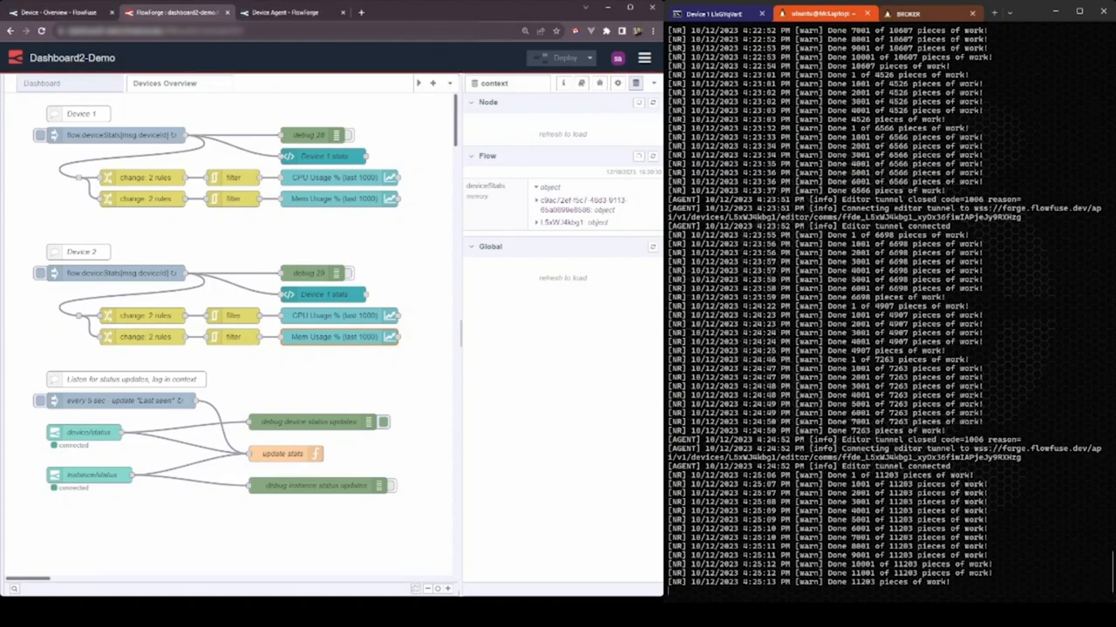
Review the update stats function, then expand Device 1's deviceStats entry in Context Data.
{"action": "double_click", "coordinate": [282, 453]}
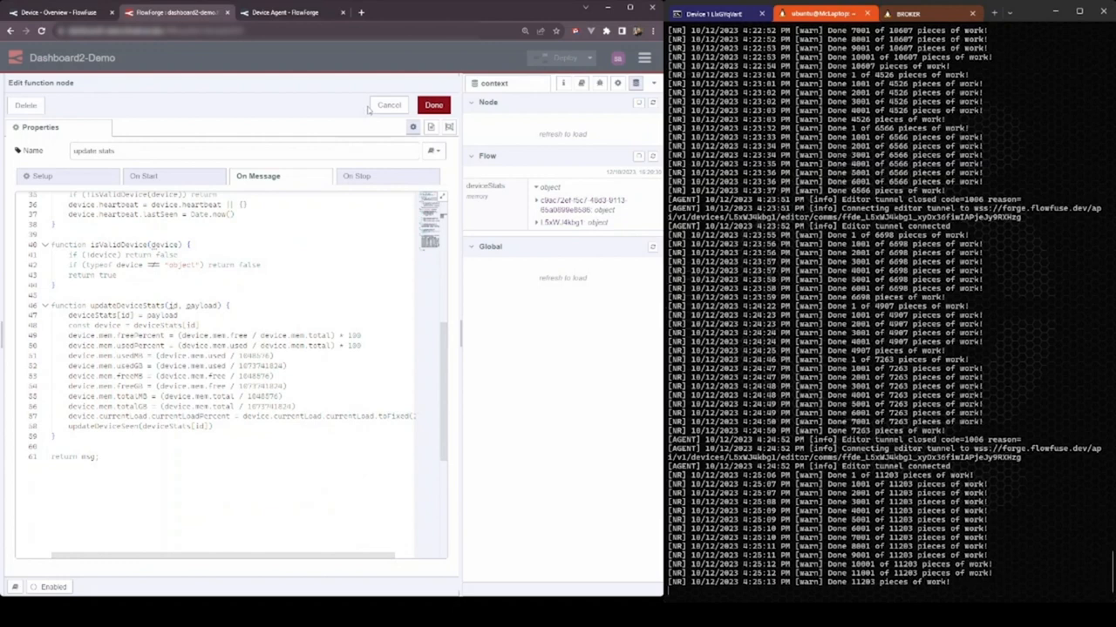
{"action": "left_click", "coordinate": [389, 105]}
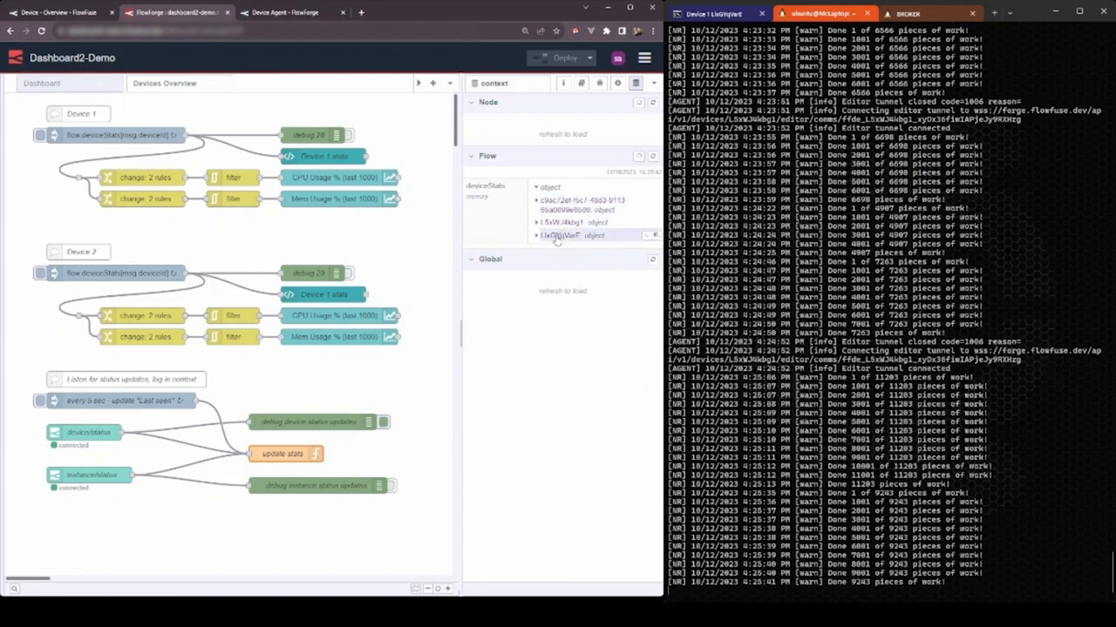
{"action": "left_click", "coordinate": [537, 236]}
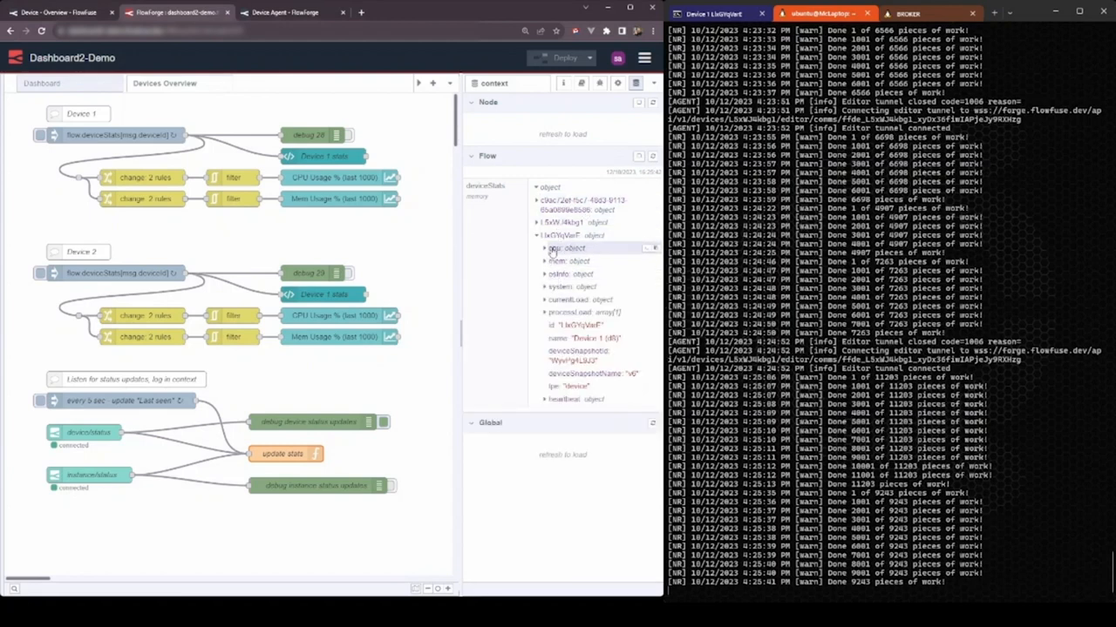
{"action": "left_click", "coordinate": [555, 247]}
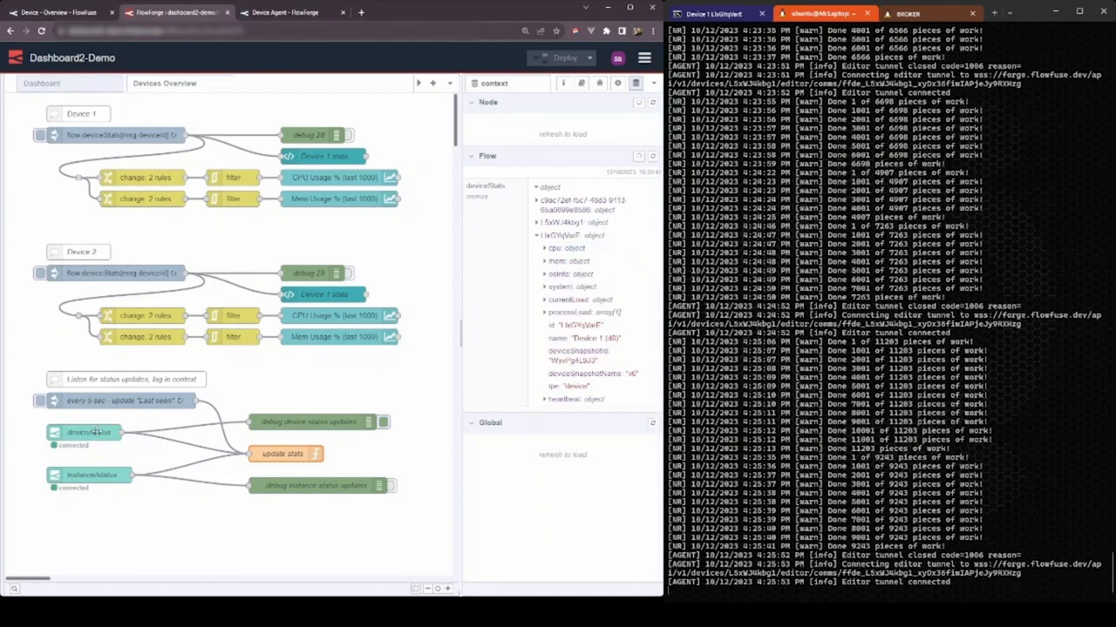
{"action": "left_click", "coordinate": [575, 324]}
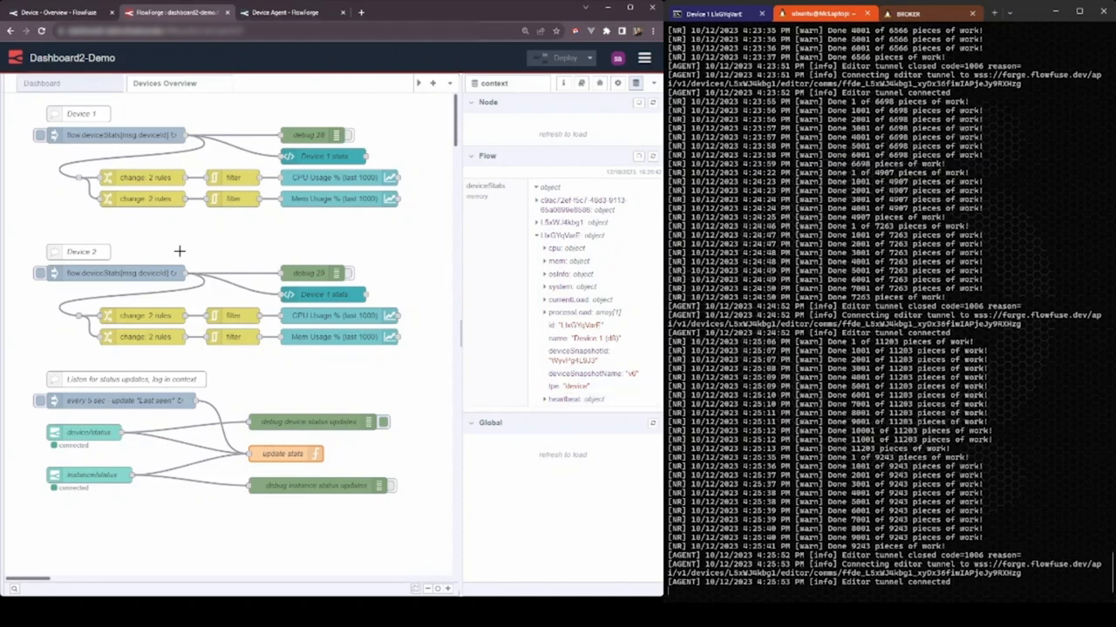
{"action": "left_click", "coordinate": [113, 135]}
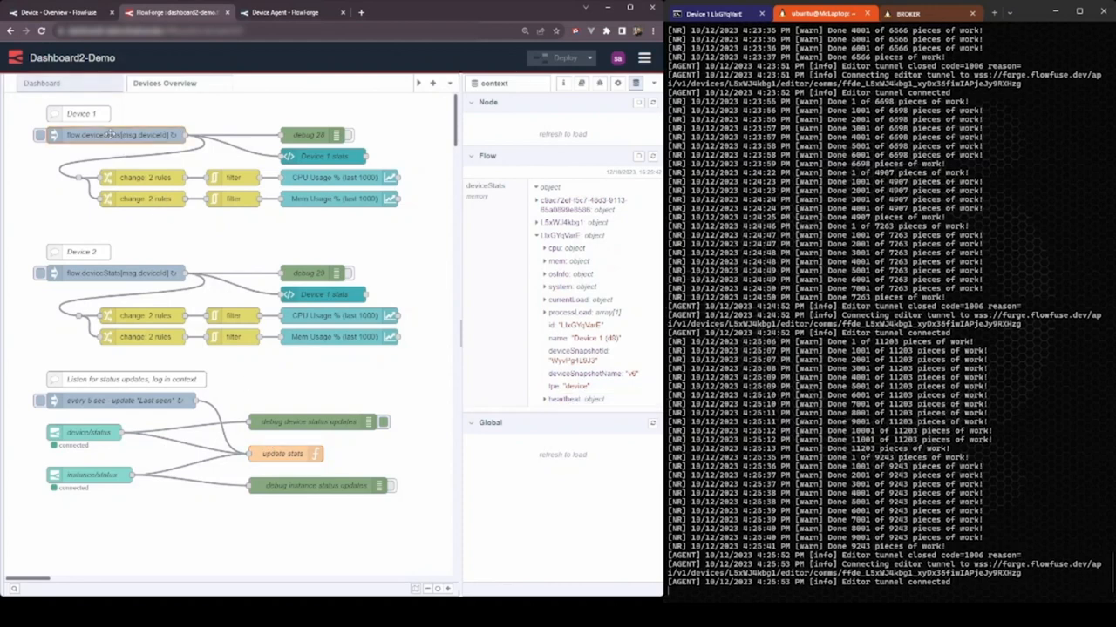
{"action": "double_click", "coordinate": [122, 134]}
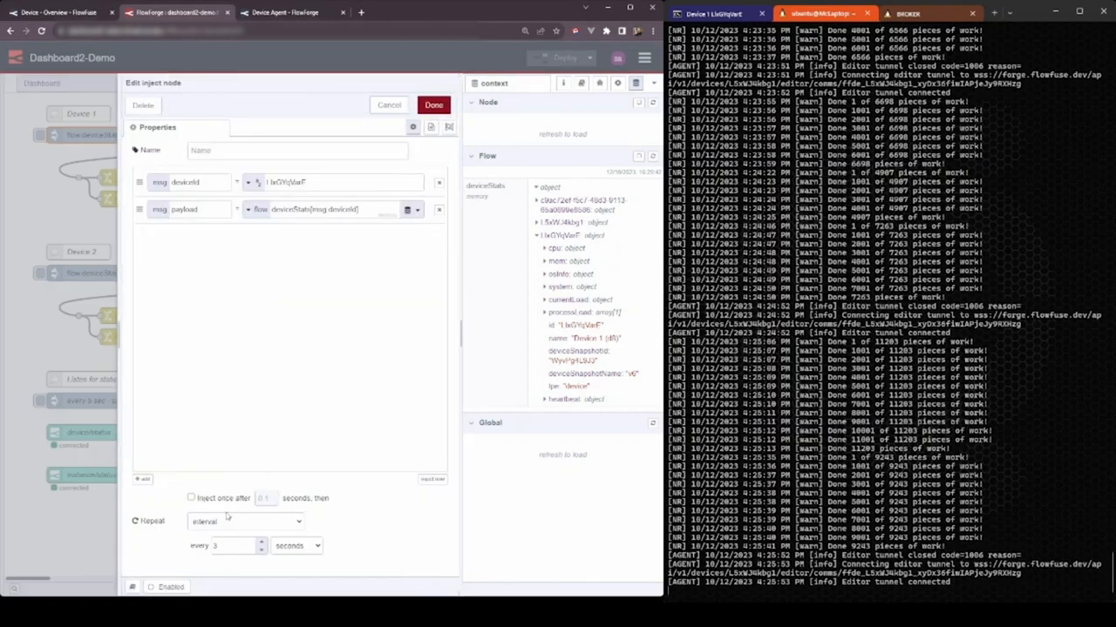
{"action": "left_click", "coordinate": [389, 104]}
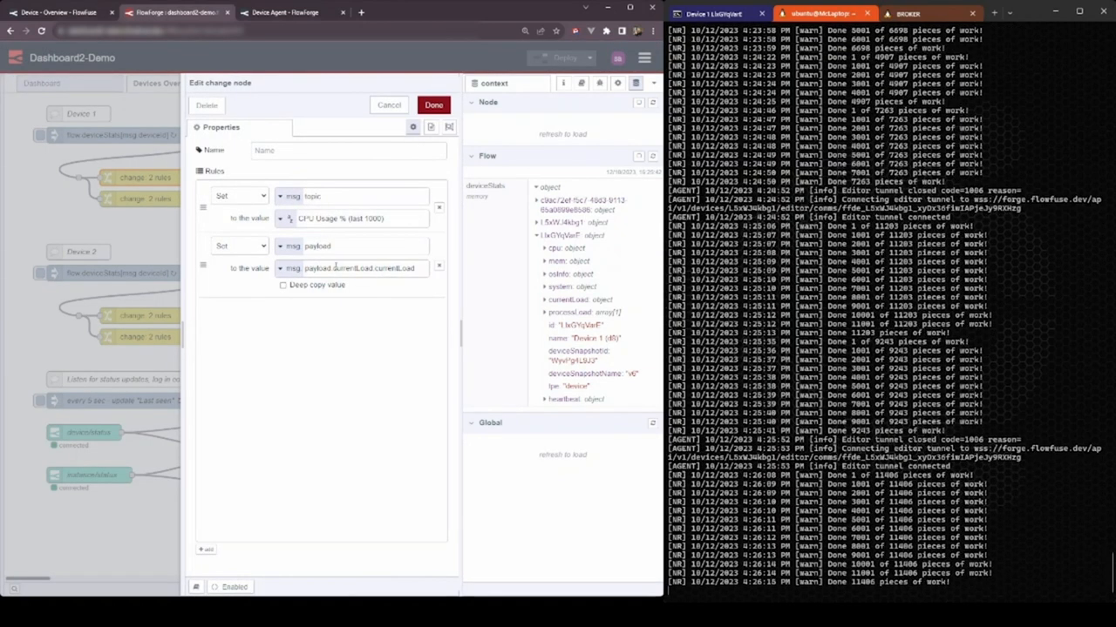
{"action": "double_click", "coordinate": [357, 268]}
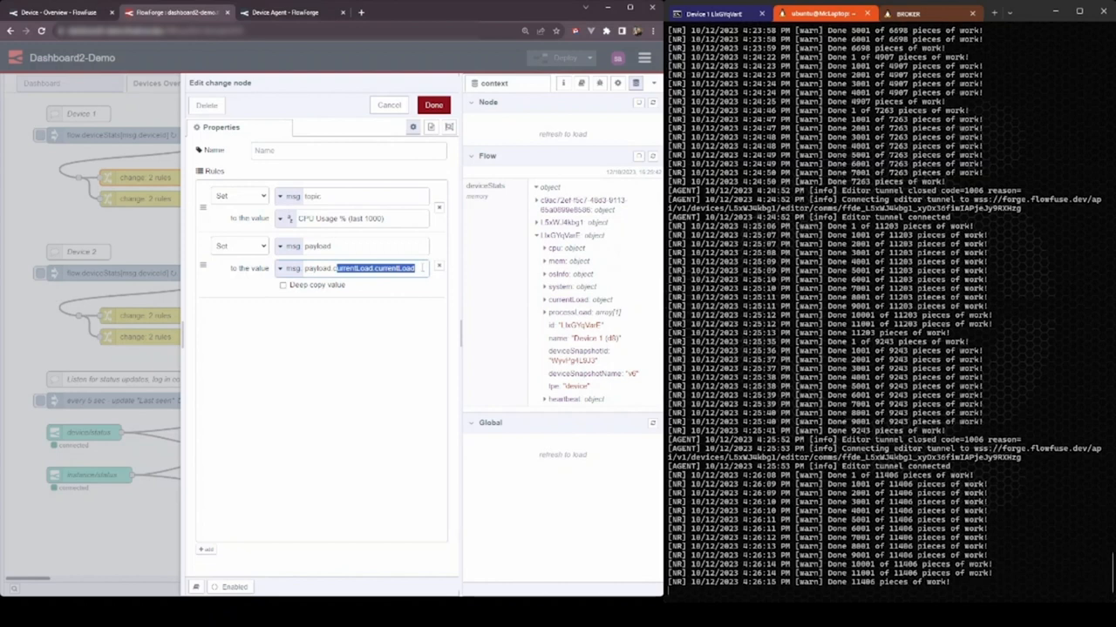
{"action": "left_click", "coordinate": [433, 104]}
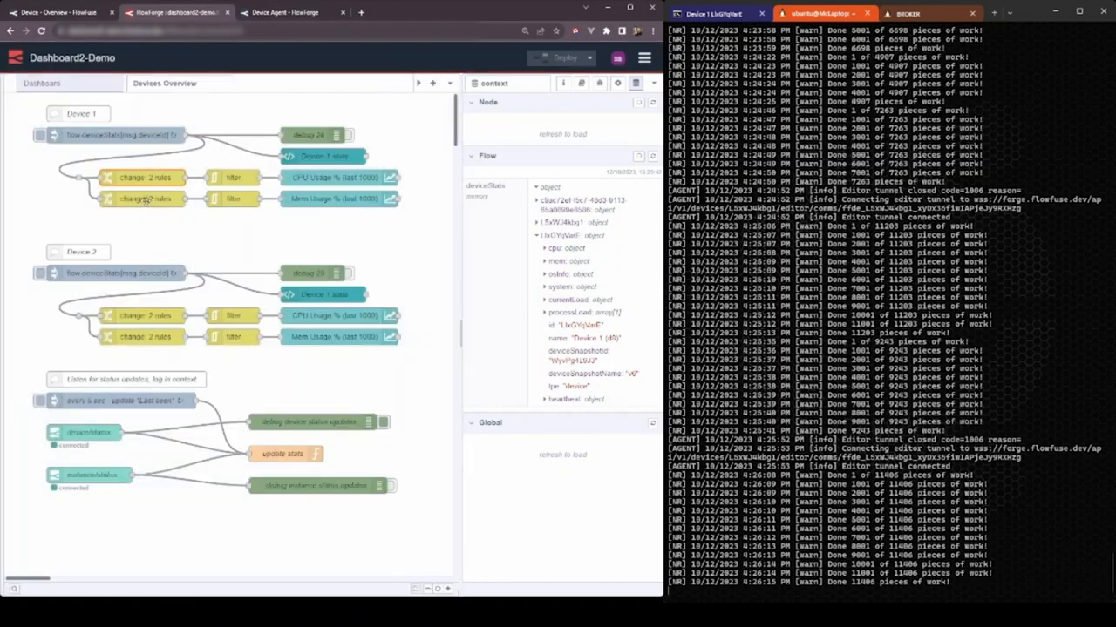
{"action": "double_click", "coordinate": [144, 199]}
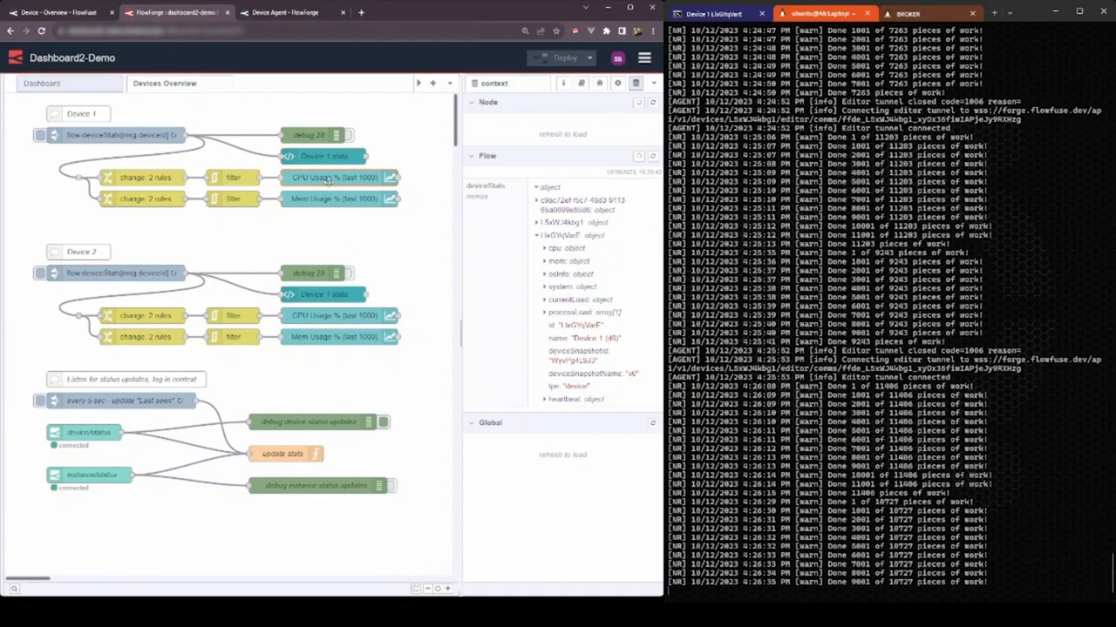
{"action": "double_click", "coordinate": [332, 177]}
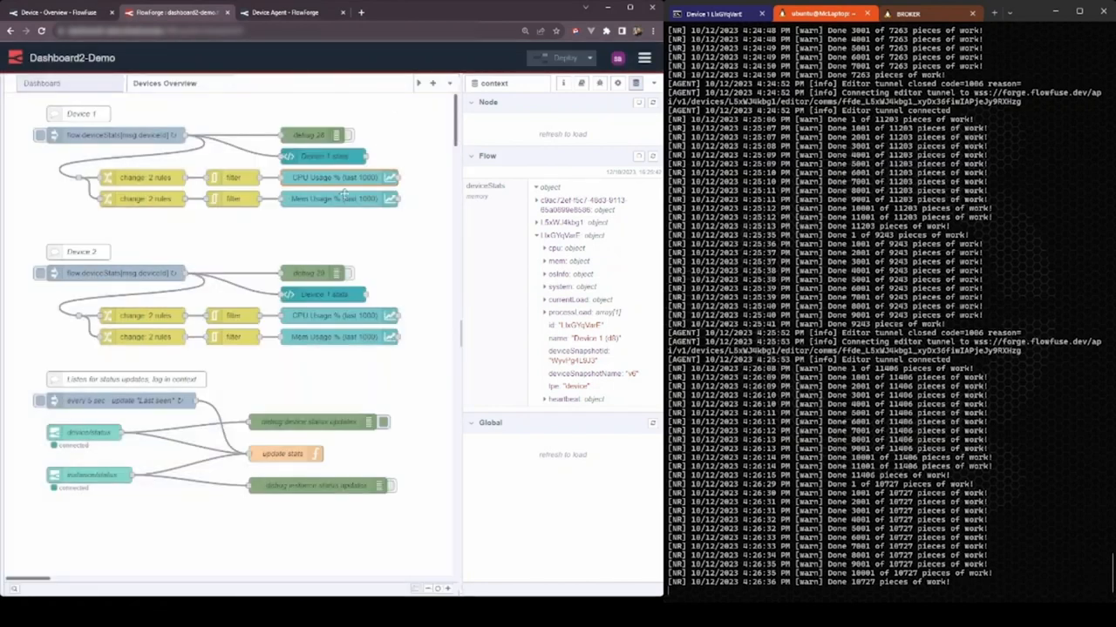
{"action": "double_click", "coordinate": [331, 199]}
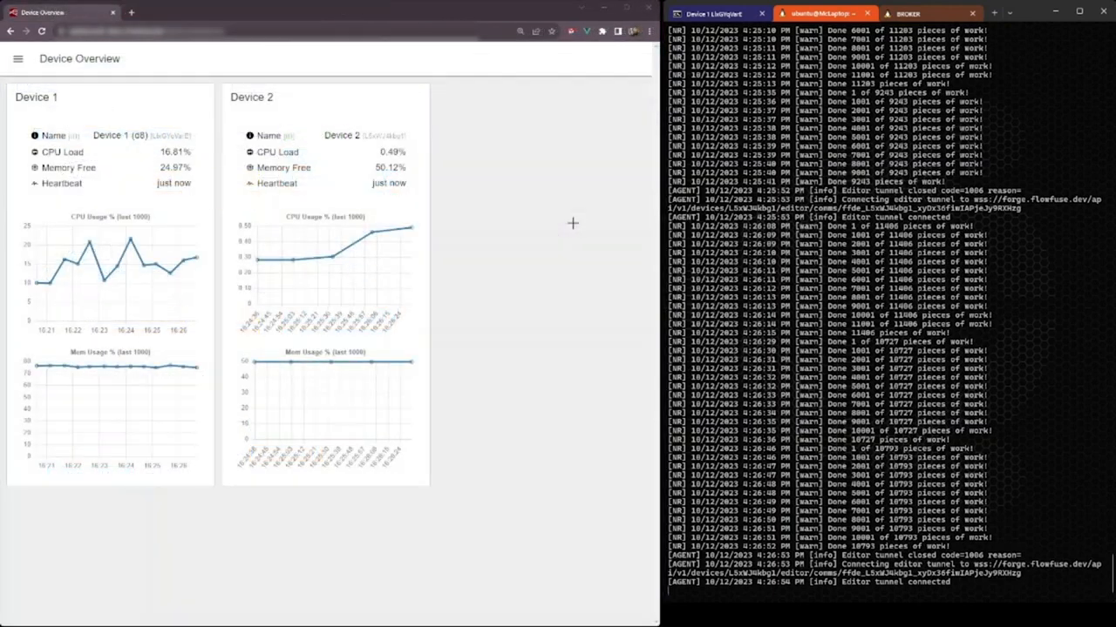
{"action": "mouse_move", "coordinate": [95, 504]}
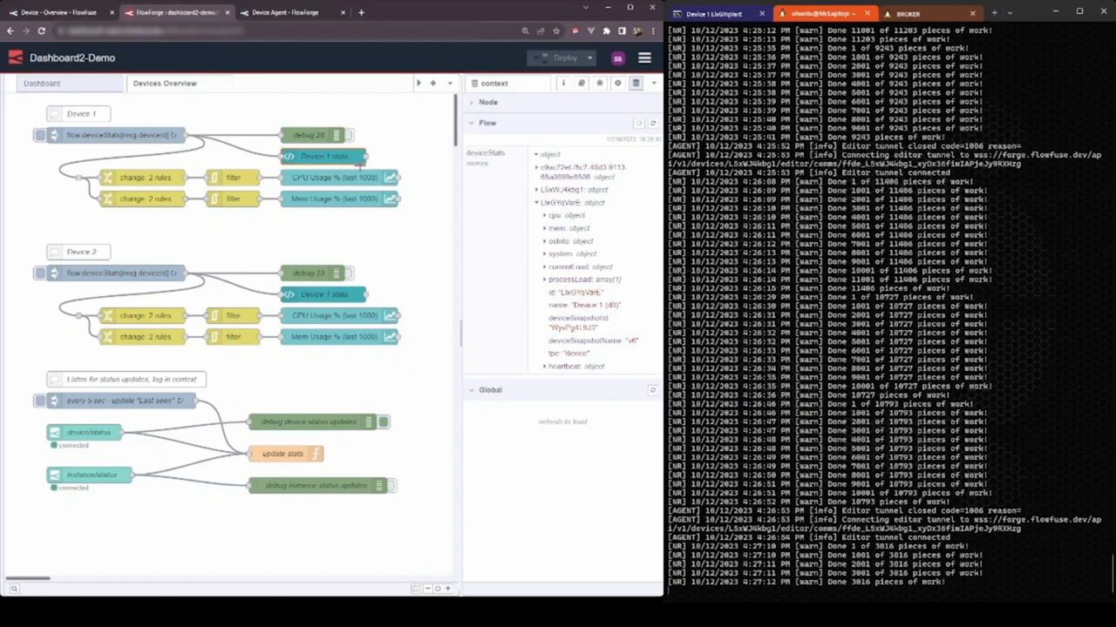
{"action": "double_click", "coordinate": [324, 156]}
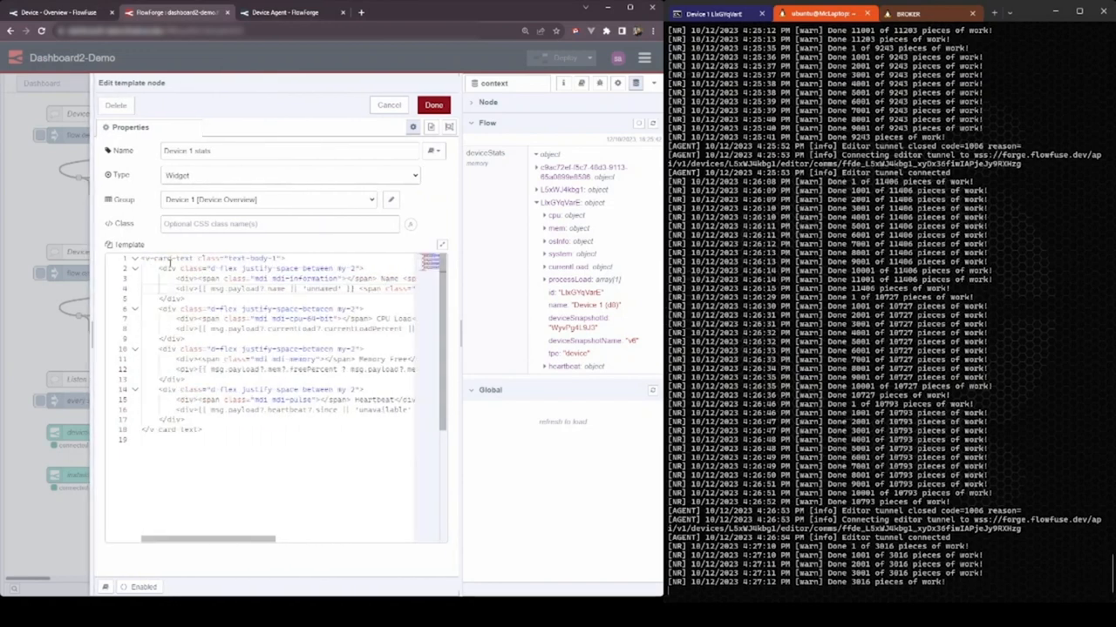
{"action": "double_click", "coordinate": [247, 258]}
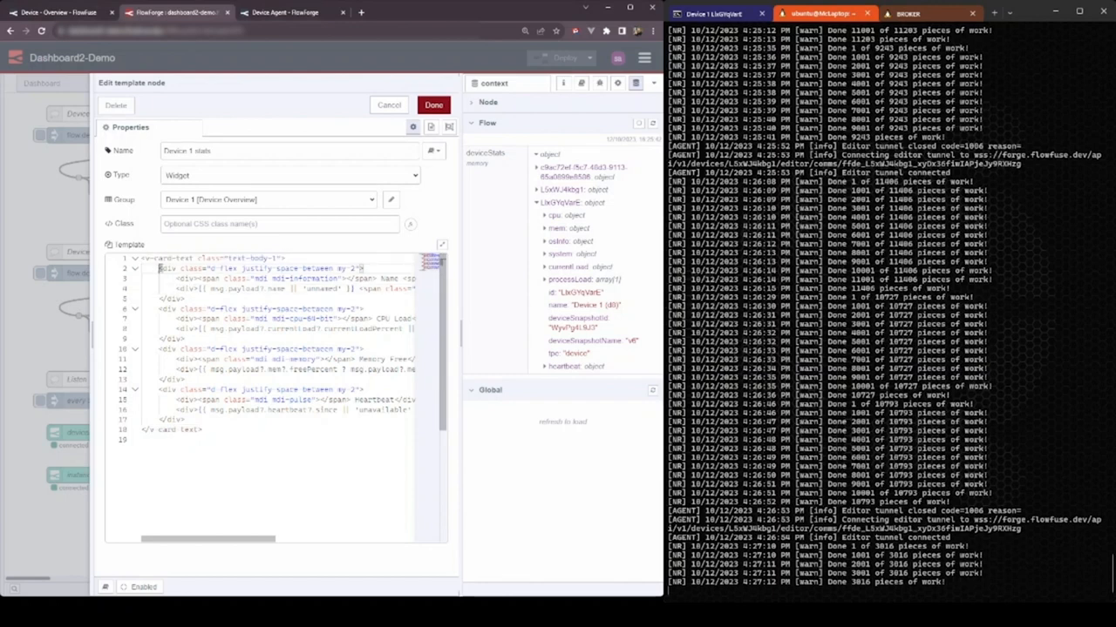
{"action": "left_click_drag", "start_coordinate": [157, 268], "coordinate": [183, 298]}
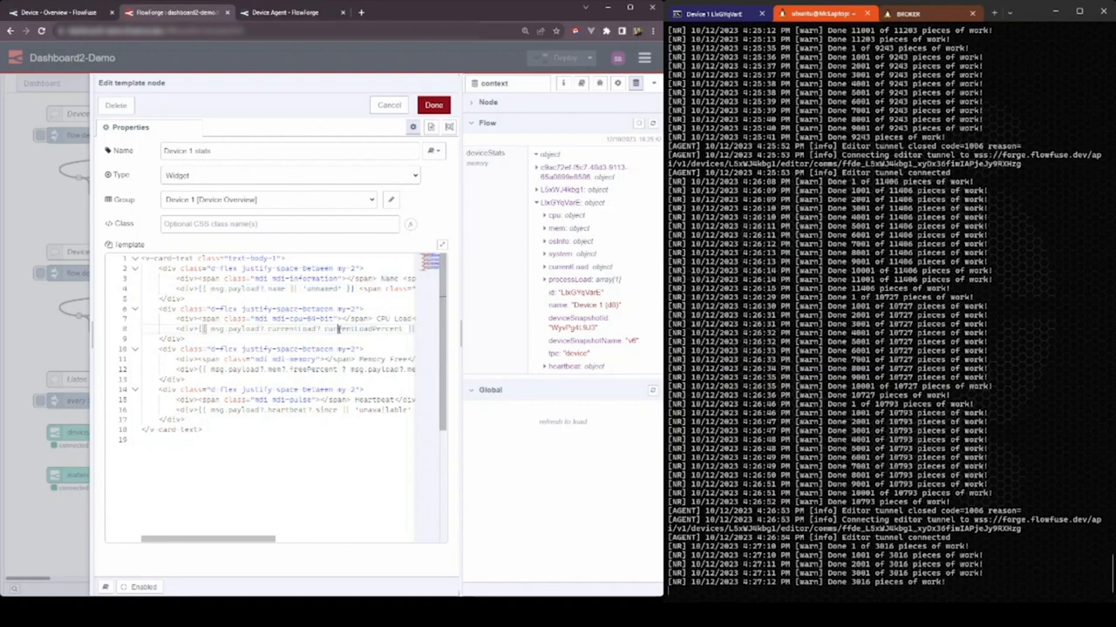
{"action": "double_click", "coordinate": [365, 329]}
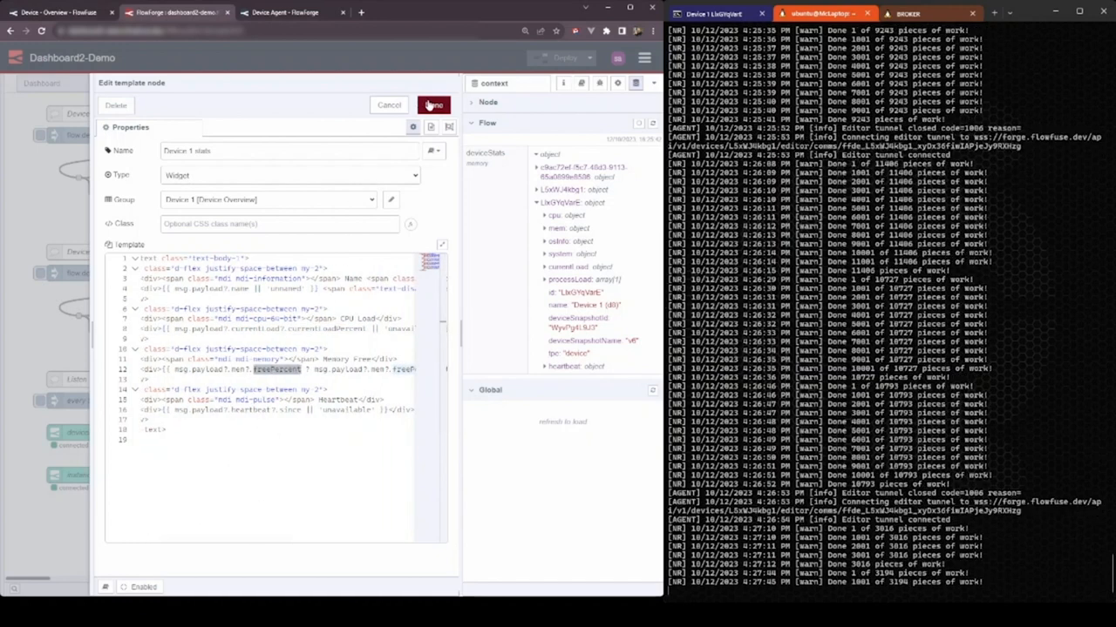
{"action": "left_click", "coordinate": [433, 104]}
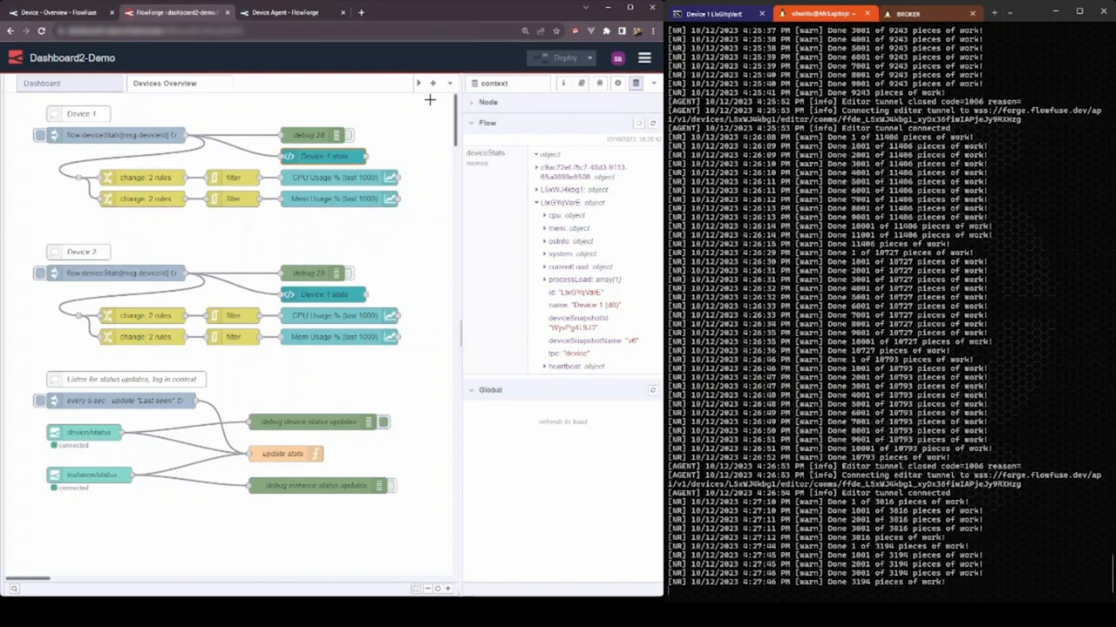